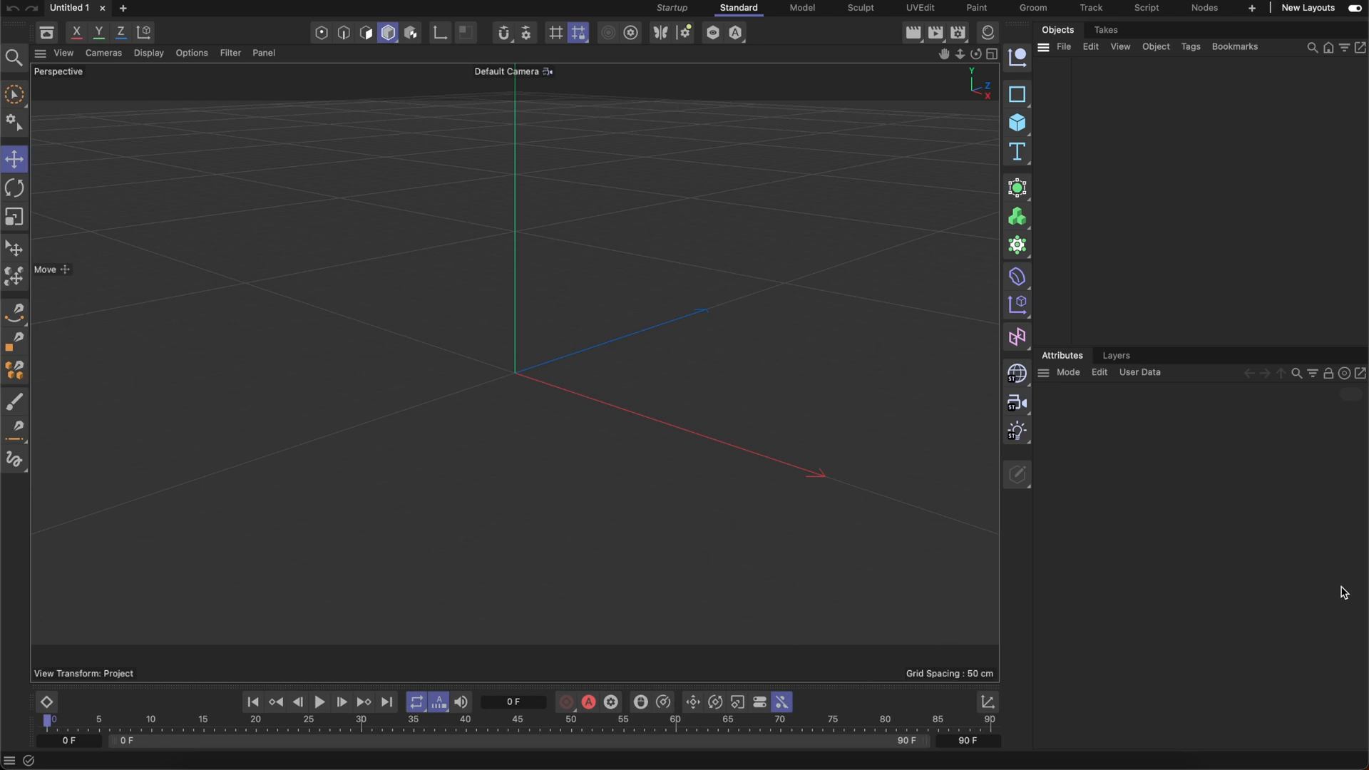
{"action": "mouse_move", "coordinate": [1356, 596]}
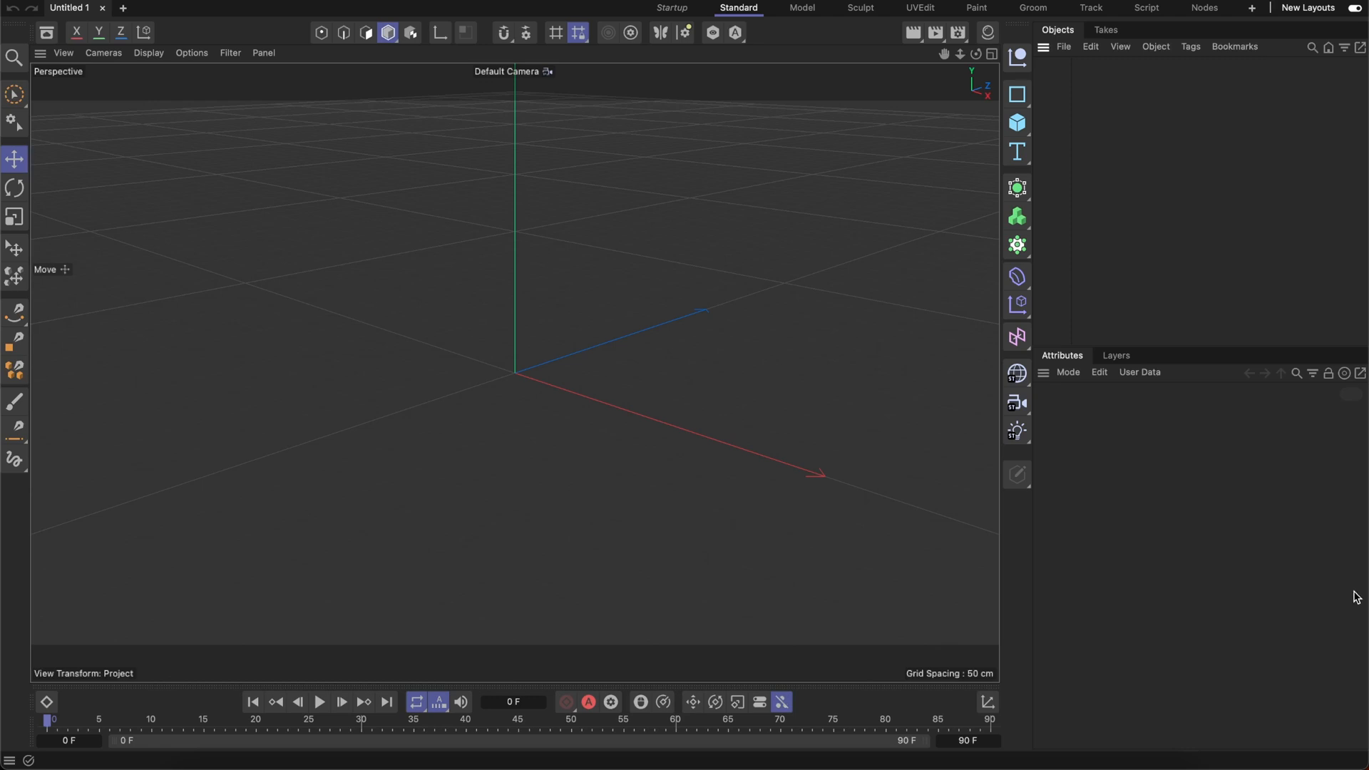
{"action": "mouse_move", "coordinate": [1035, 98]}
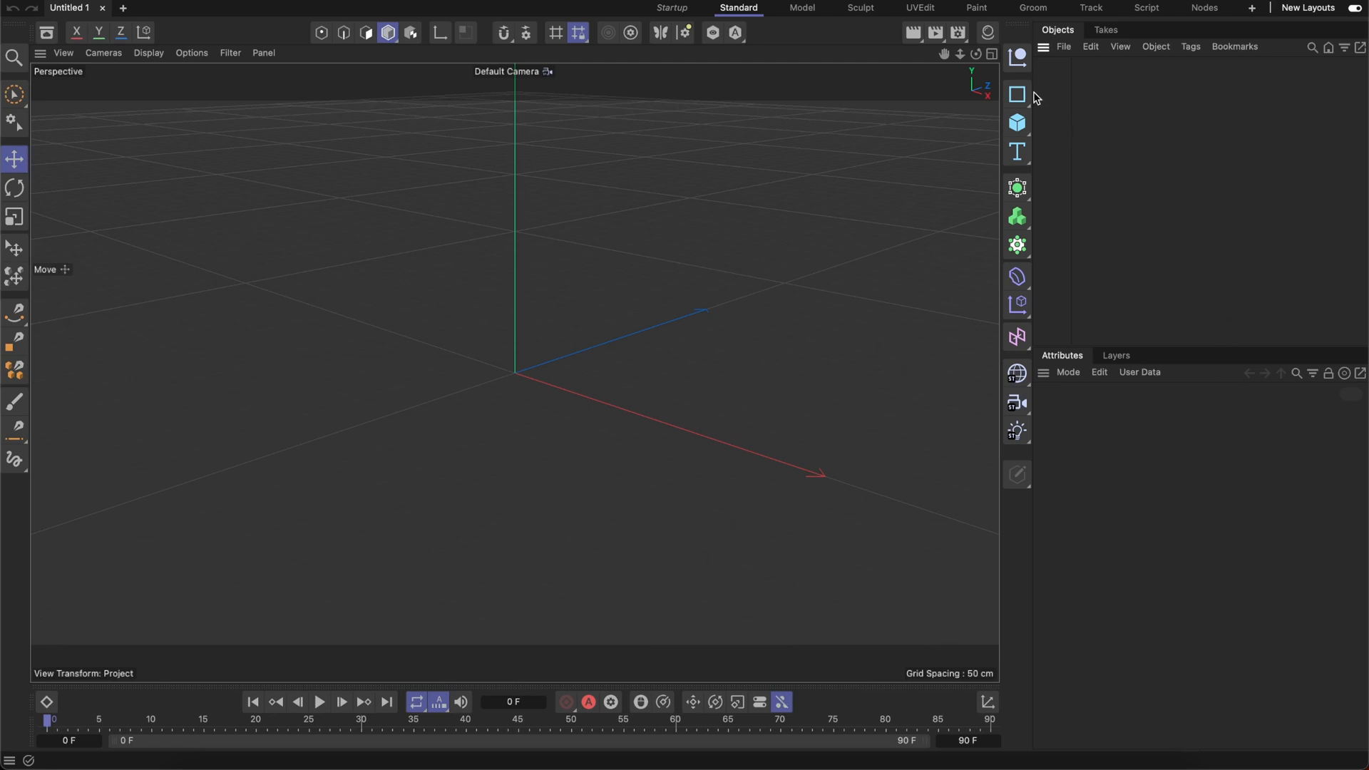
{"action": "mouse_move", "coordinate": [1123, 152]}
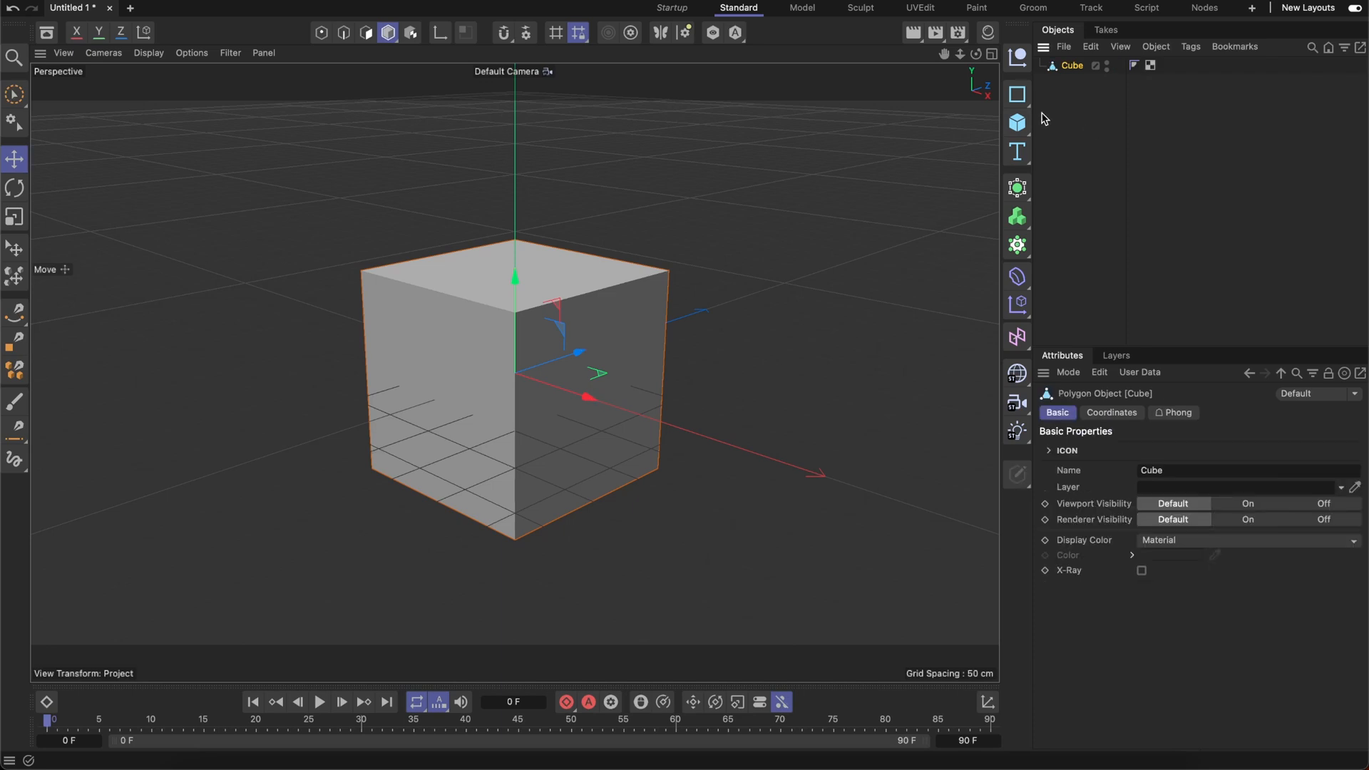
- Weld all of the cube's points into a single point using Points mode and the Weld tool
{"action": "left_click", "coordinate": [321, 32]}
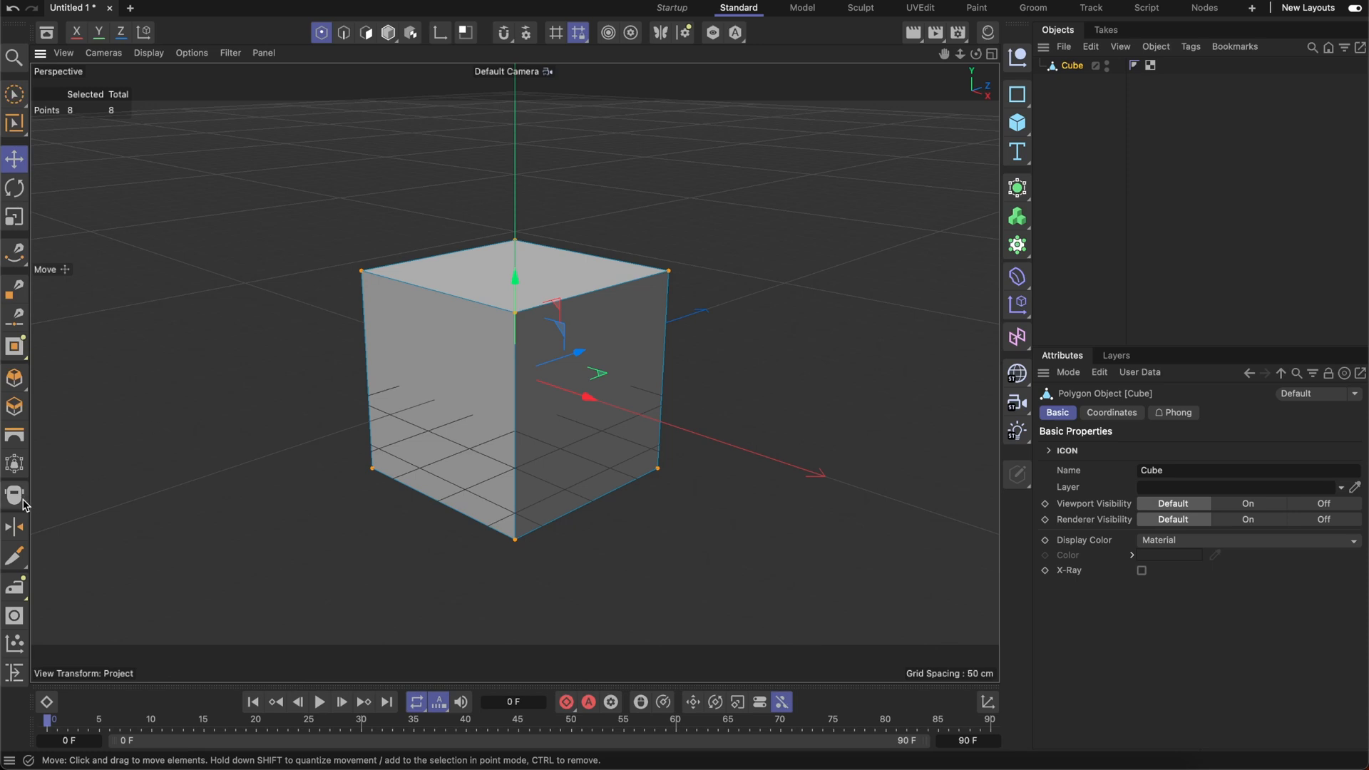
{"action": "left_click", "coordinate": [14, 495]}
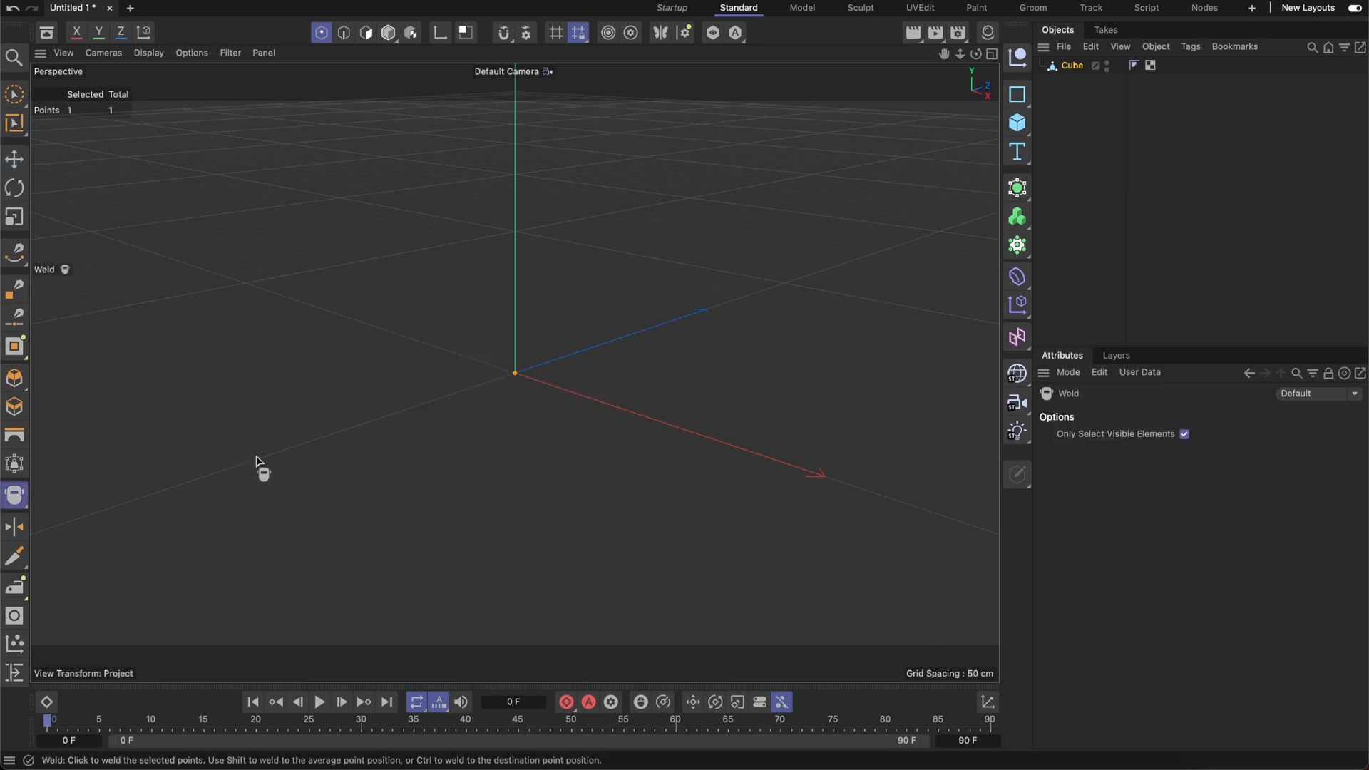
{"action": "left_click", "coordinate": [1071, 65]}
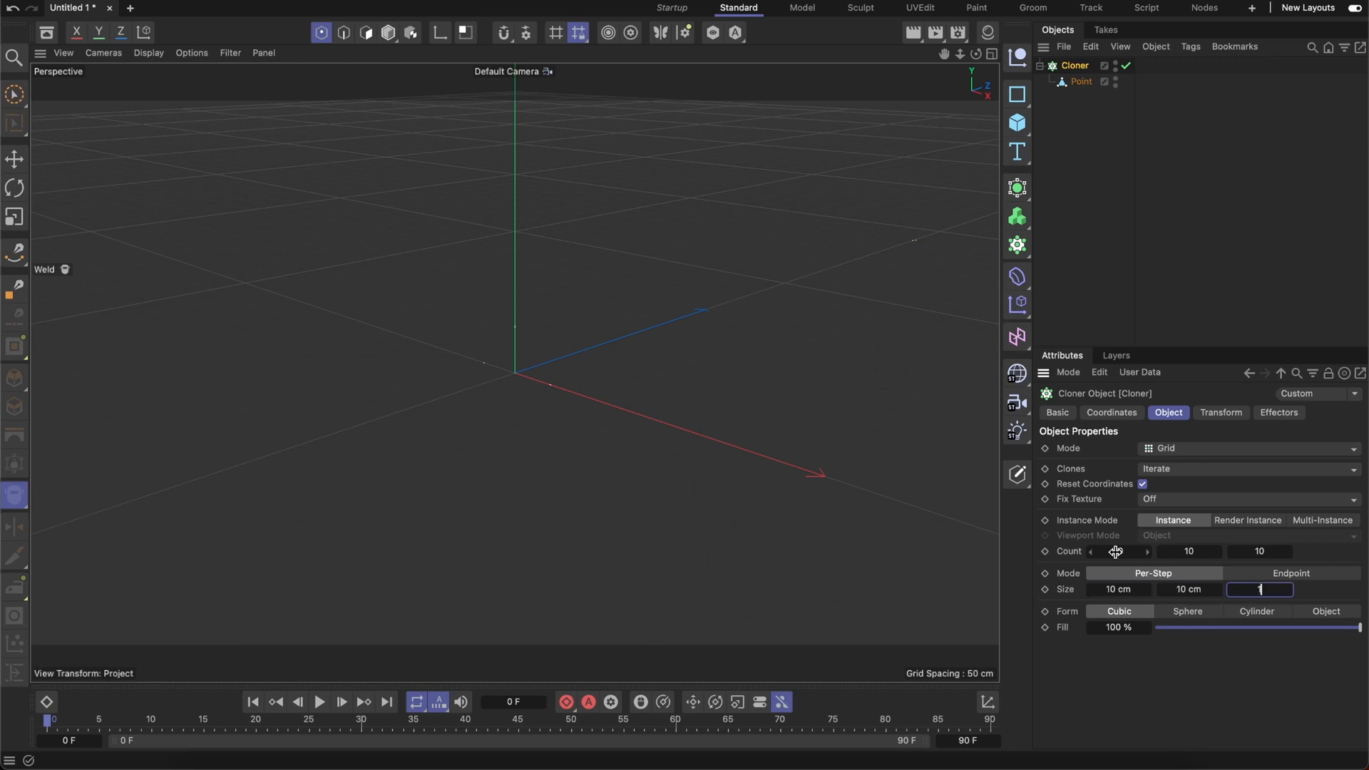
- Set the Cloner grid spacing to 10 cm so the point repeats on a 10 × 10 × 10 grid
{"action": "type", "text": "10 cm"}
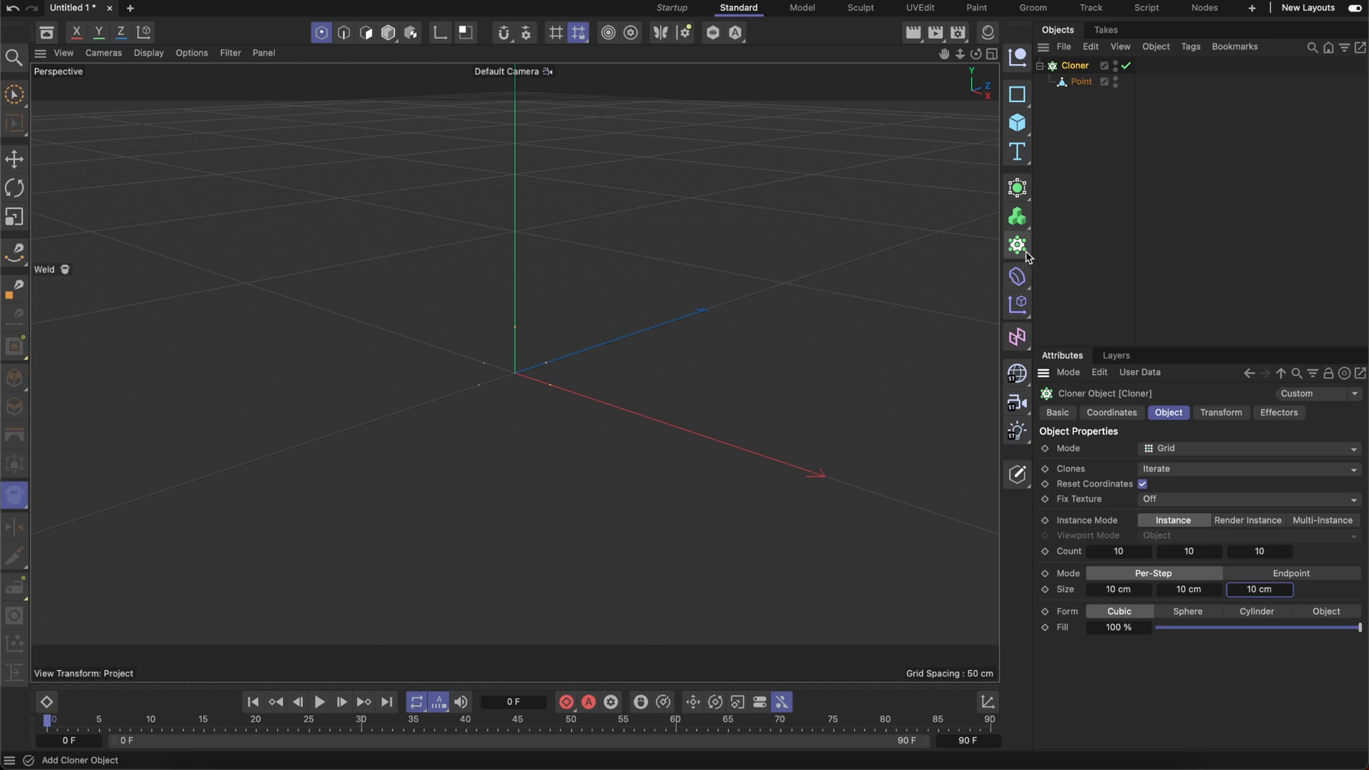
- Add Cloner.1 in Object mode distributing clones onto the first Cloner's vertices
{"action": "left_click", "coordinate": [1017, 243]}
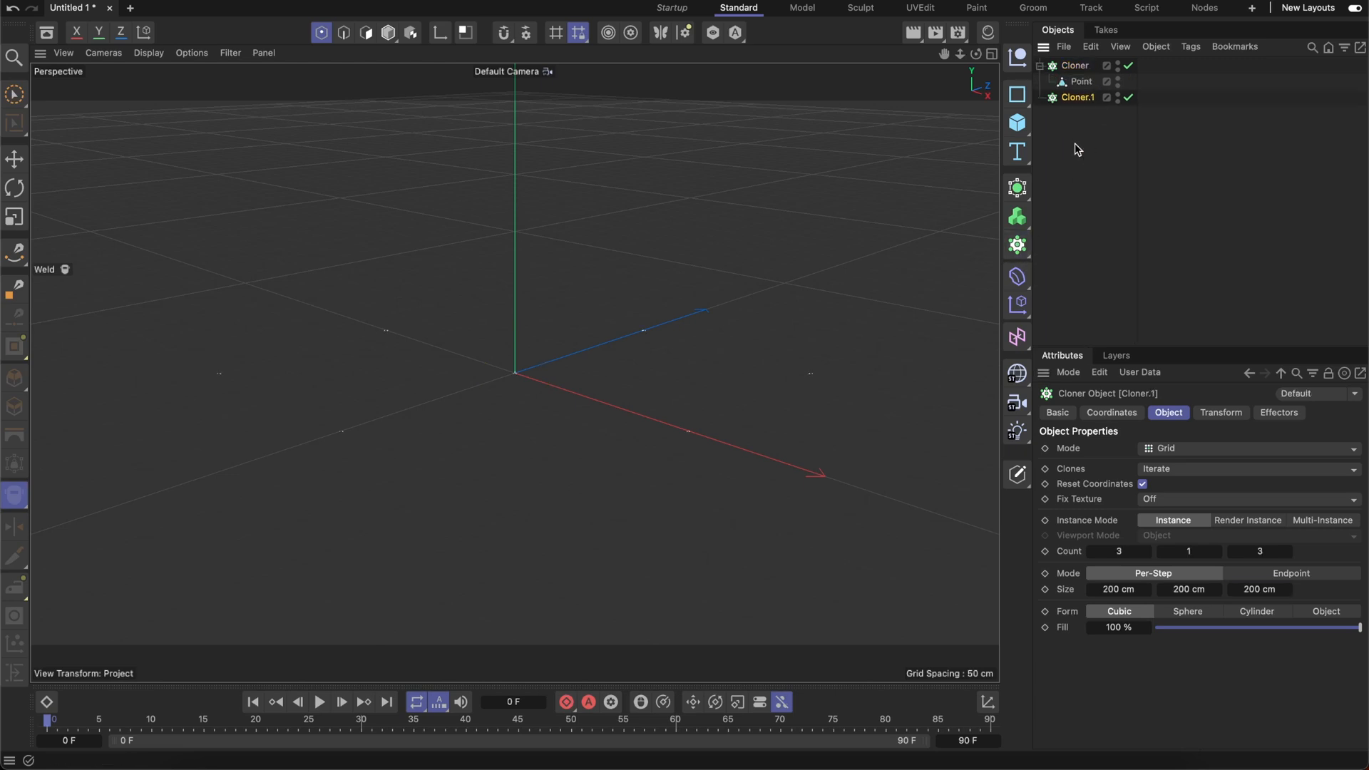
{"action": "mouse_move", "coordinate": [1165, 454]}
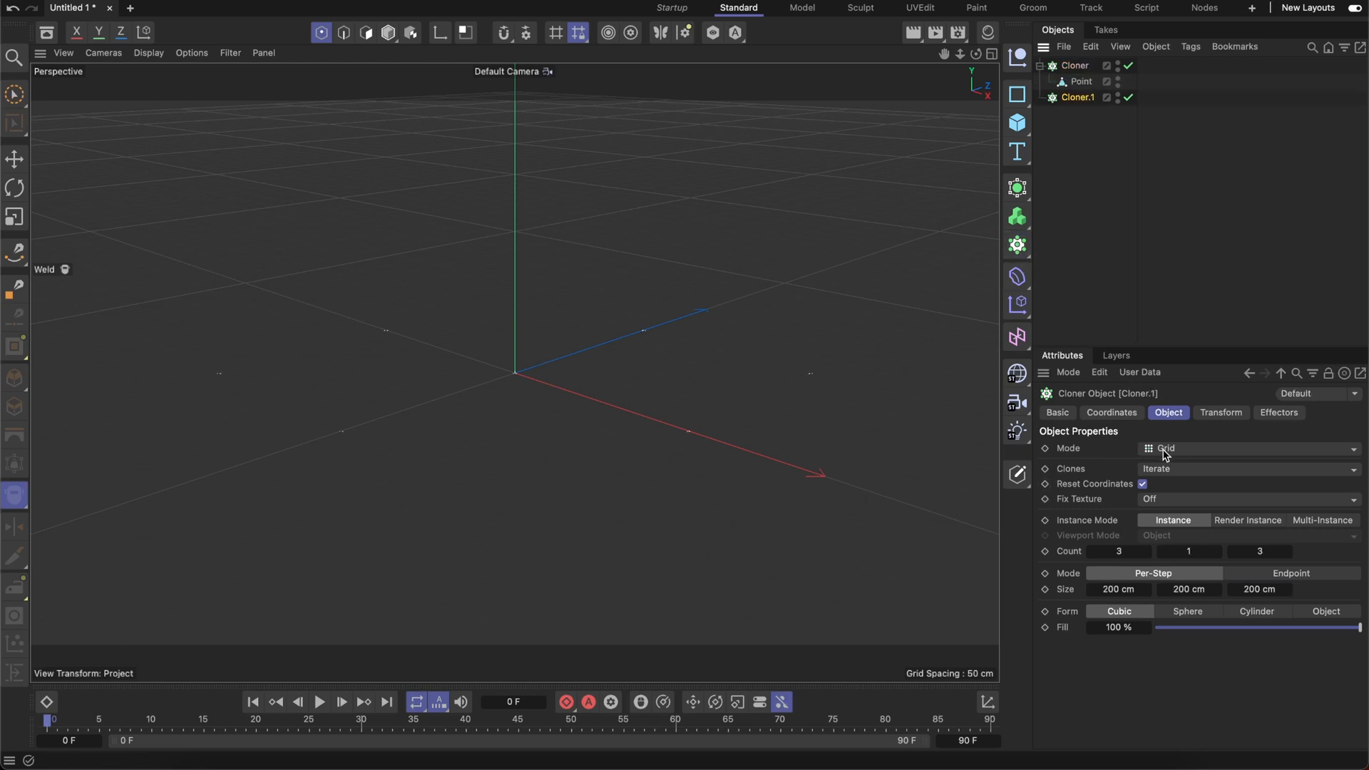
{"action": "left_click", "coordinate": [1249, 447]}
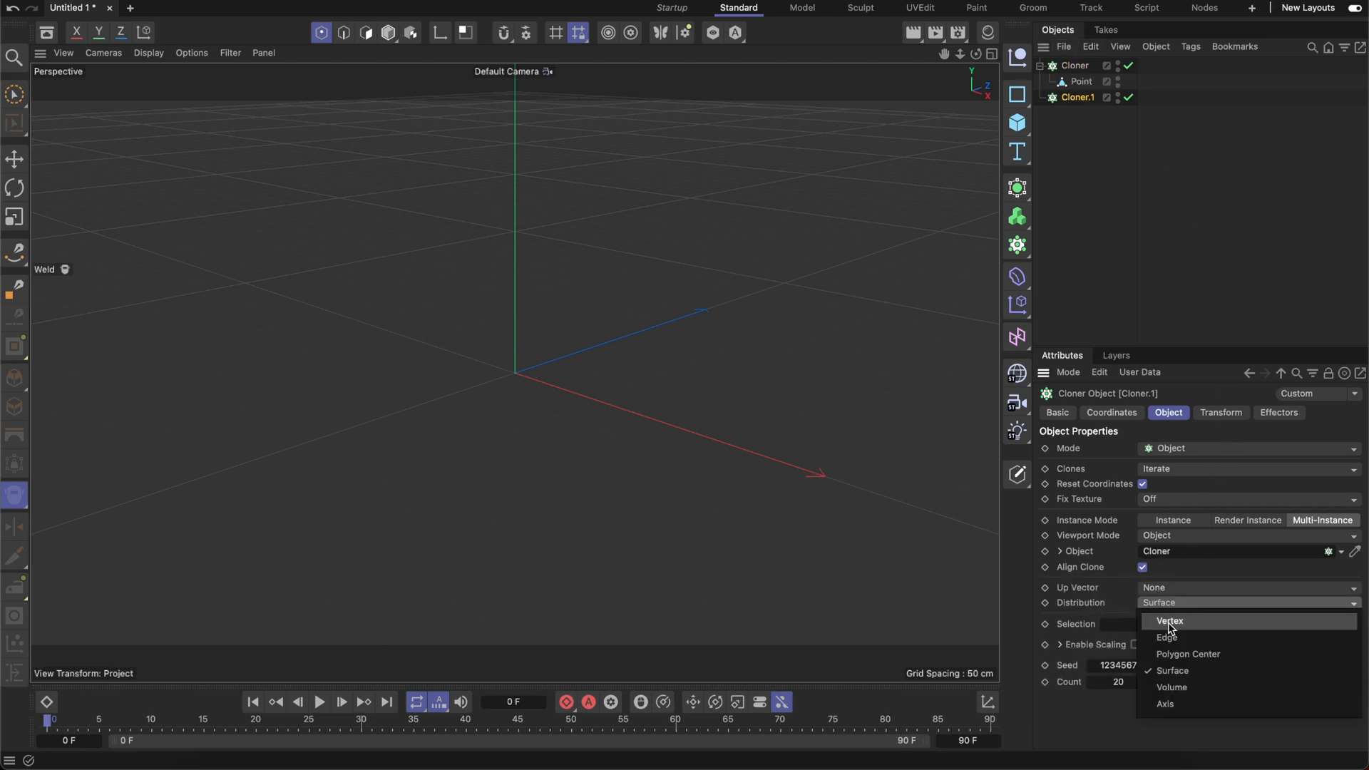
{"action": "left_click", "coordinate": [1169, 620]}
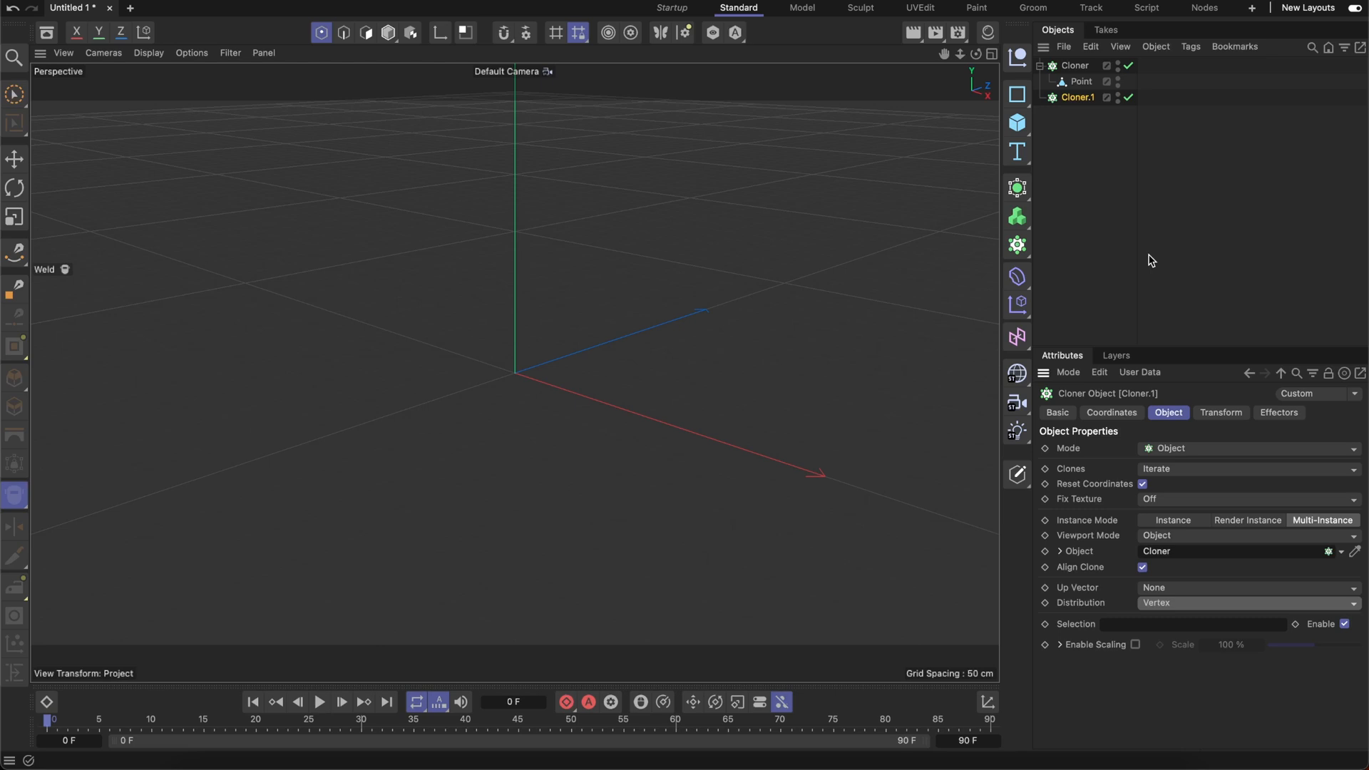
{"action": "left_click", "coordinate": [1017, 123]}
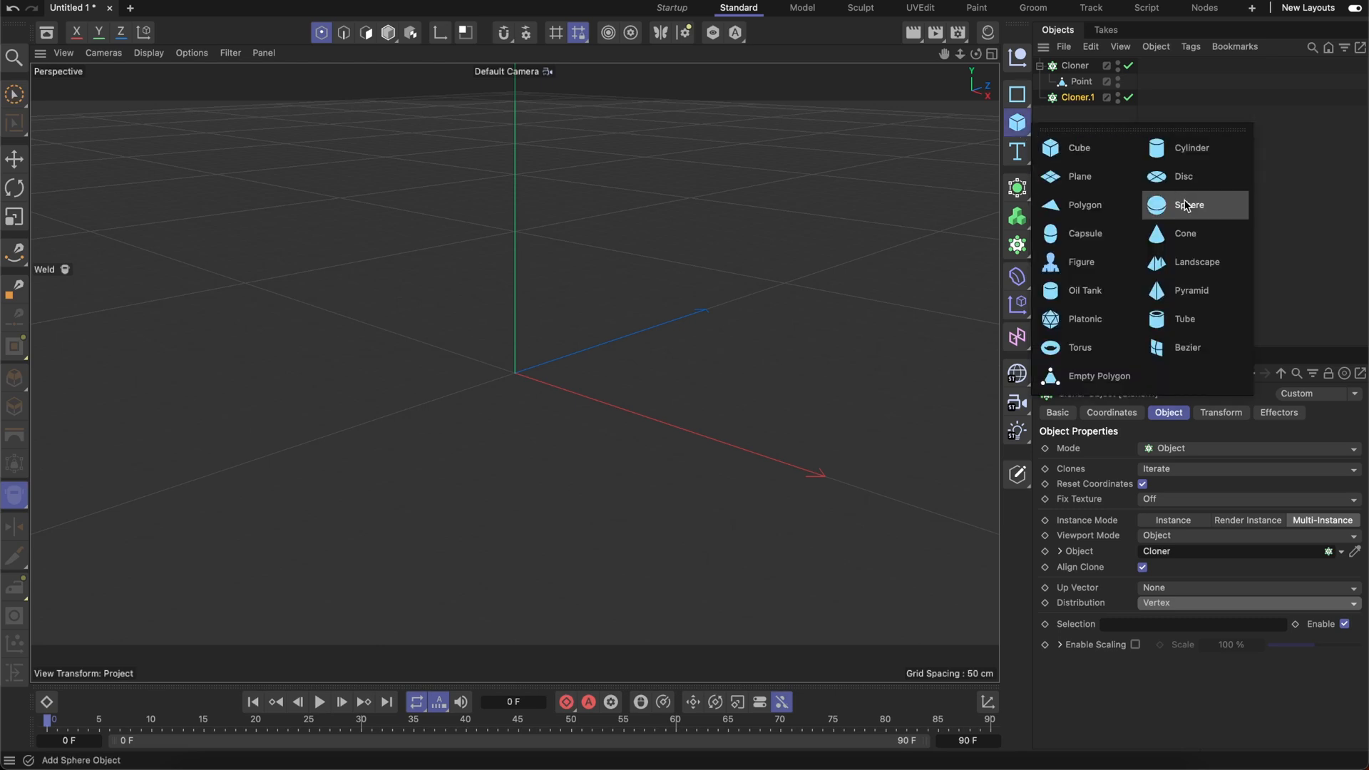
- Add a 5 cm radius Sphere under Cloner.1 to form the sphere array
{"action": "left_click", "coordinate": [1188, 204]}
{"action": "type", "text": "5"}
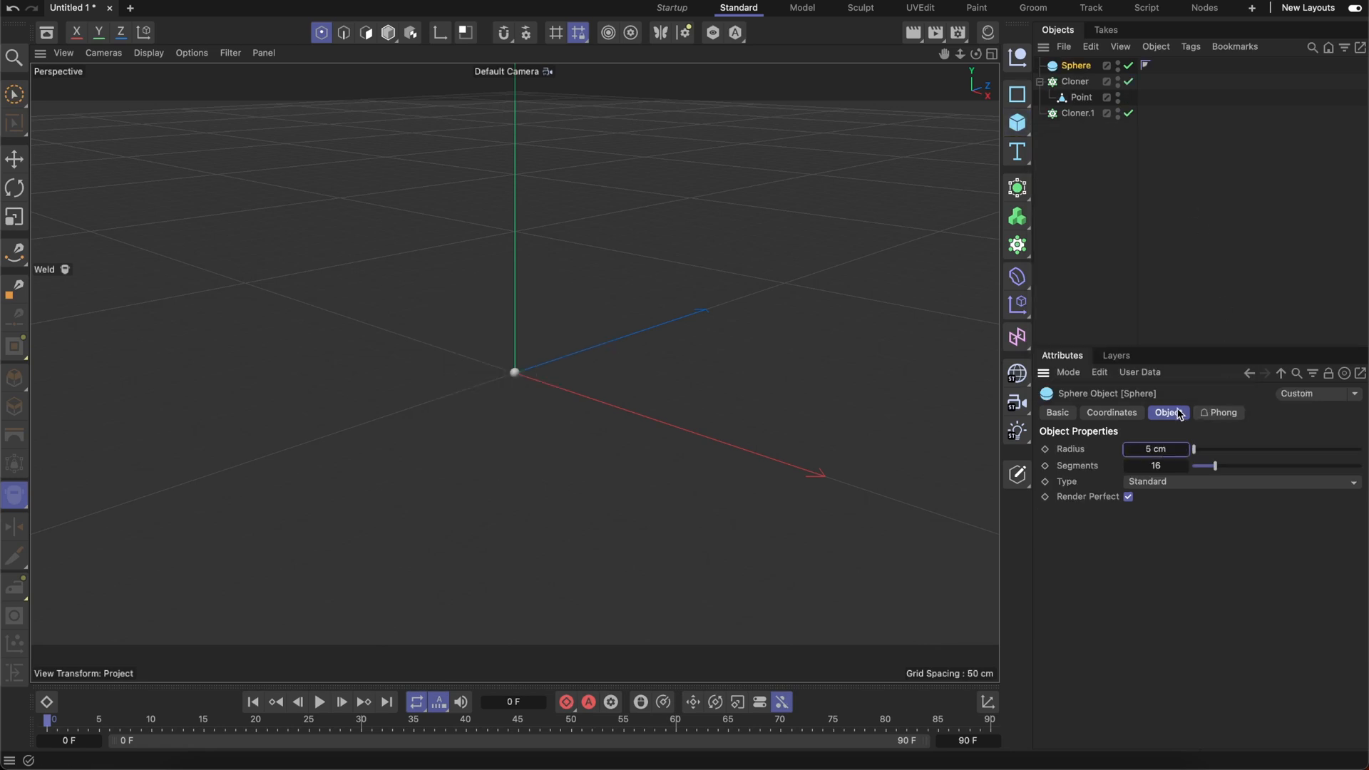
{"action": "left_click", "coordinate": [1075, 114]}
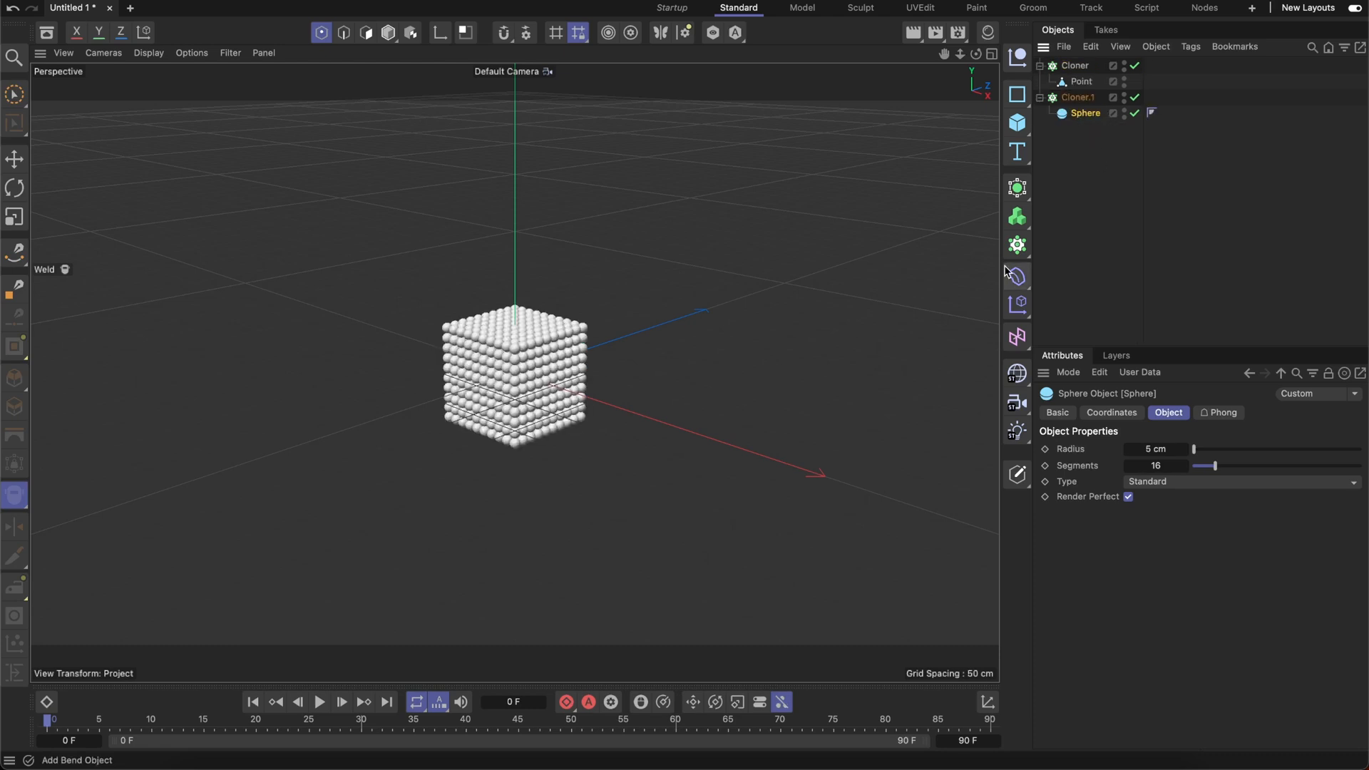
{"action": "mouse_move", "coordinate": [1015, 275]}
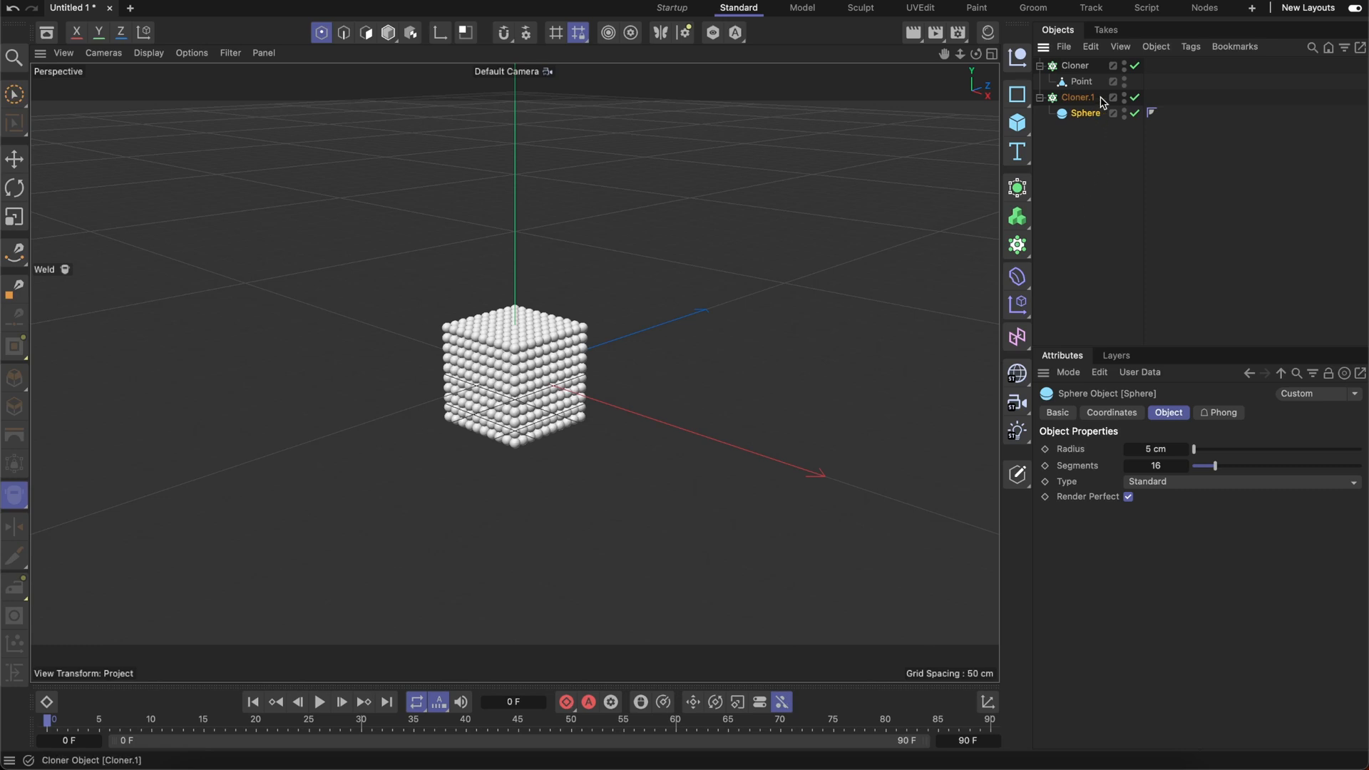
{"action": "mouse_move", "coordinate": [1095, 97]}
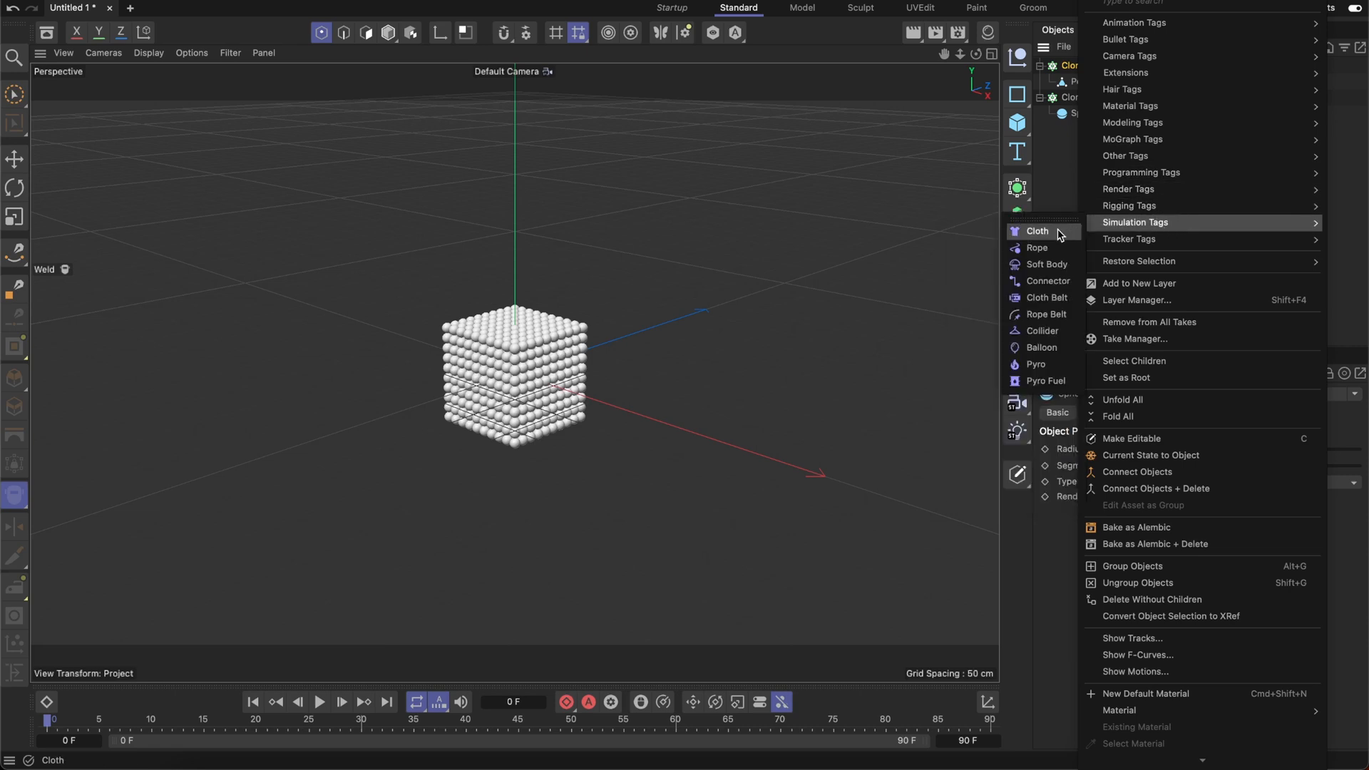
- Give the first Cloner a Cloth tag with 10 cm thickness and play the fall briefly
{"action": "left_click", "coordinate": [1038, 231]}
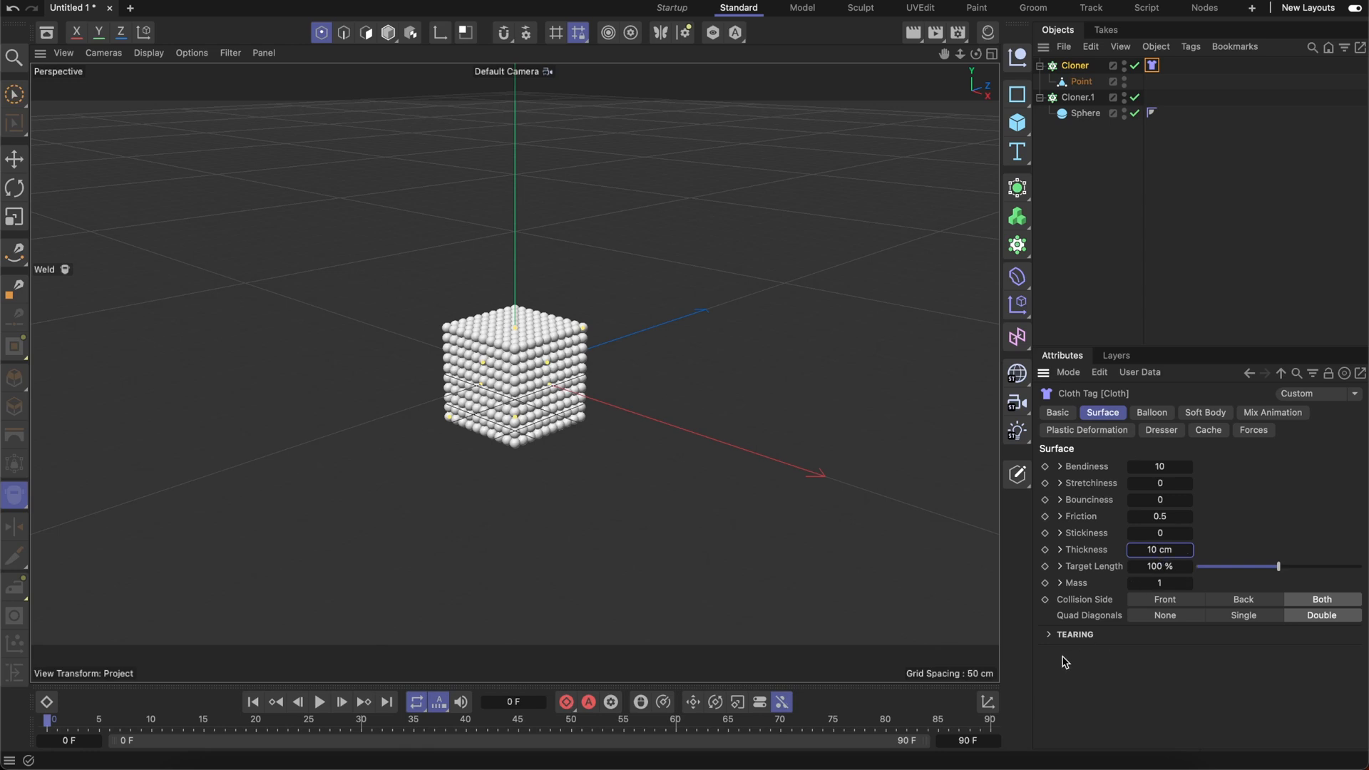
{"action": "left_click", "coordinate": [318, 702]}
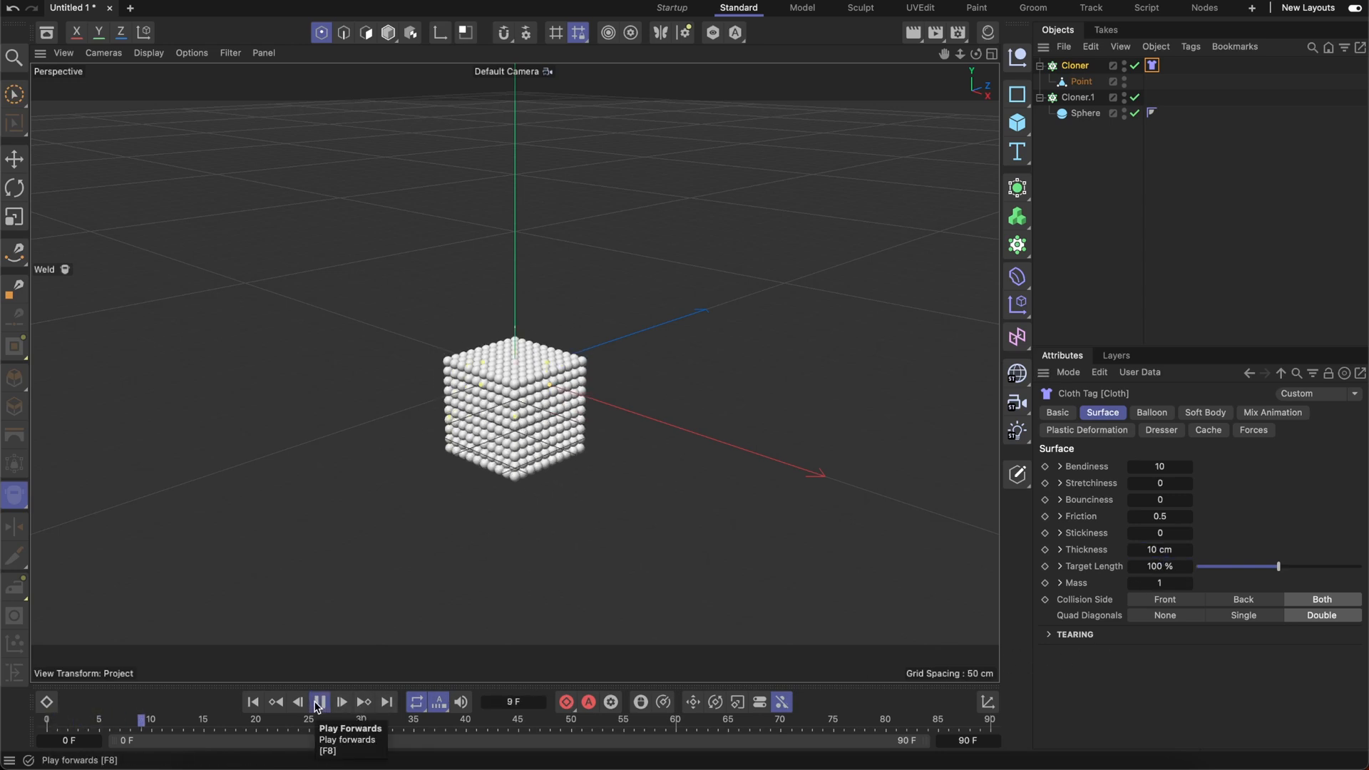
{"action": "left_click", "coordinate": [318, 702]}
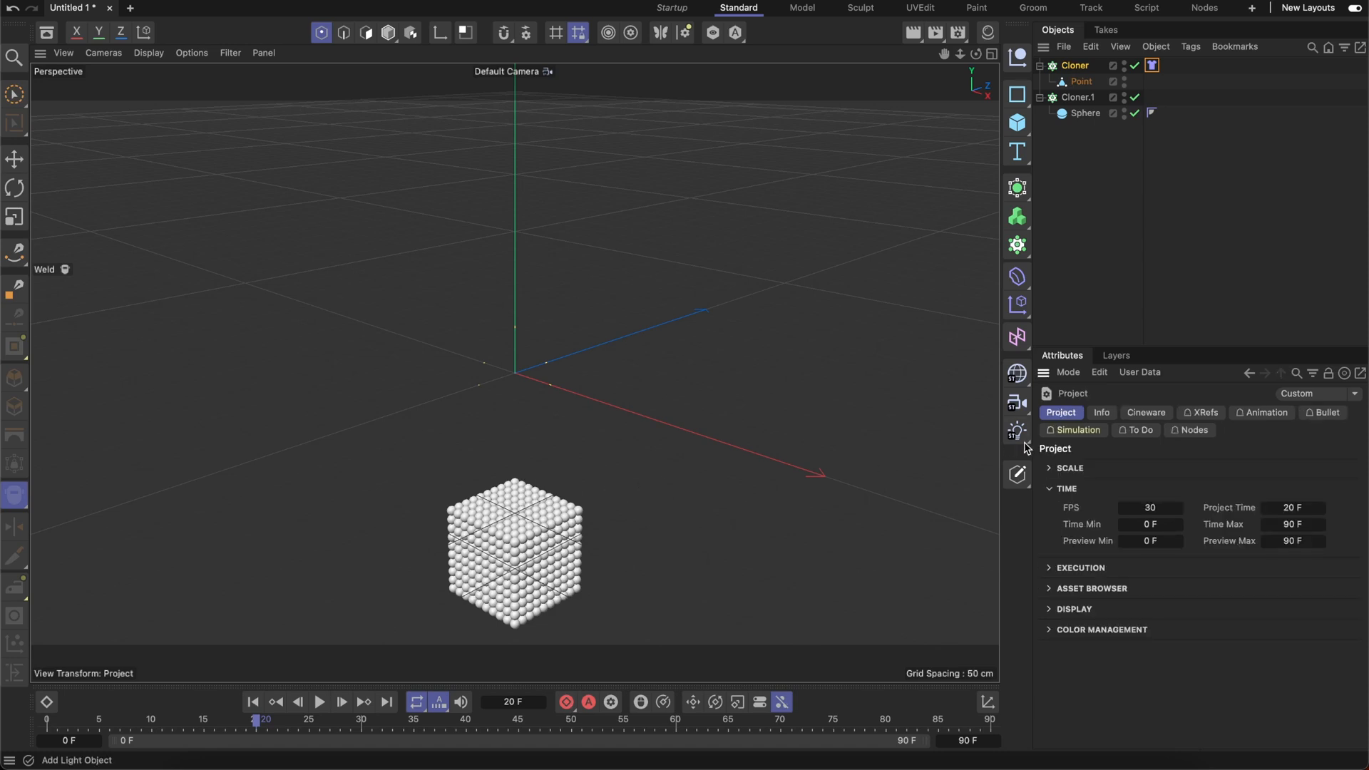
- Show the project's Simulation Scene settings with -981 cm gravity and the Cloth element
{"action": "left_click", "coordinate": [1072, 429]}
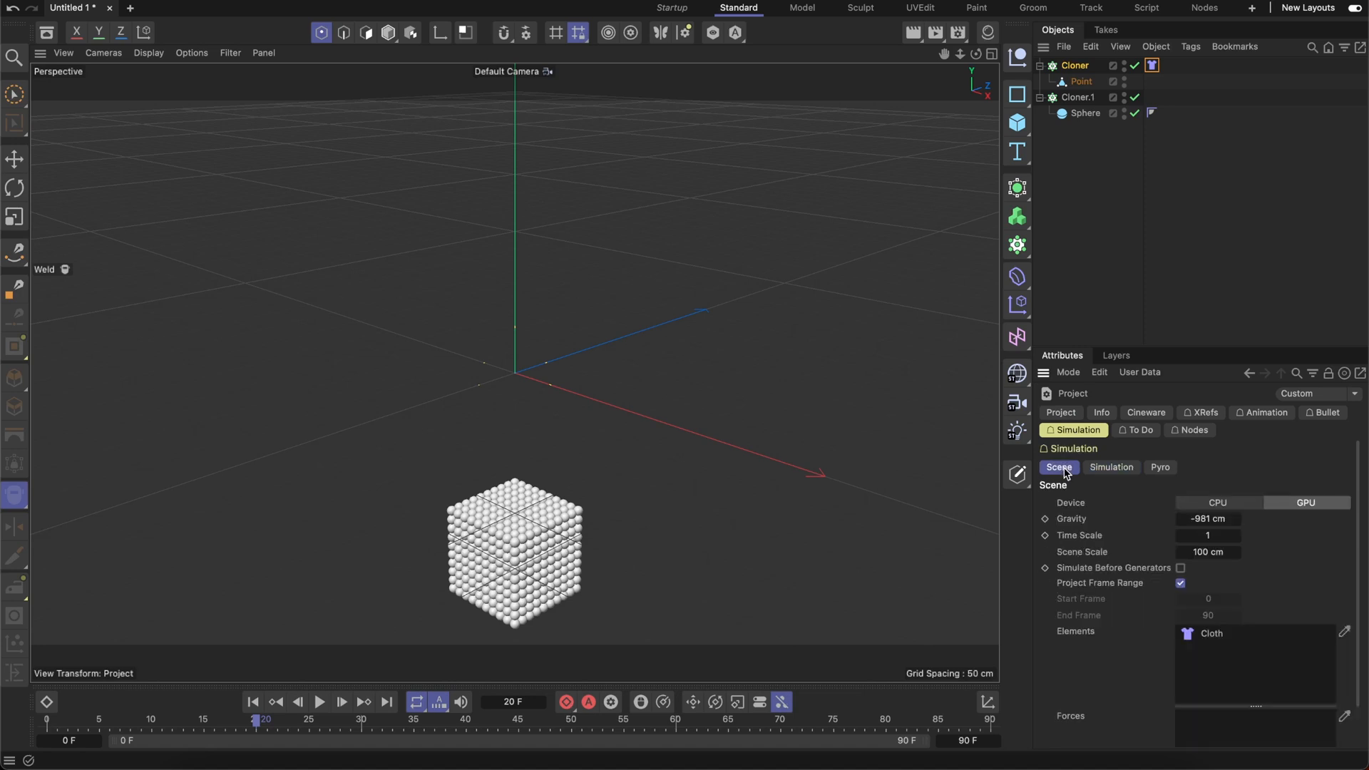
{"action": "mouse_move", "coordinate": [1064, 523]}
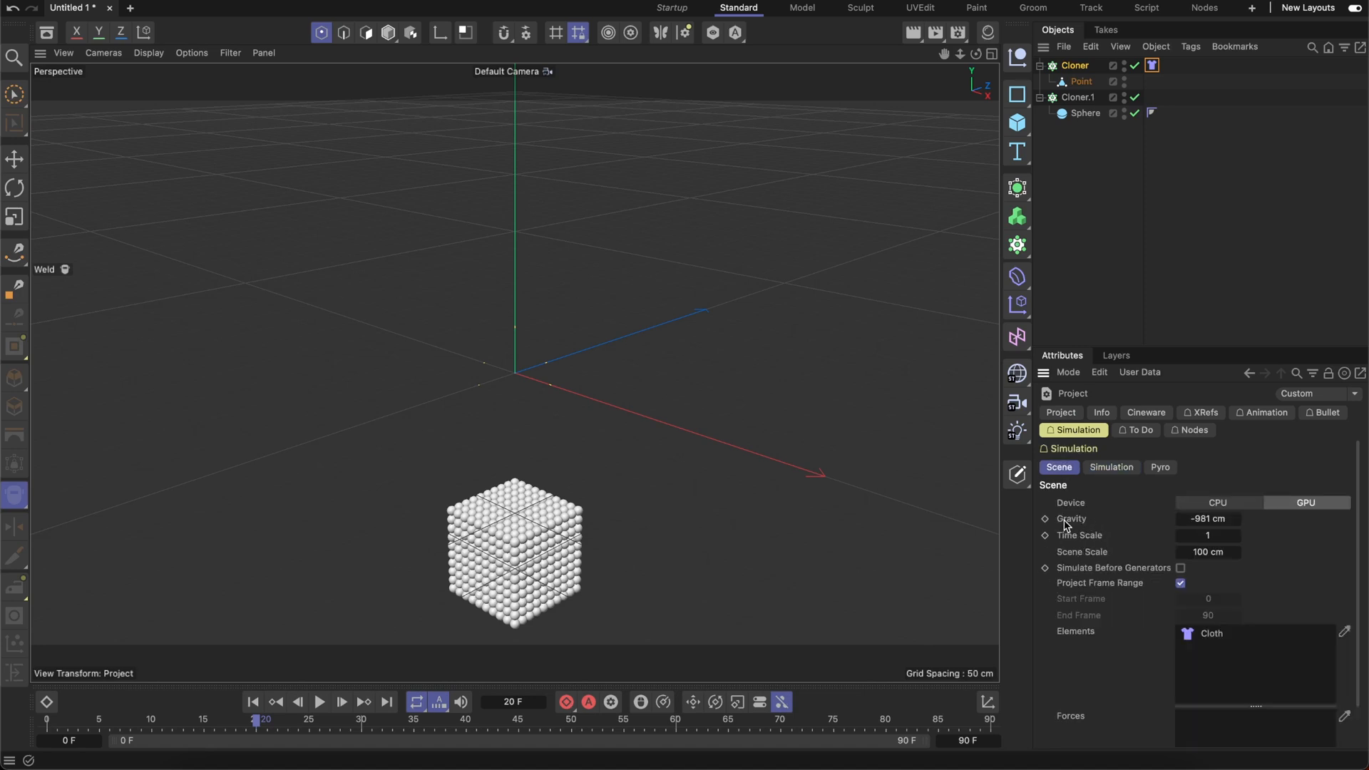
{"action": "mouse_move", "coordinate": [1229, 532]}
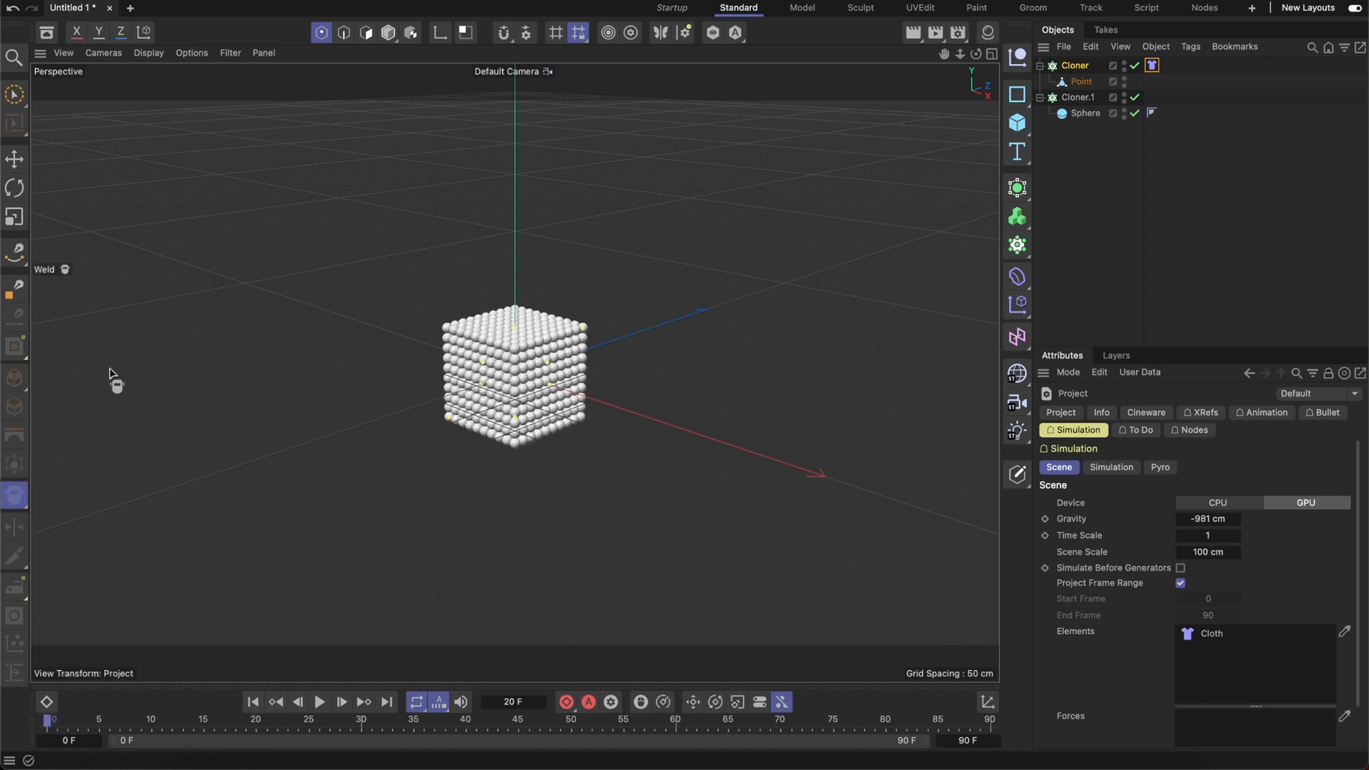
- In Model mode at frame 0, lift the first Cloner's sphere block higher above the ground
{"action": "left_click", "coordinate": [15, 158]}
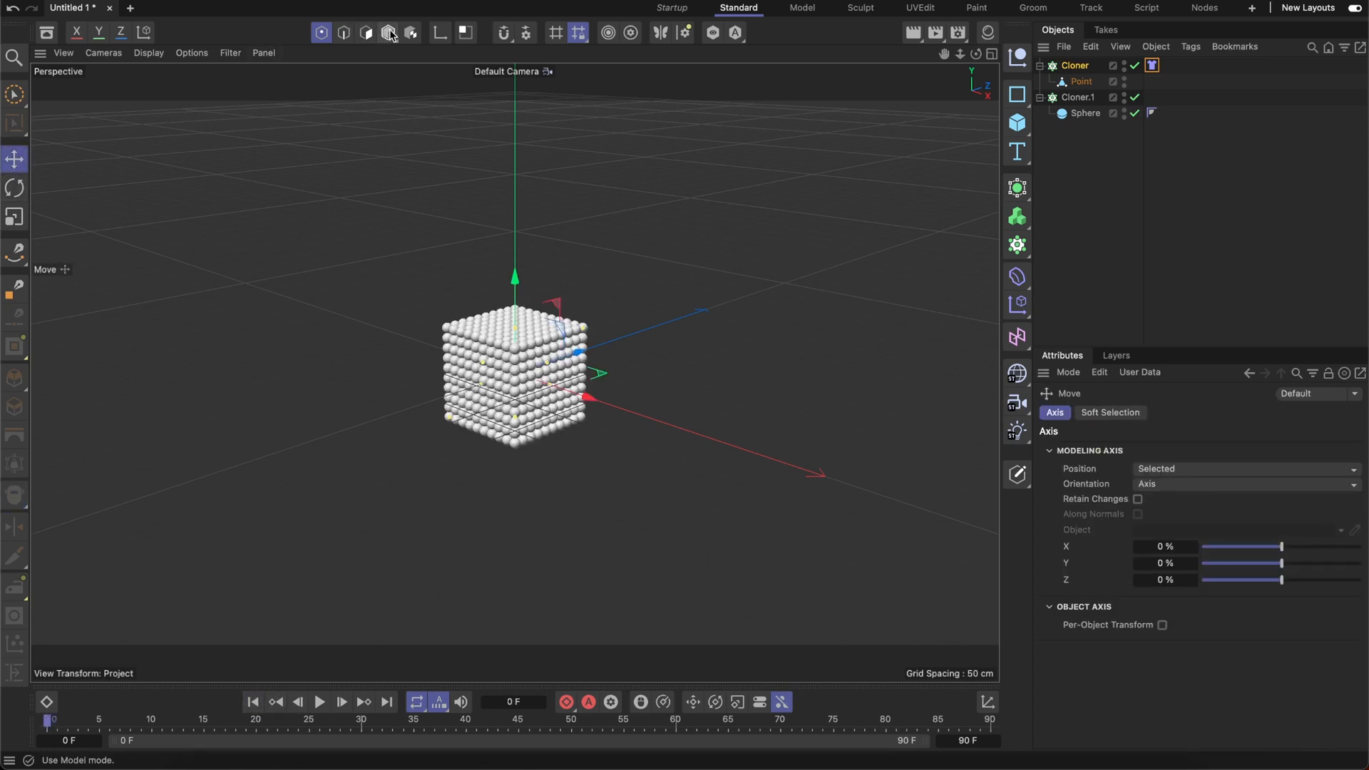
{"action": "left_click", "coordinate": [387, 33]}
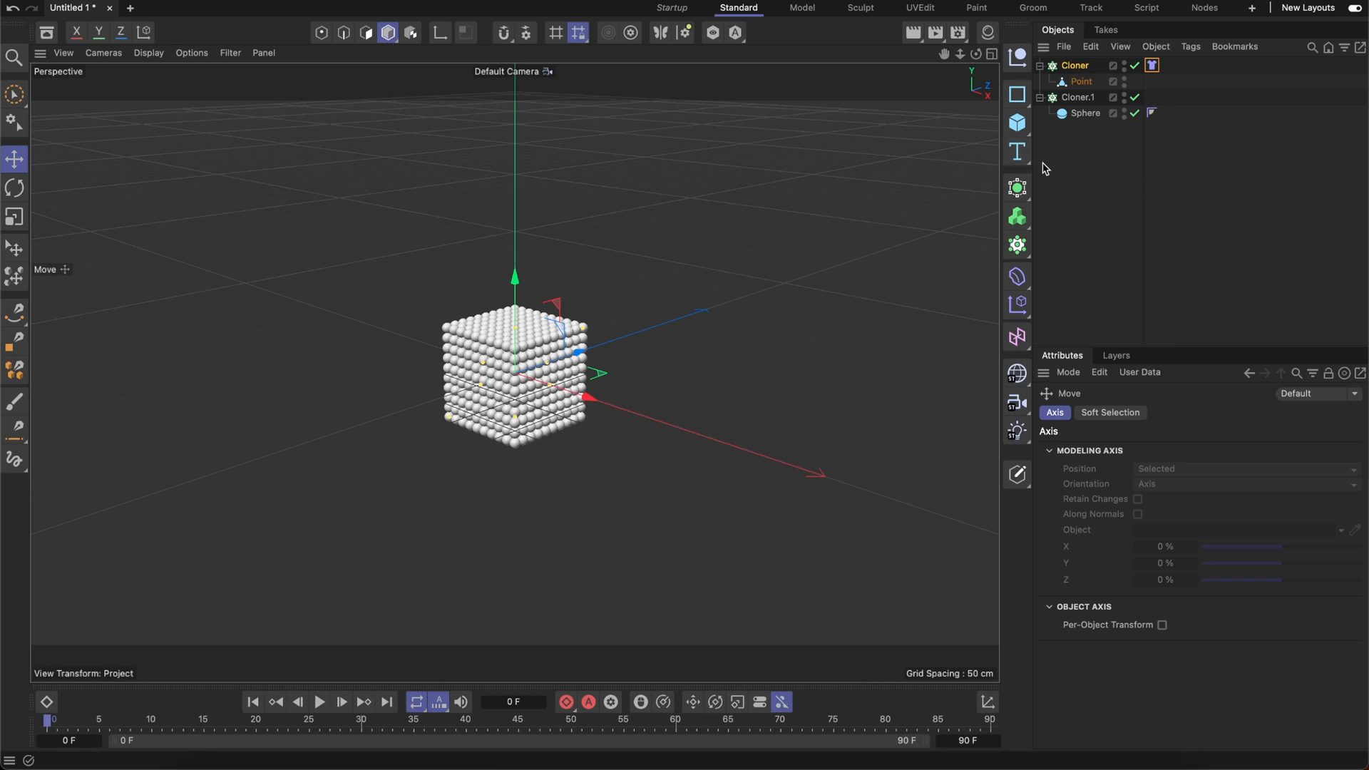
{"action": "left_click", "coordinate": [1075, 65]}
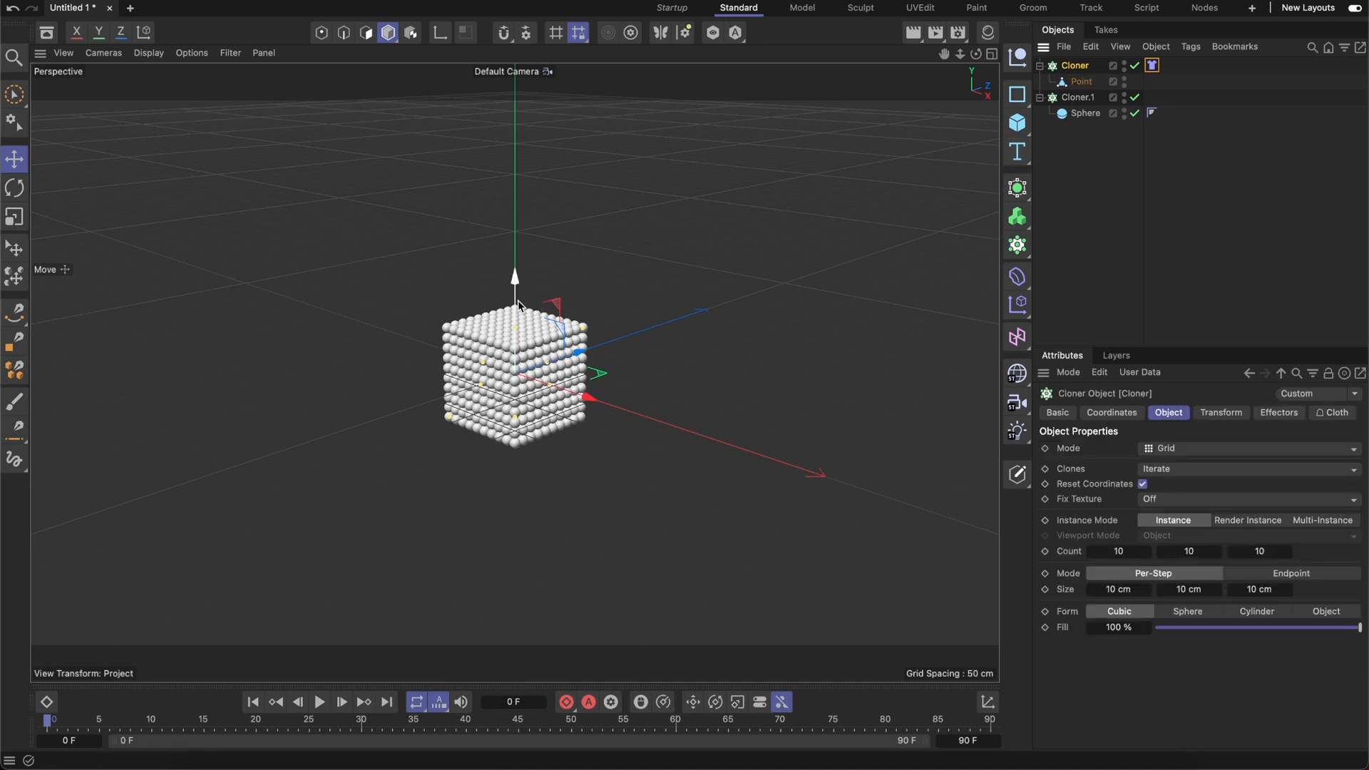
{"action": "left_click_drag", "start_coordinate": [515, 371], "coordinate": [515, 318]}
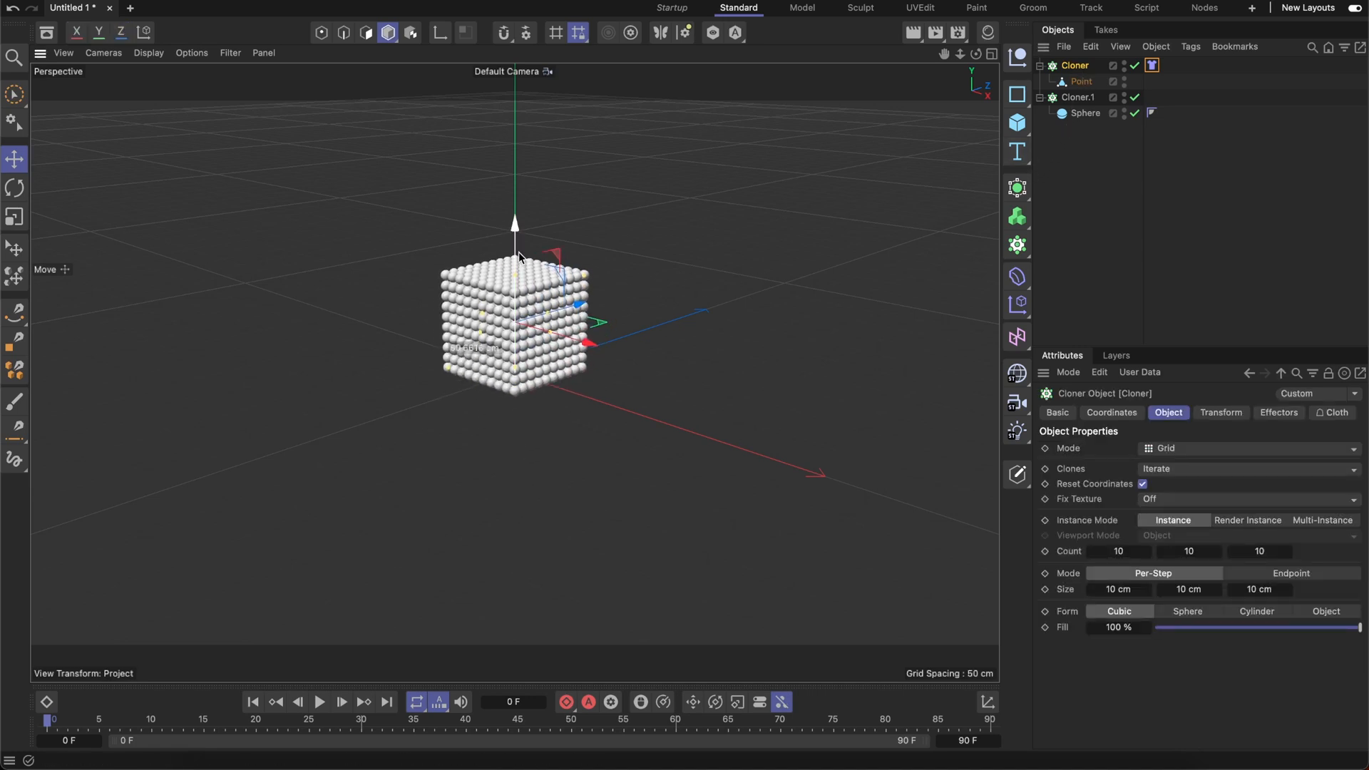
{"action": "left_click", "coordinate": [1017, 123]}
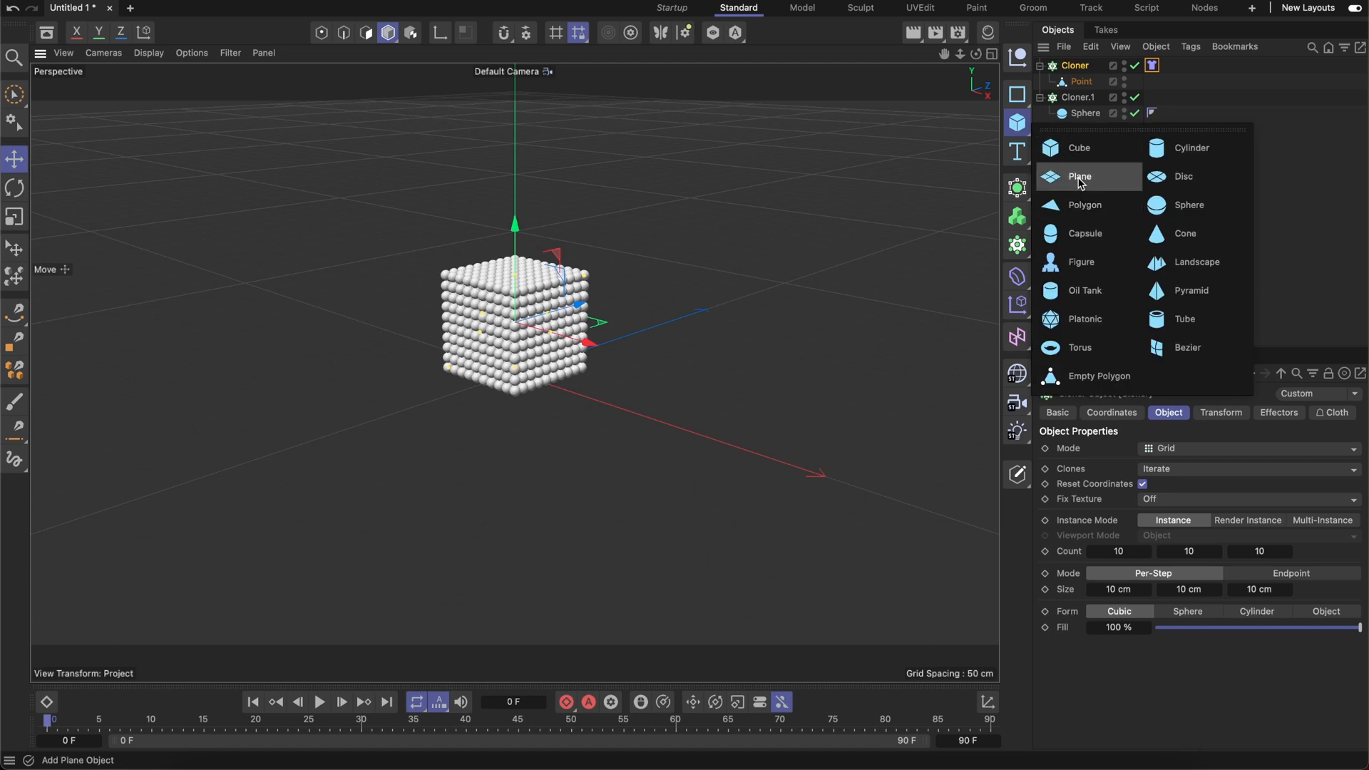
- Add a Plane with a Collider tag beneath the block, test playback, and show the solver substep settings
{"action": "left_click", "coordinate": [1080, 177]}
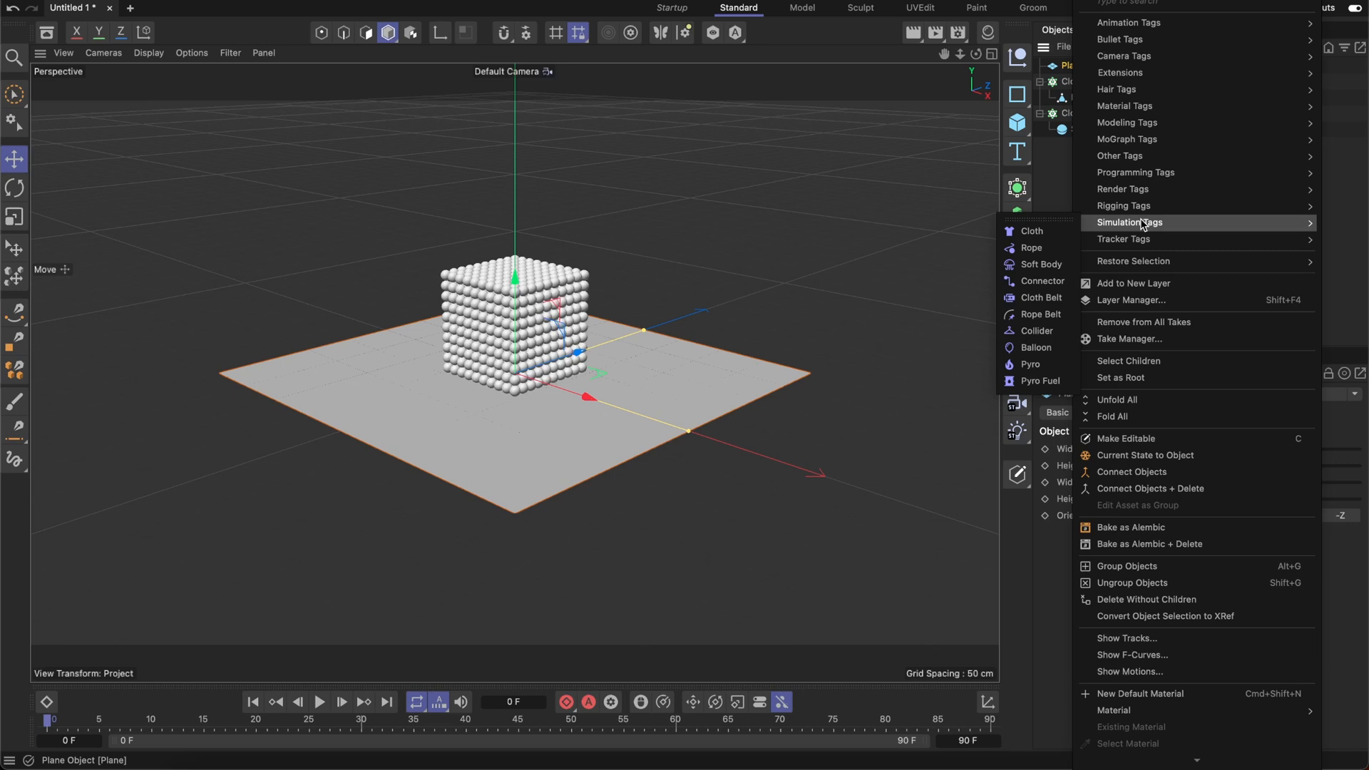
{"action": "mouse_move", "coordinate": [1037, 329]}
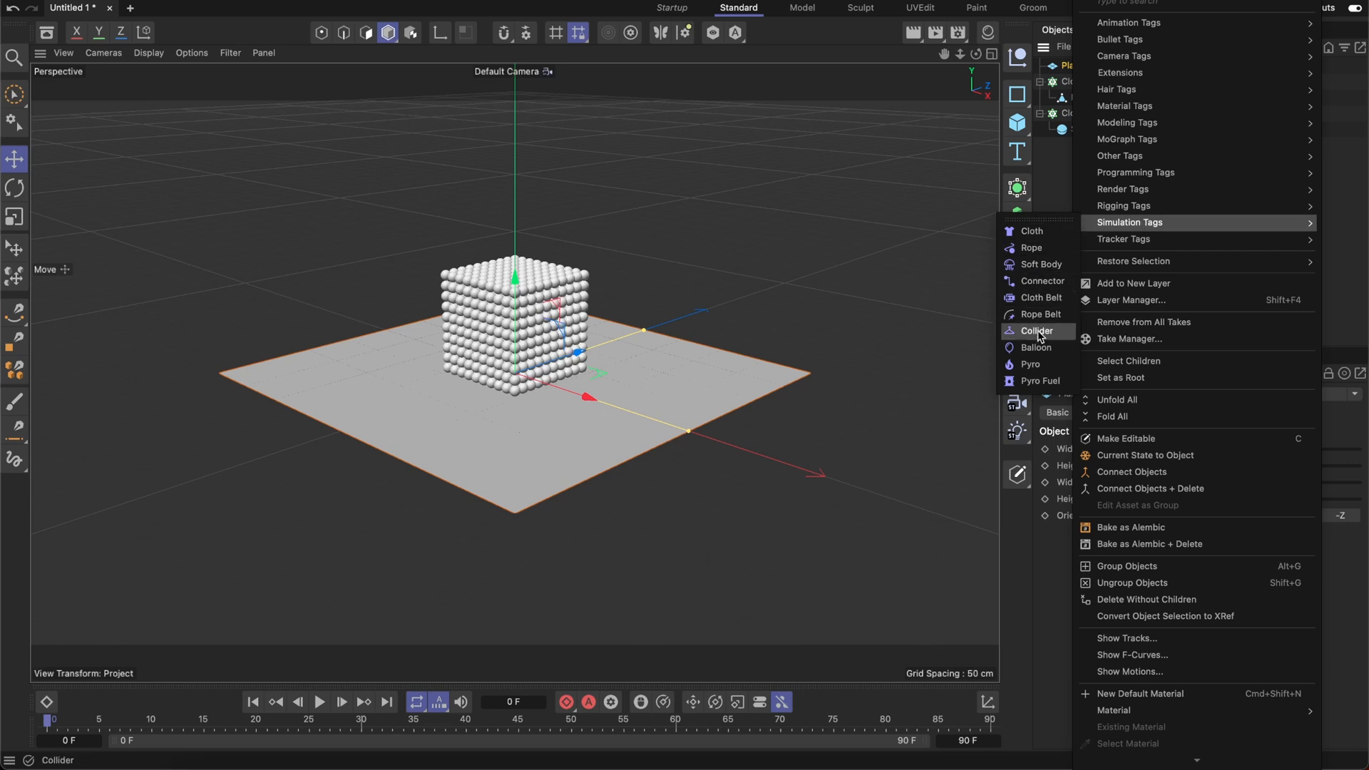
{"action": "left_click", "coordinate": [1037, 329]}
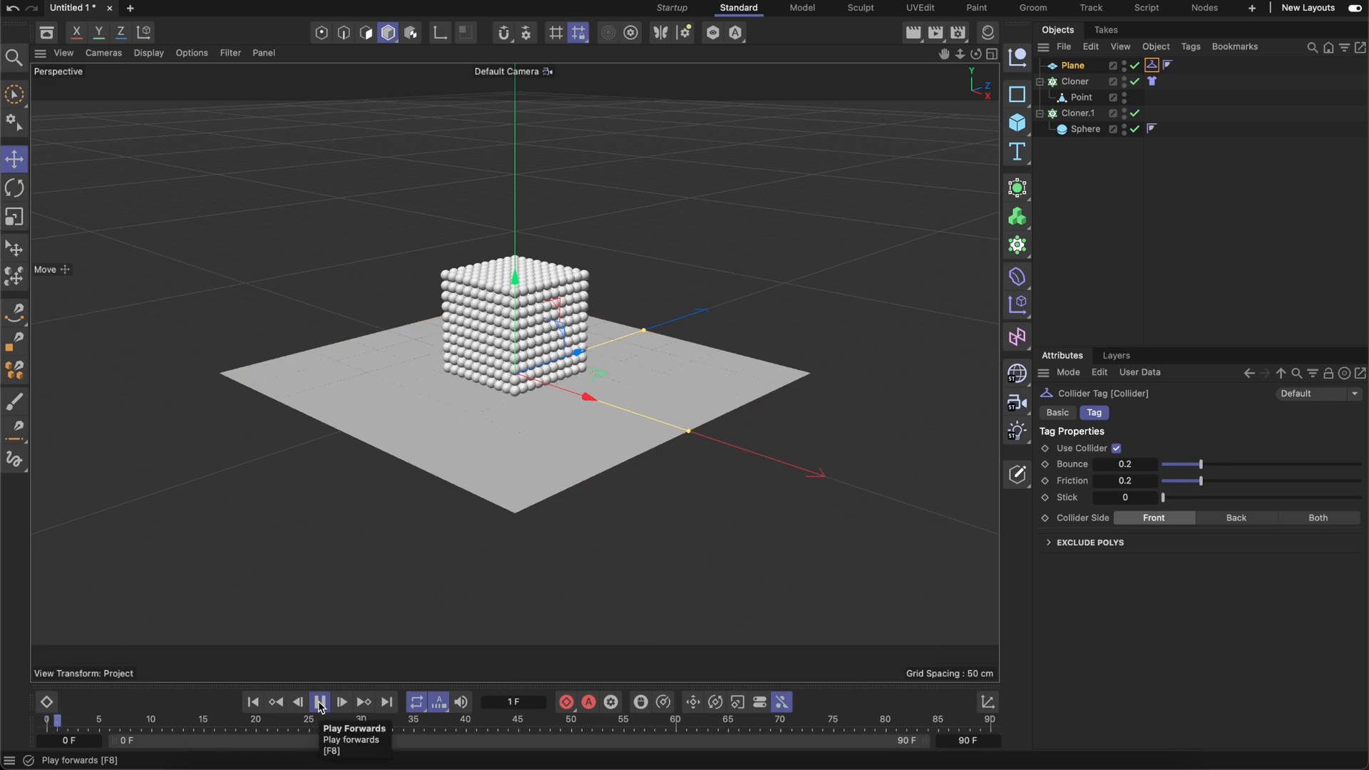
{"action": "left_click", "coordinate": [341, 701]}
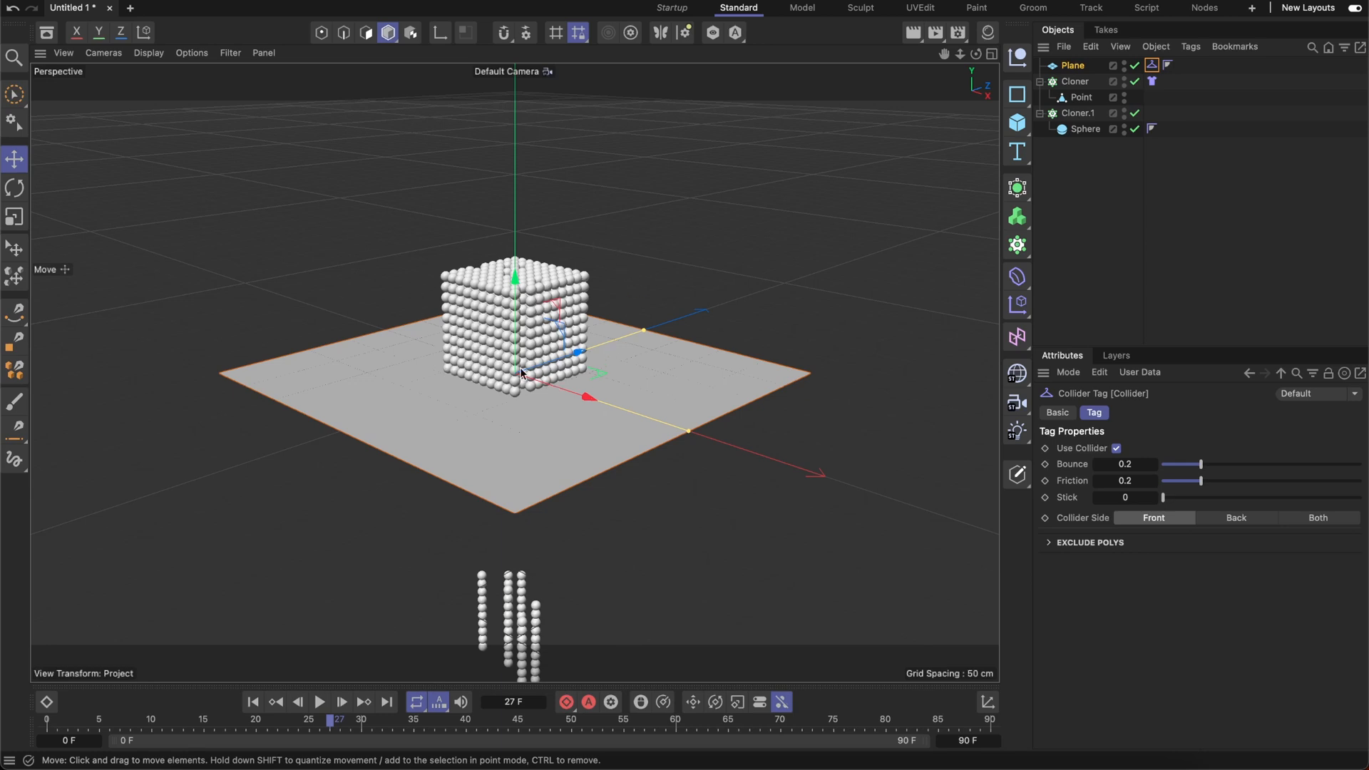
{"action": "mouse_move", "coordinate": [463, 387]}
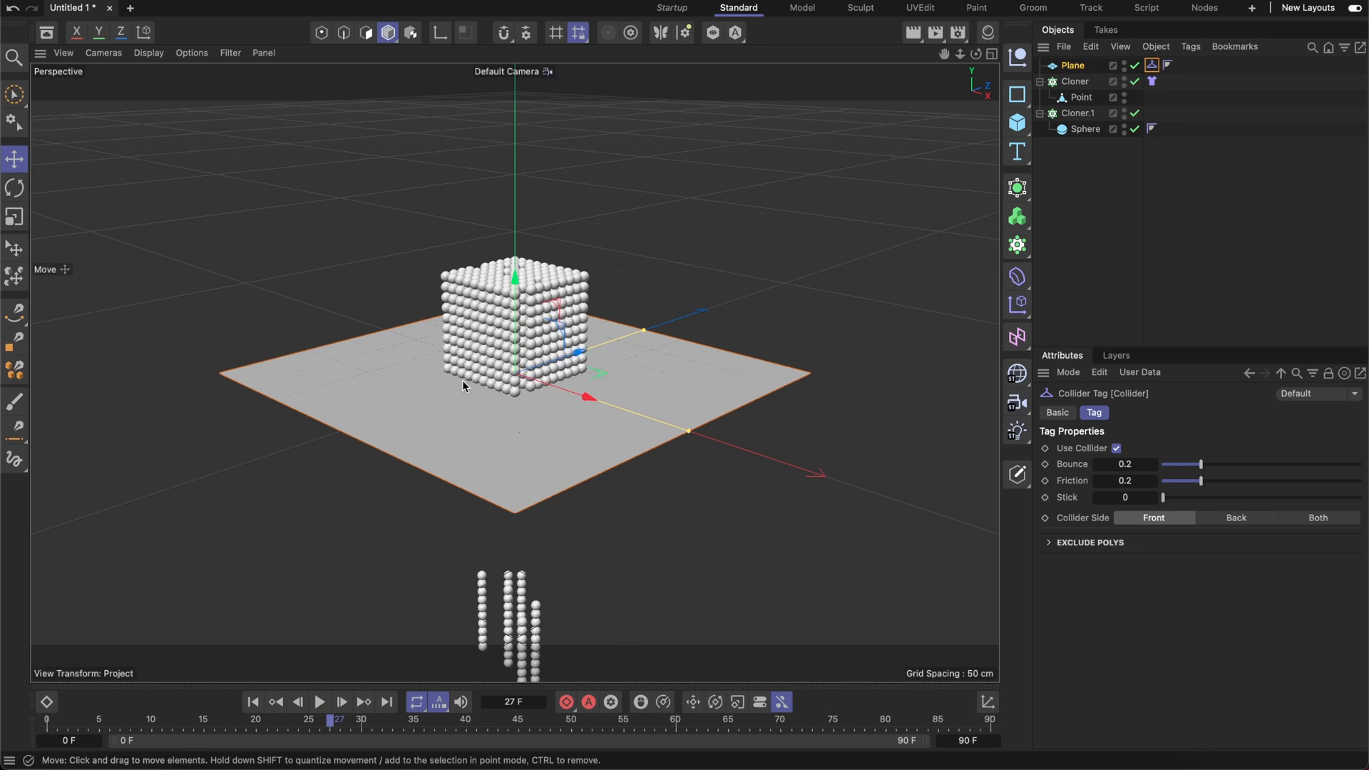
{"action": "mouse_move", "coordinate": [478, 547]}
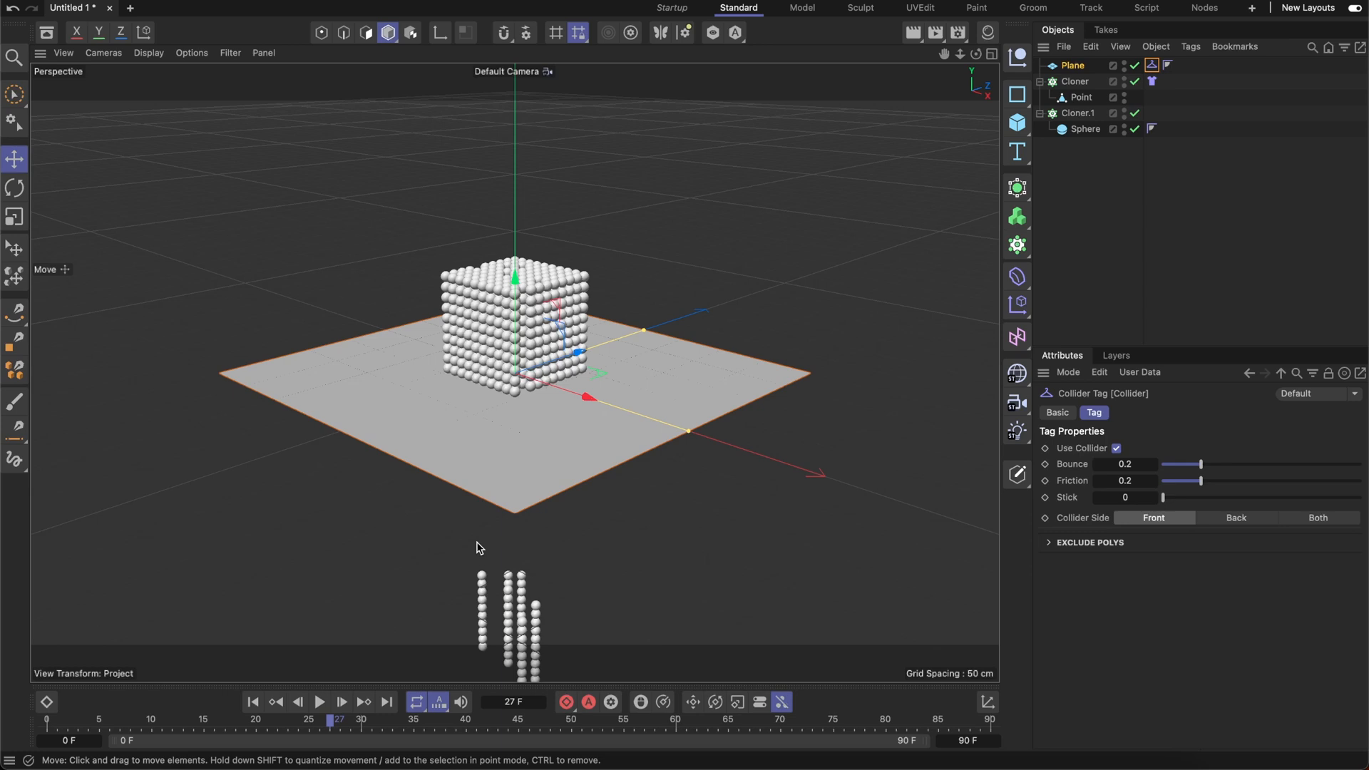
{"action": "mouse_move", "coordinate": [574, 556]}
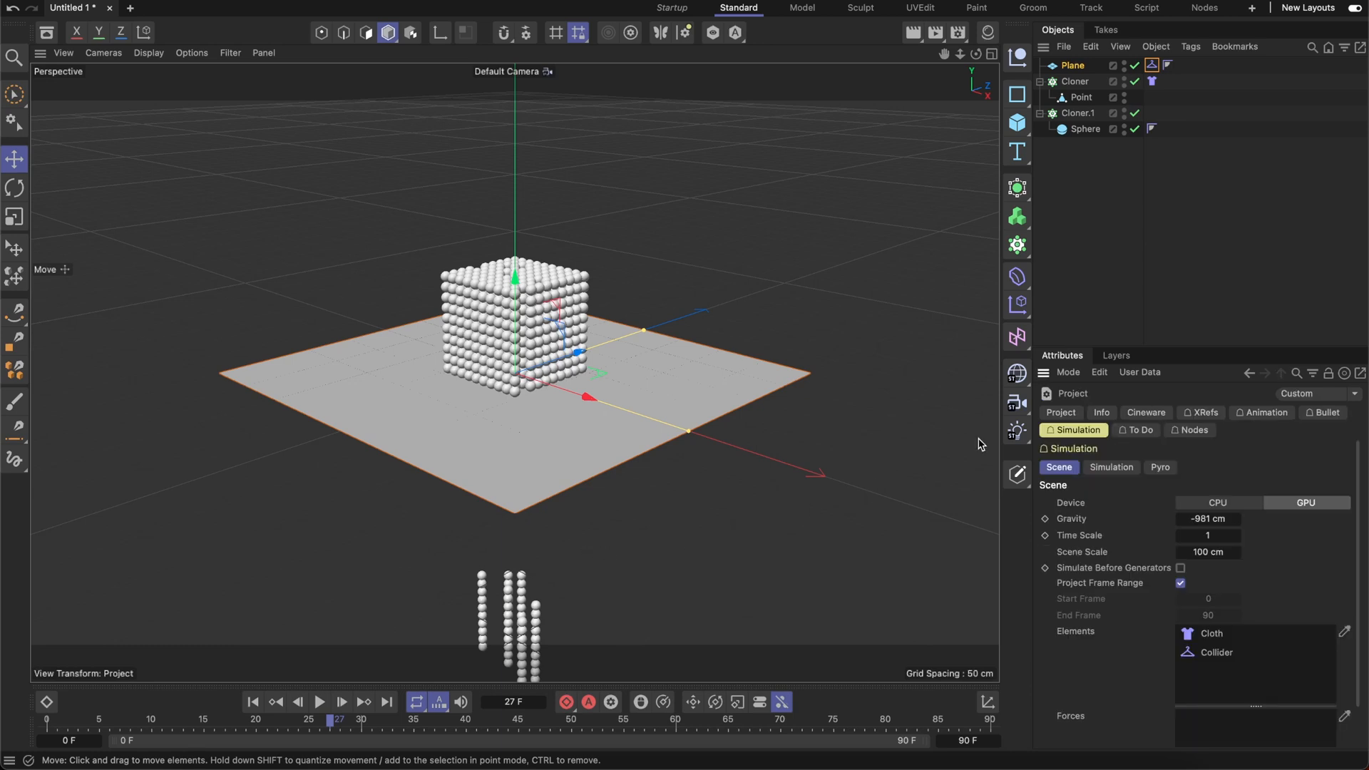
{"action": "left_click", "coordinate": [1111, 468]}
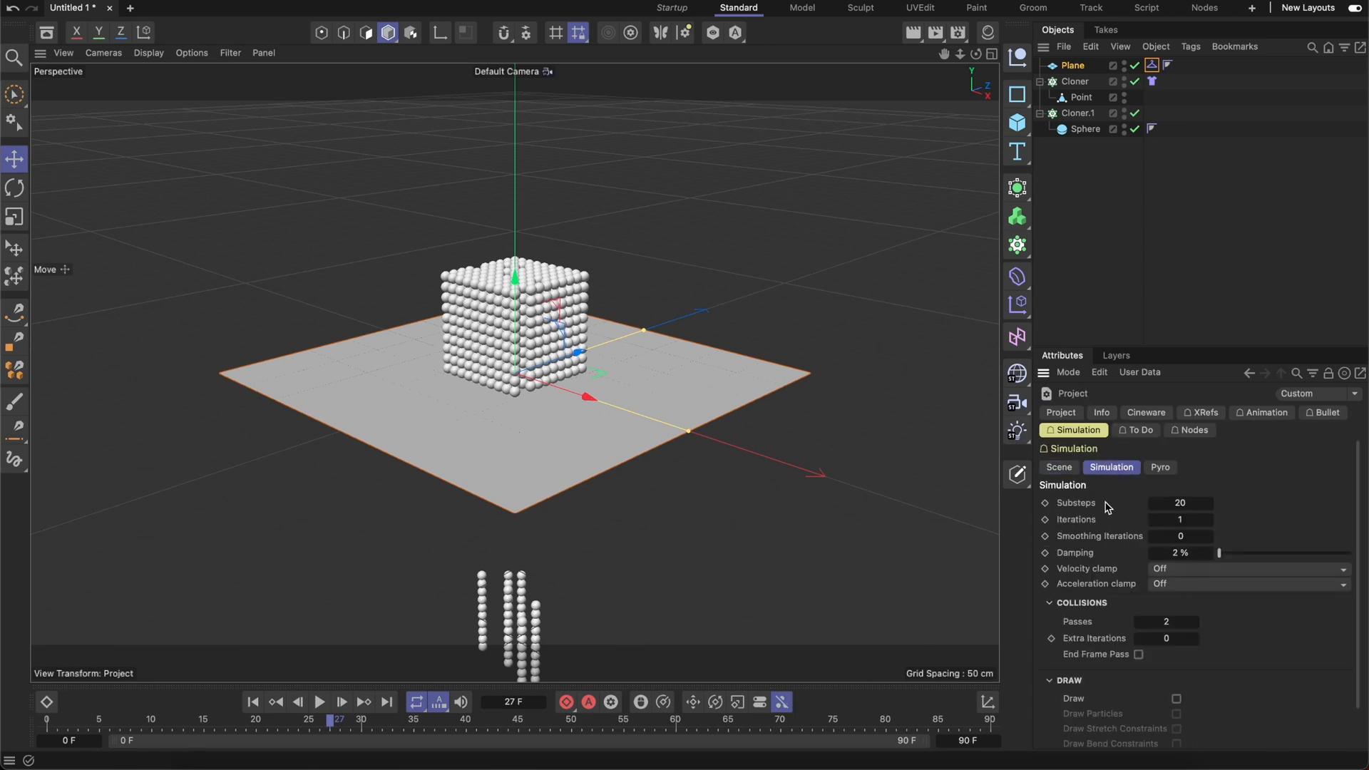
{"action": "mouse_move", "coordinate": [1107, 632]}
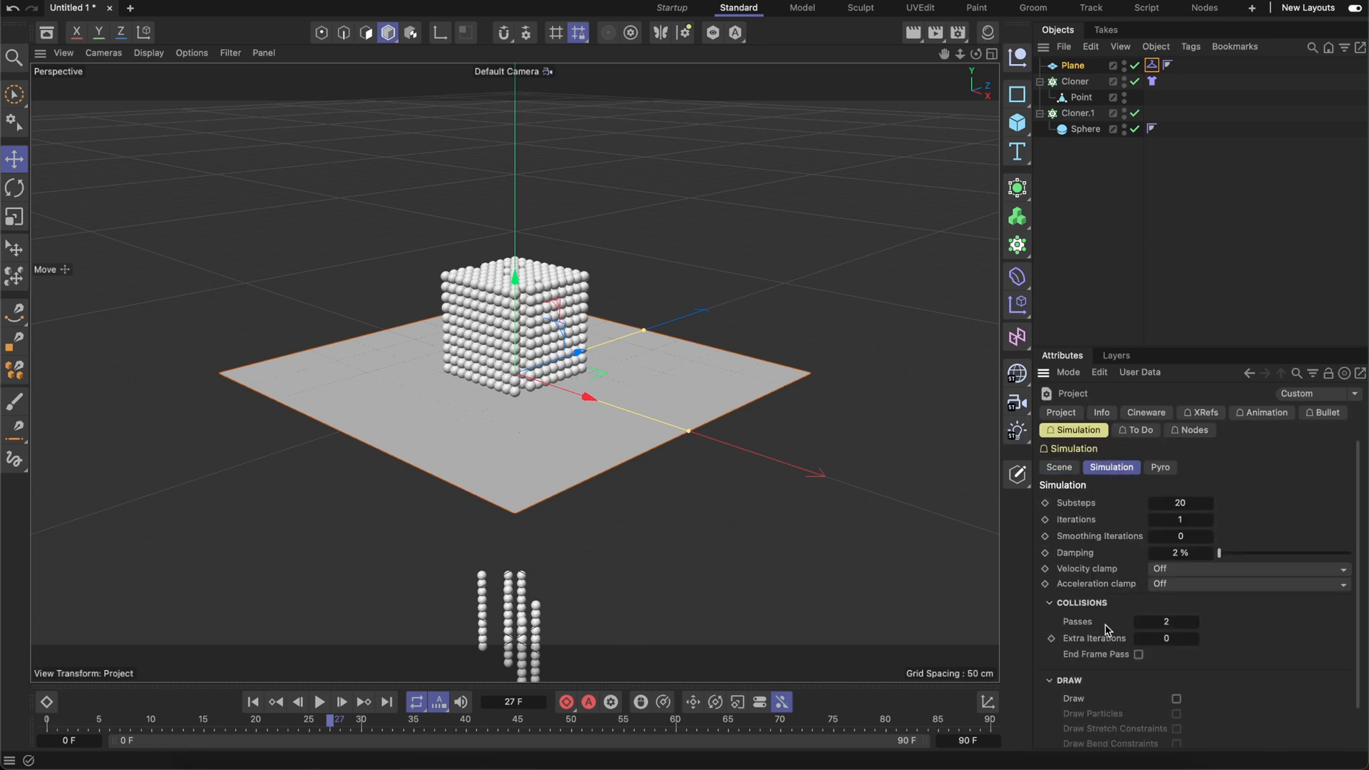
{"action": "mouse_move", "coordinate": [1145, 617]}
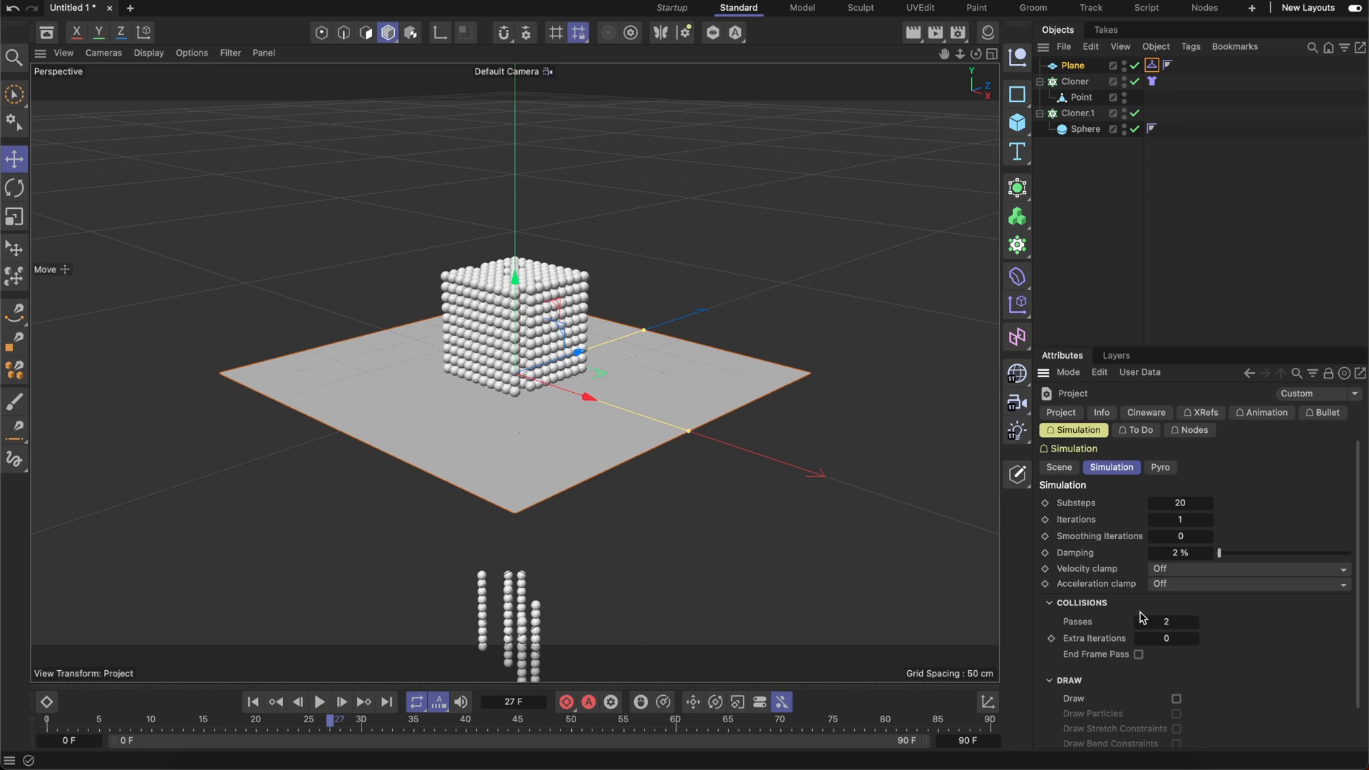
{"action": "mouse_move", "coordinate": [1127, 612]}
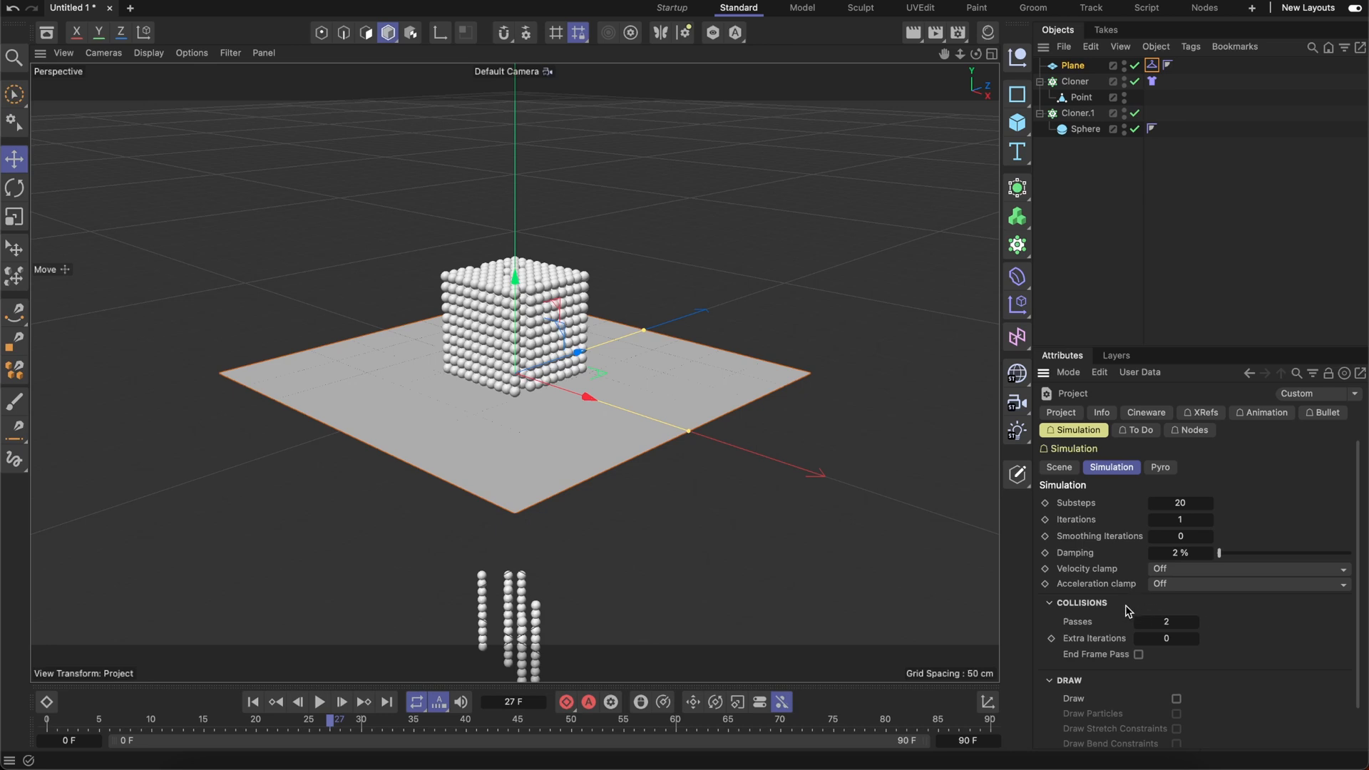
- Add a Random effector jittering the first Cloner's positions by 2 cm on P.X/Y/Z
{"action": "left_click", "coordinate": [1076, 81]}
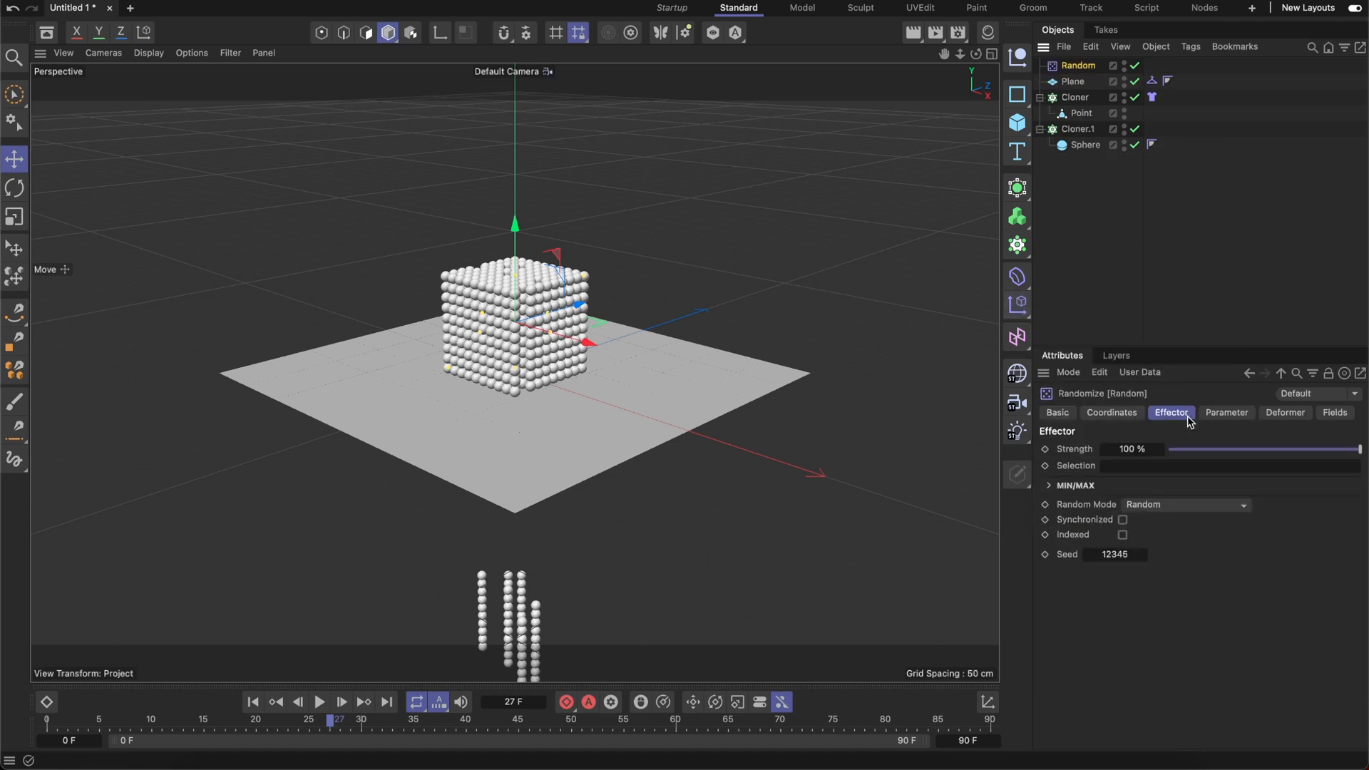
{"action": "left_click", "coordinate": [1226, 412]}
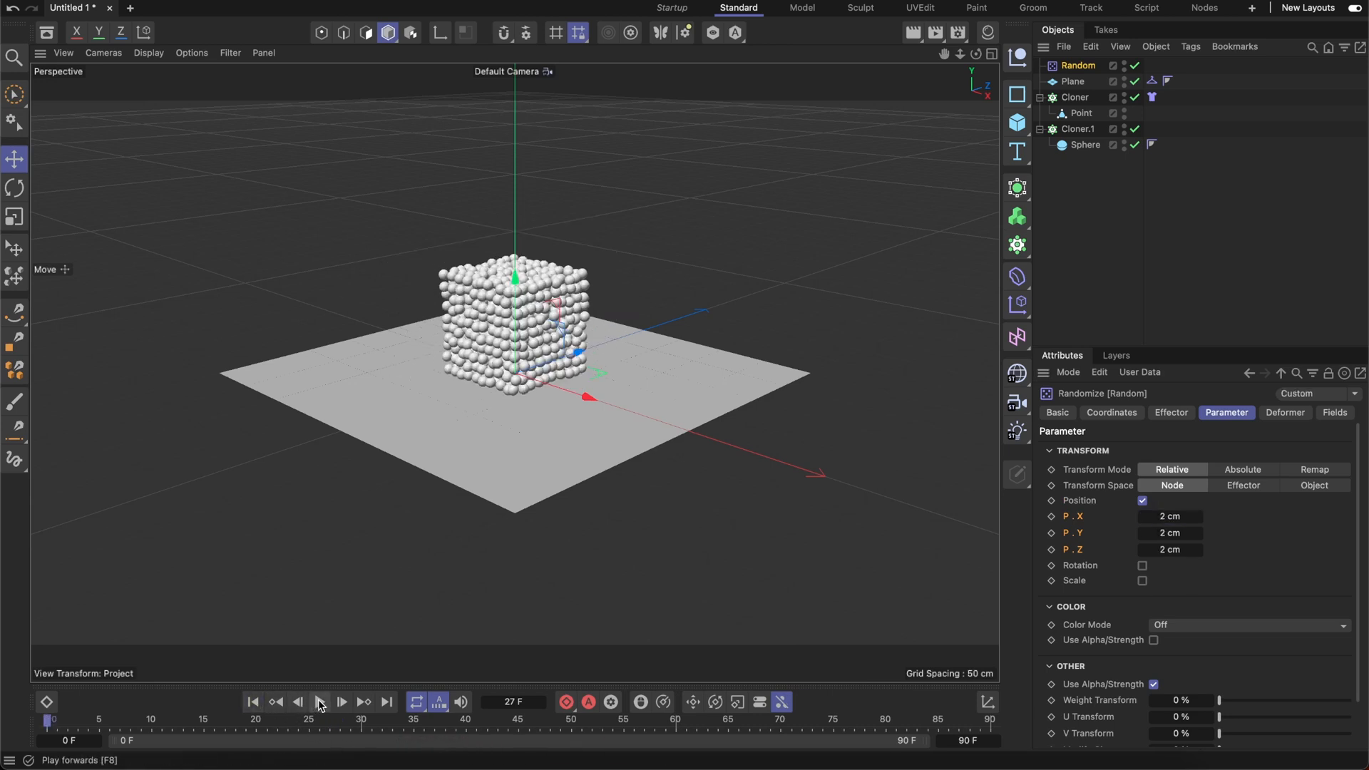
- Play the jittered spheres collapsing into a loose pile on the plane, pausing near frame 39
{"action": "left_click", "coordinate": [319, 701]}
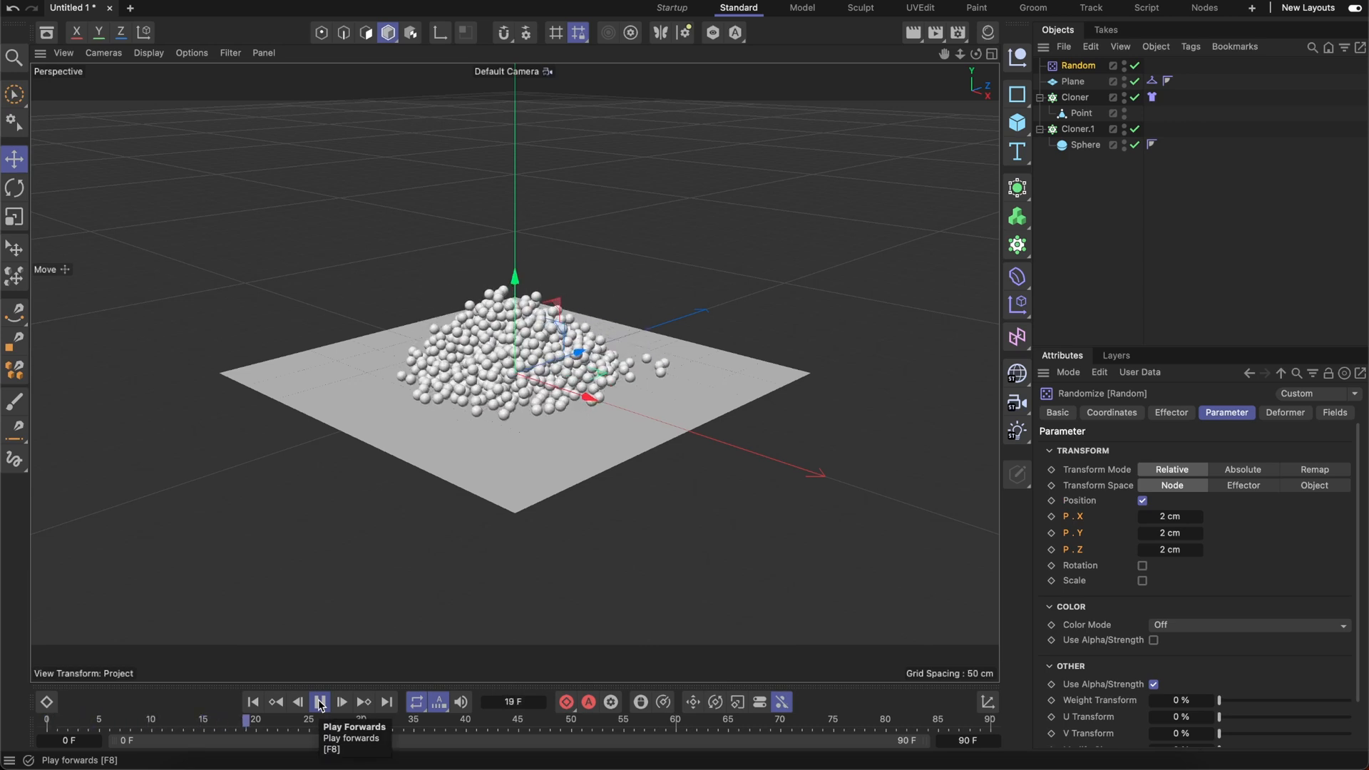
{"action": "left_click", "coordinate": [320, 702]}
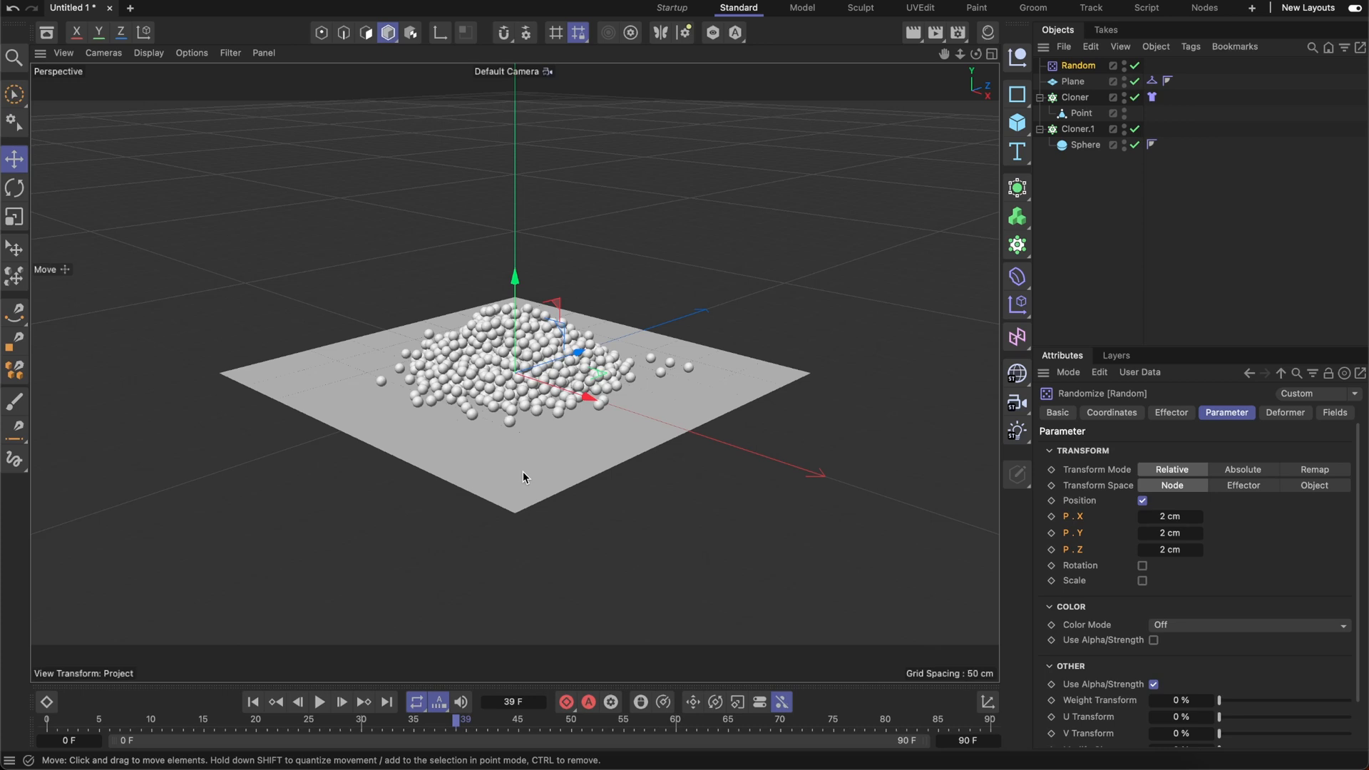
{"action": "mouse_move", "coordinate": [426, 325]}
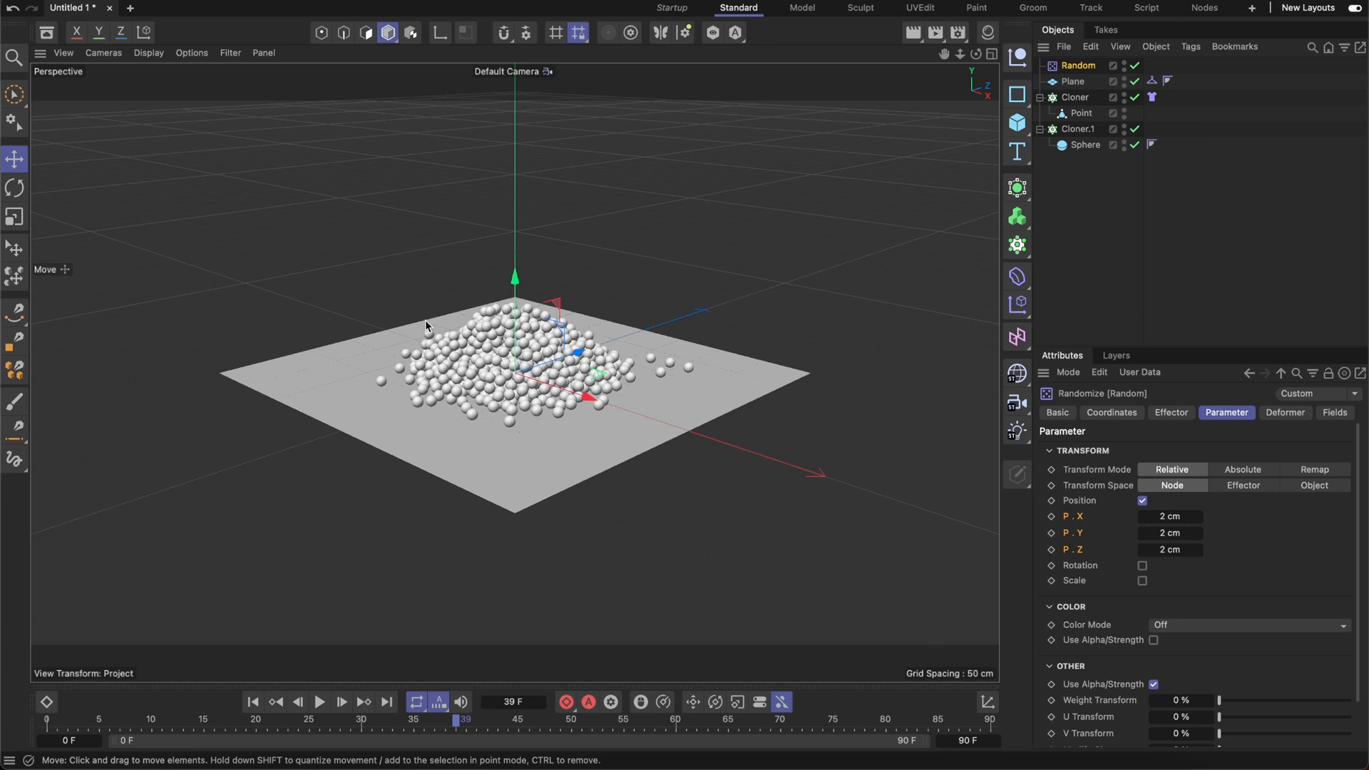
{"action": "mouse_move", "coordinate": [663, 398]}
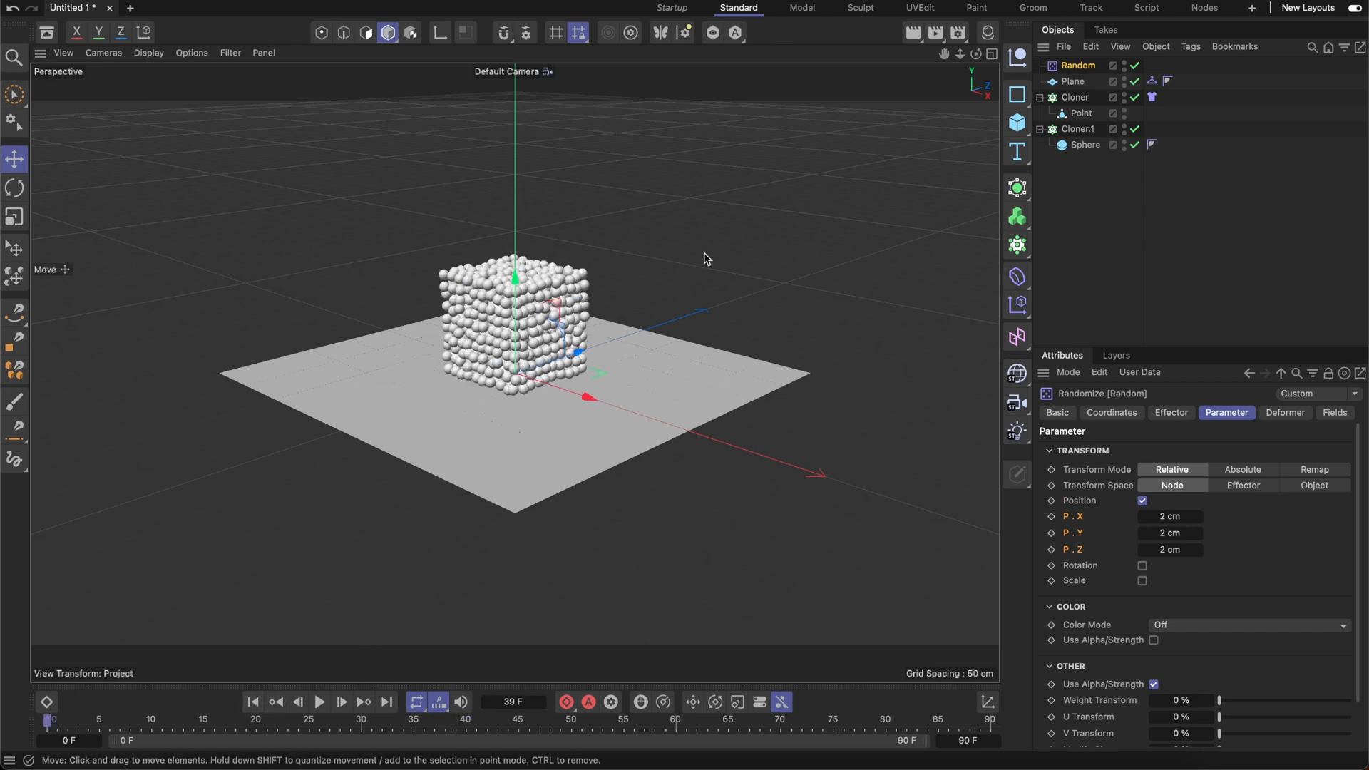
{"action": "mouse_move", "coordinate": [991, 185]}
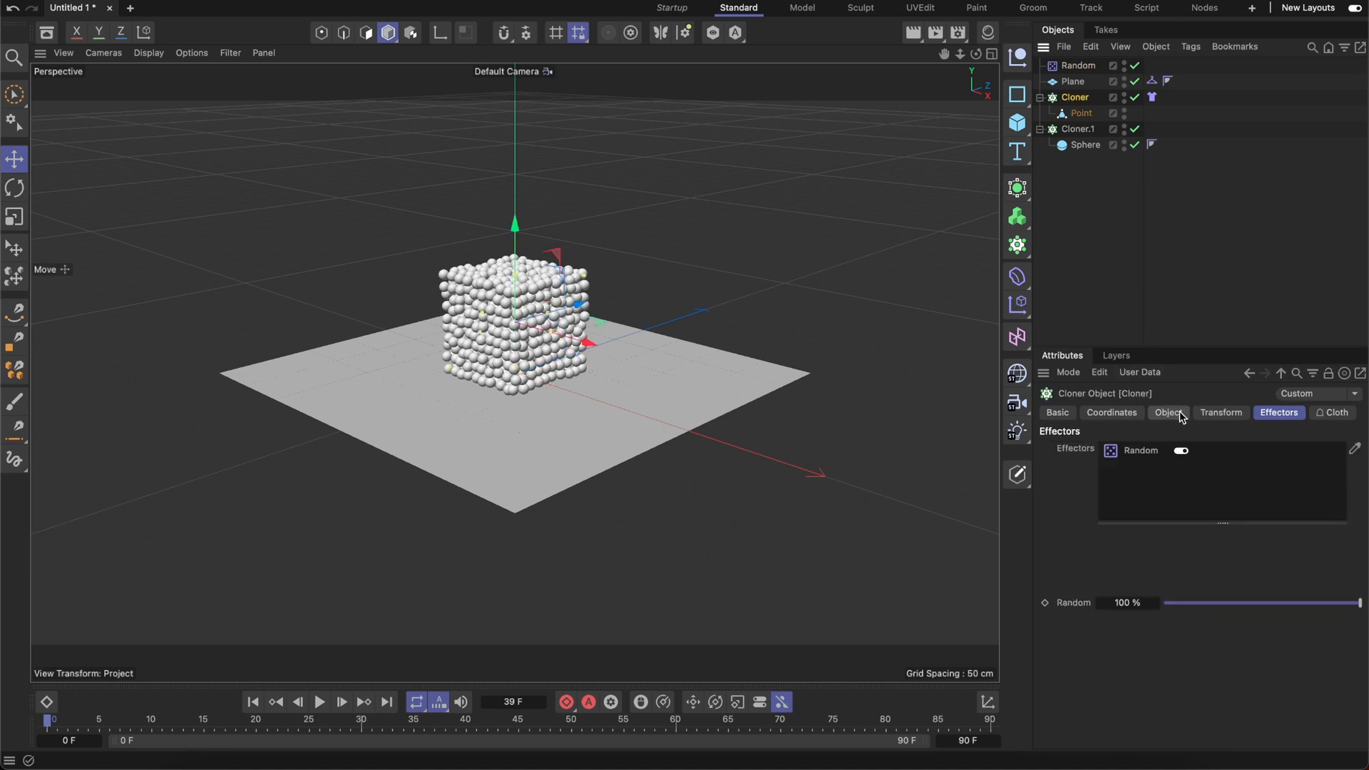
- Set the first Cloner's grid count to 20 × 20 × 20 clones
{"action": "left_click", "coordinate": [1167, 412]}
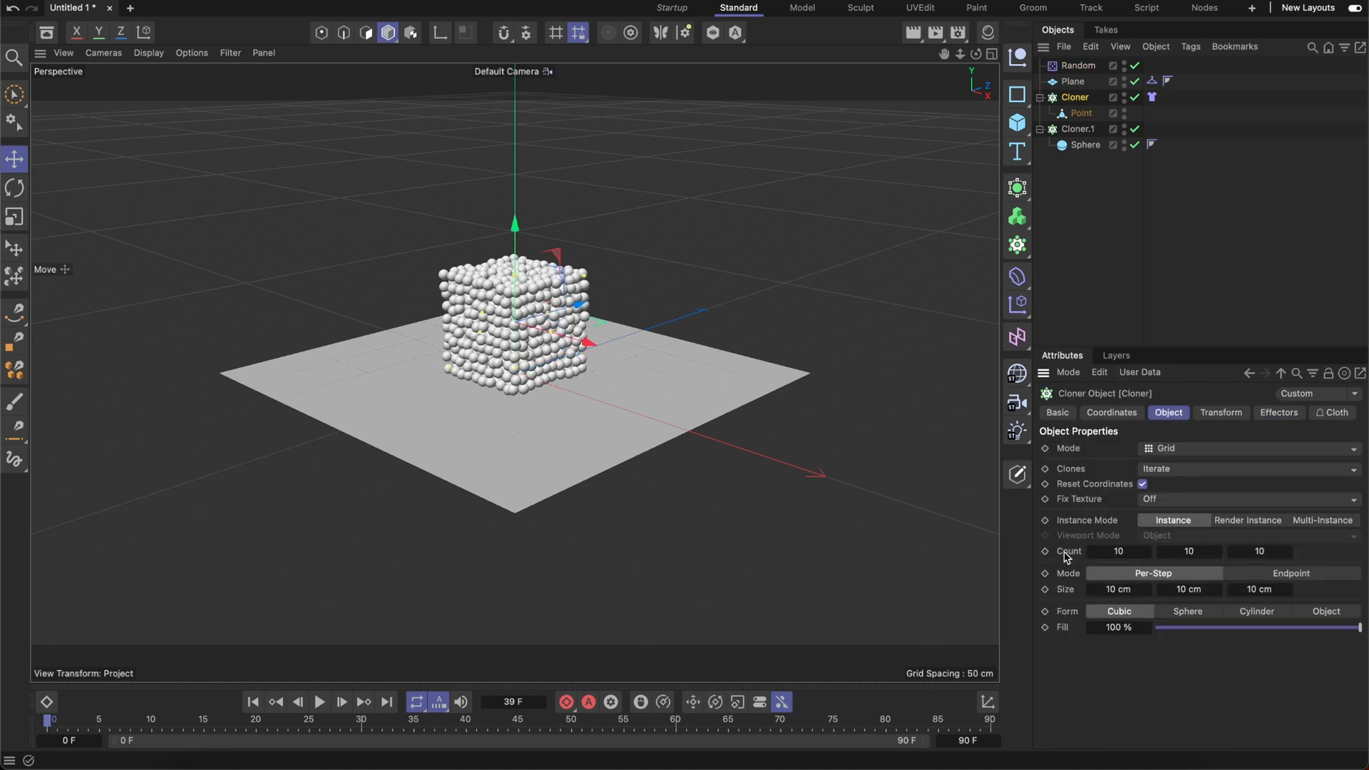
{"action": "triple_click", "coordinate": [1118, 550]}
{"action": "type", "text": "20"}
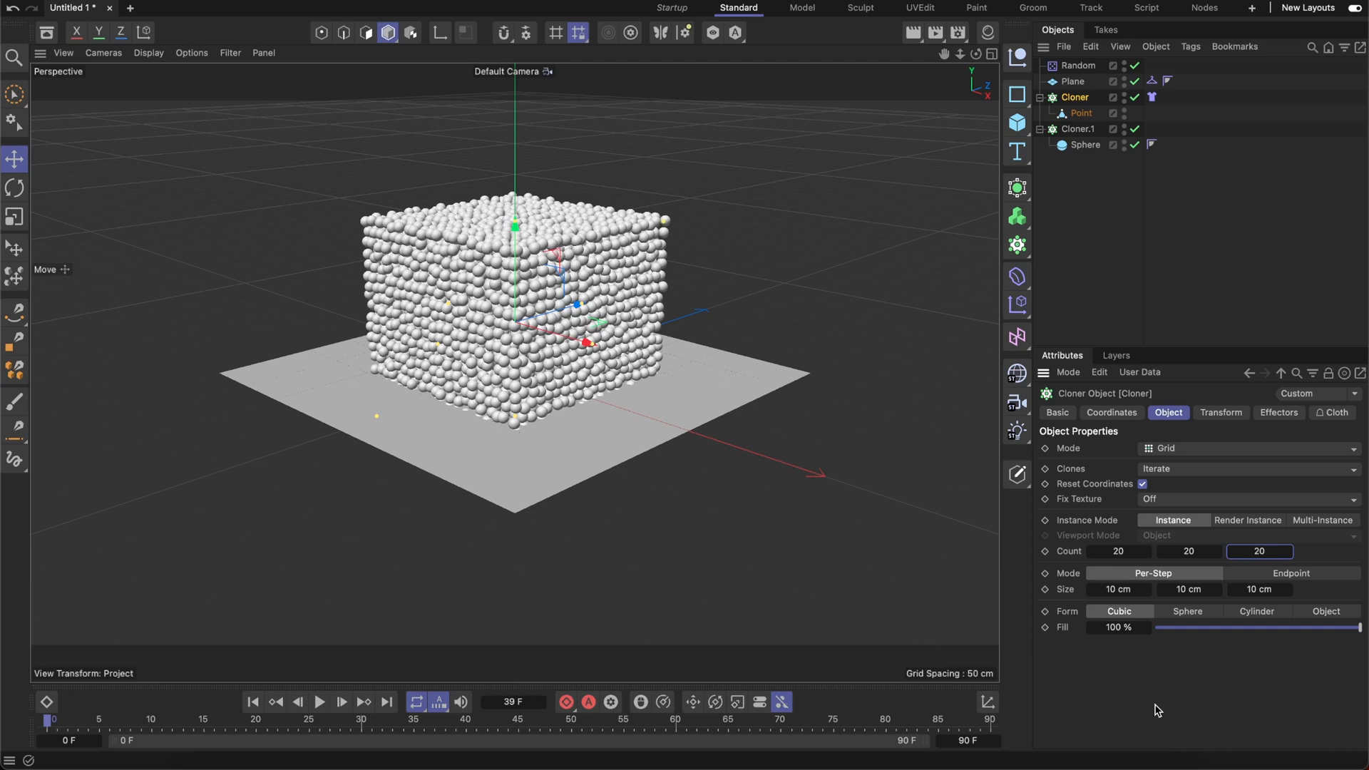
{"action": "mouse_move", "coordinate": [1130, 717]}
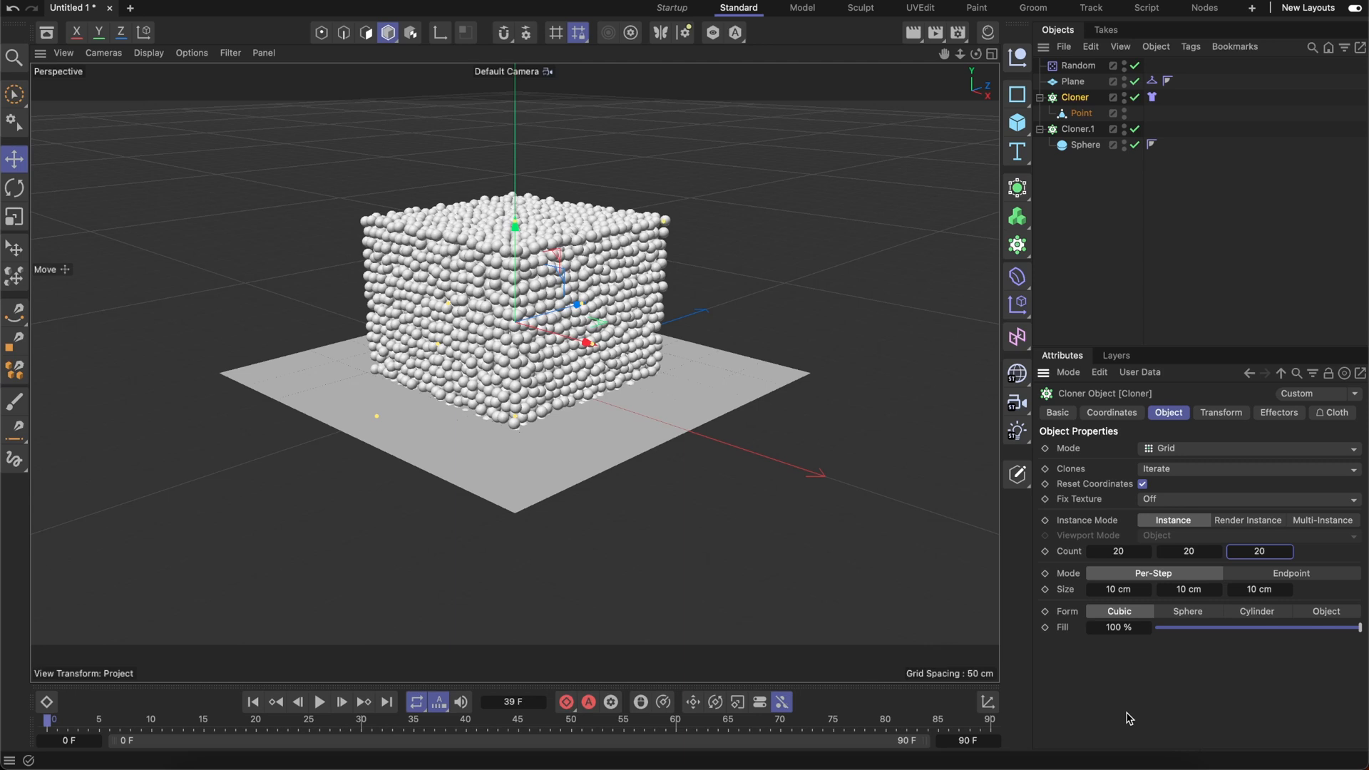
{"action": "mouse_move", "coordinate": [341, 702]}
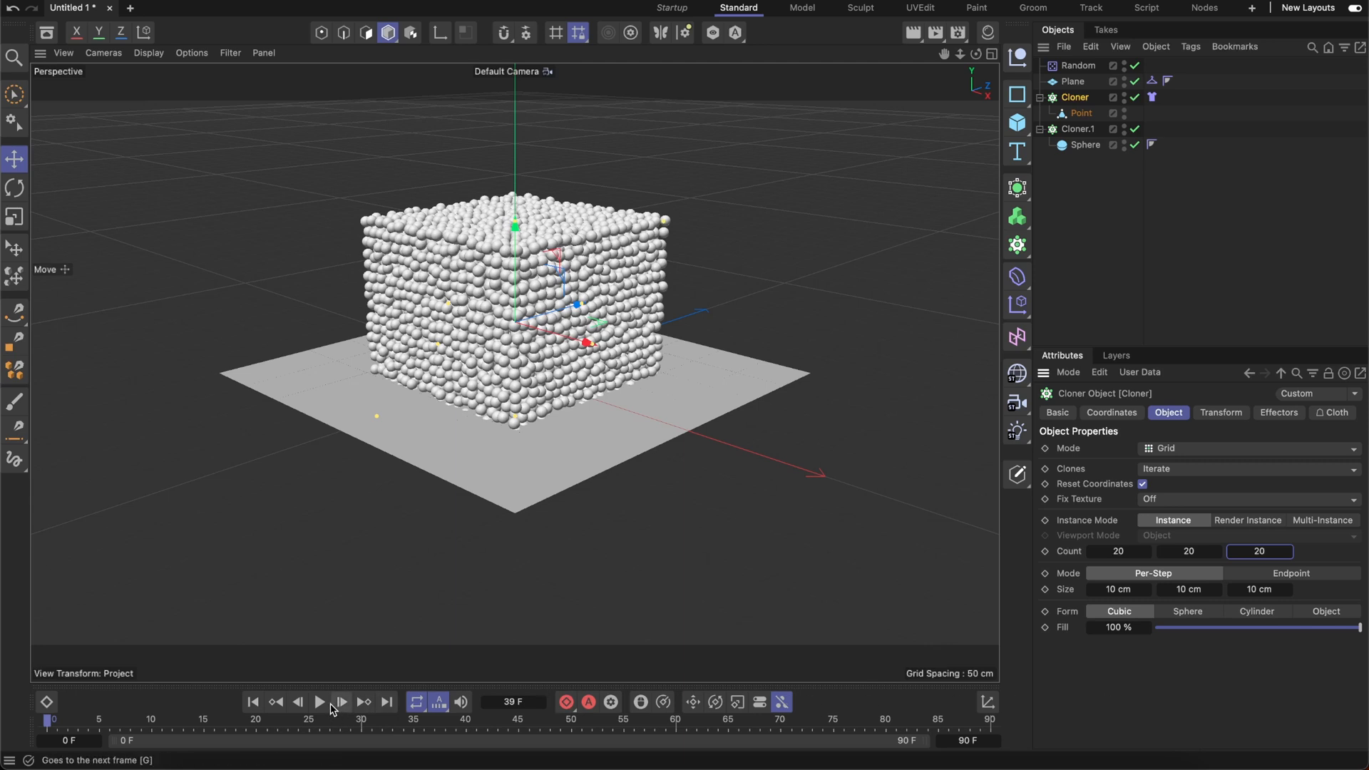
- Play the simulation to watch the much larger sphere block fall
{"action": "left_click", "coordinate": [320, 701]}
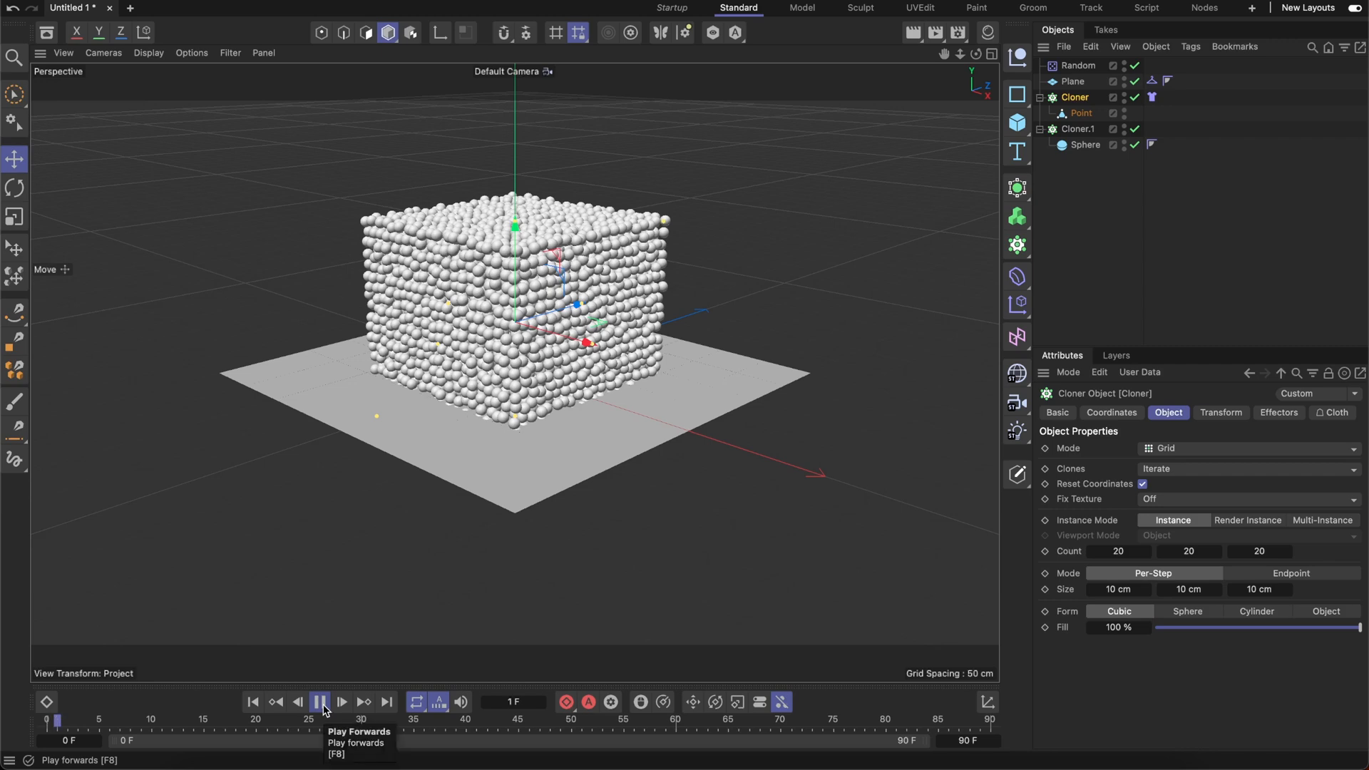
{"action": "left_click", "coordinate": [342, 701]}
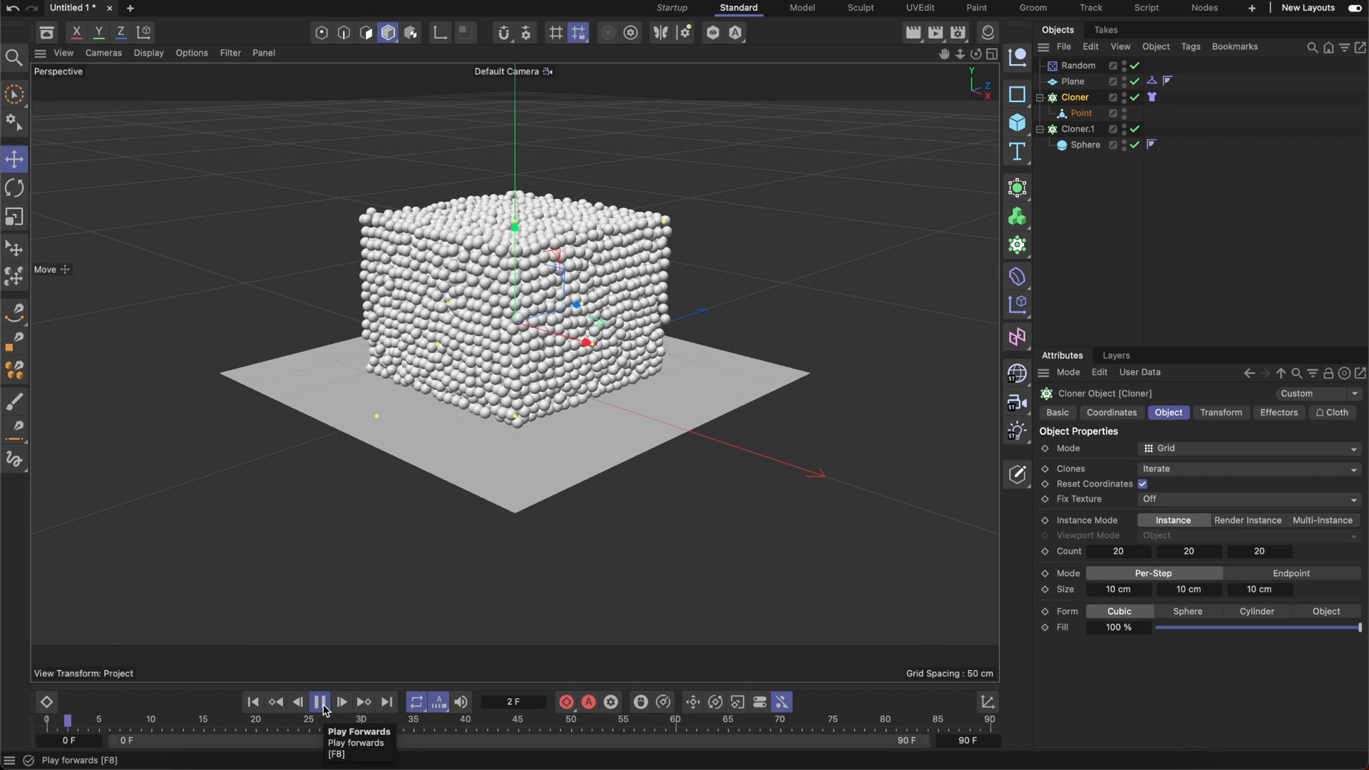
{"action": "left_click", "coordinate": [321, 702]}
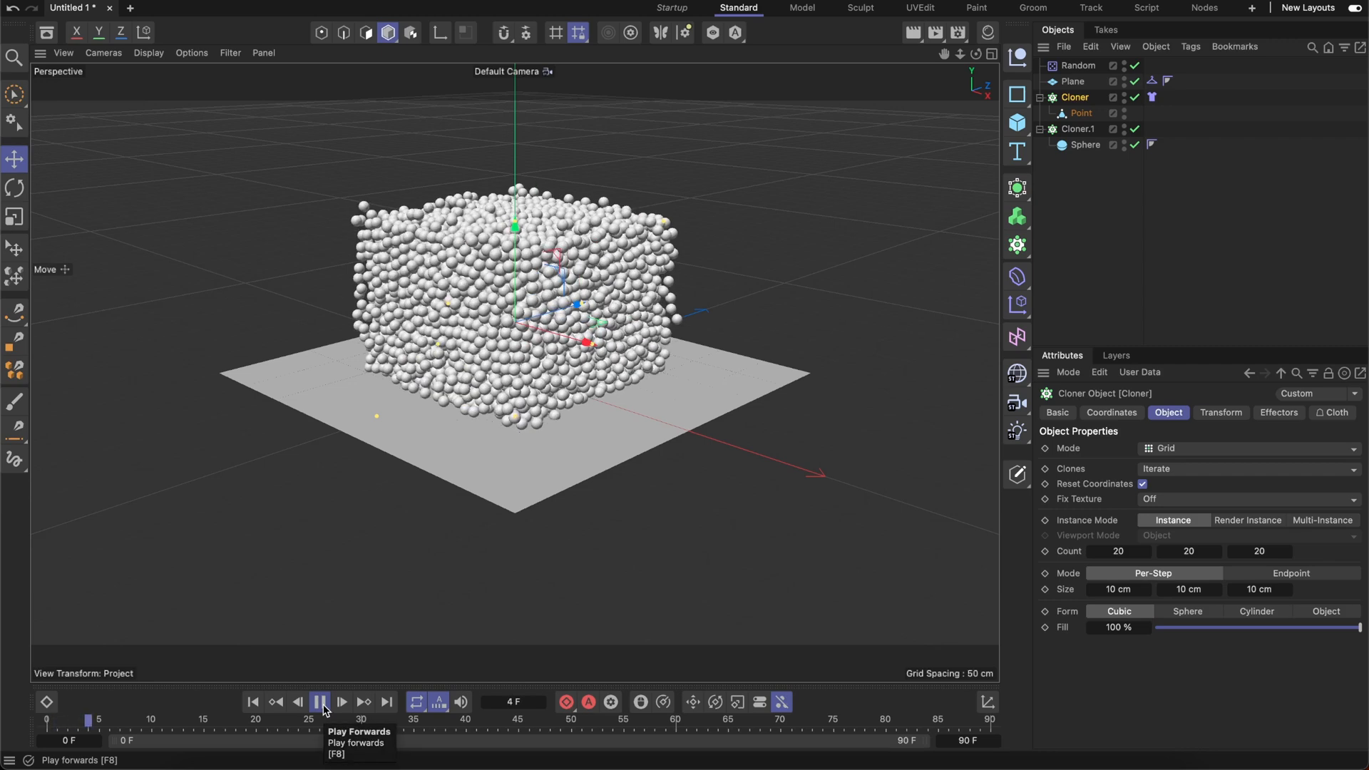
{"action": "left_click", "coordinate": [318, 701]}
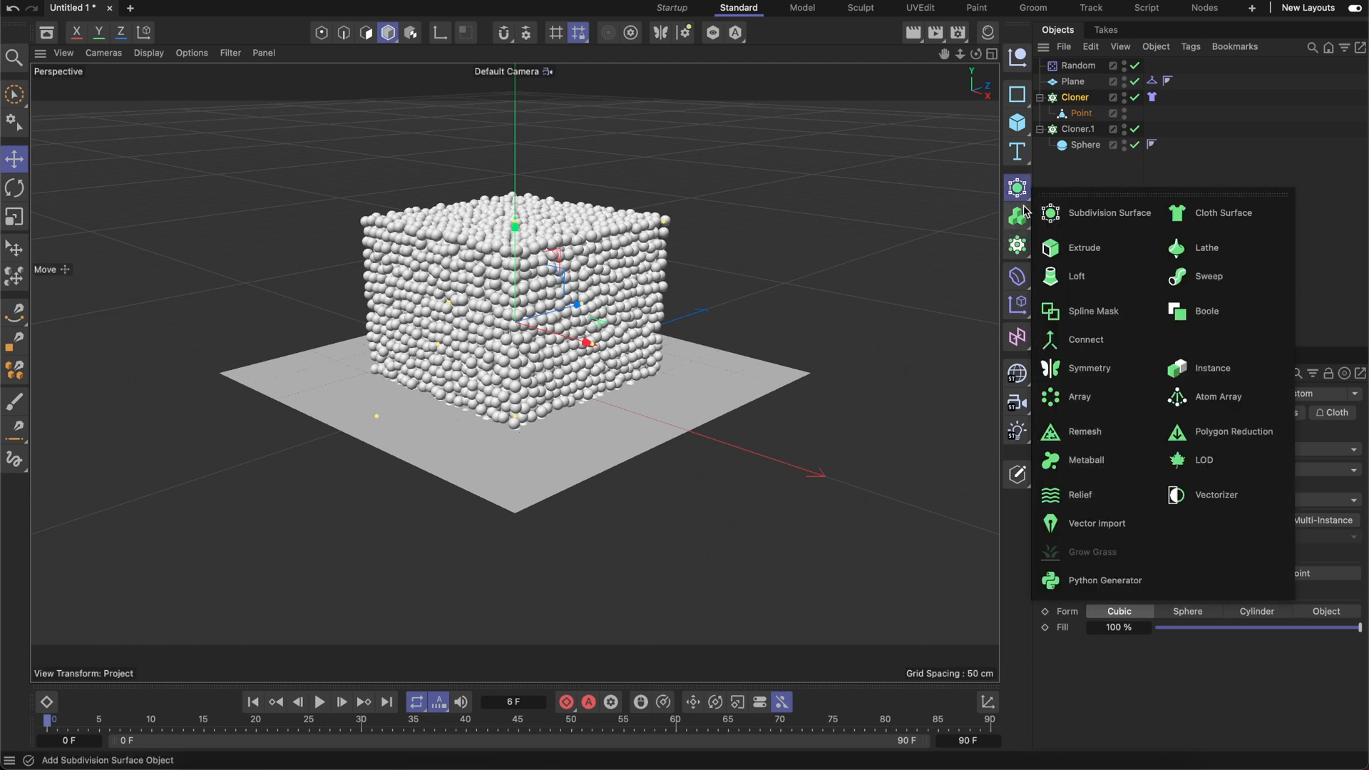
- Wrap the grid cloner in a Connect object with point welding off and the Cloth tag on it
{"action": "left_click", "coordinate": [1085, 339]}
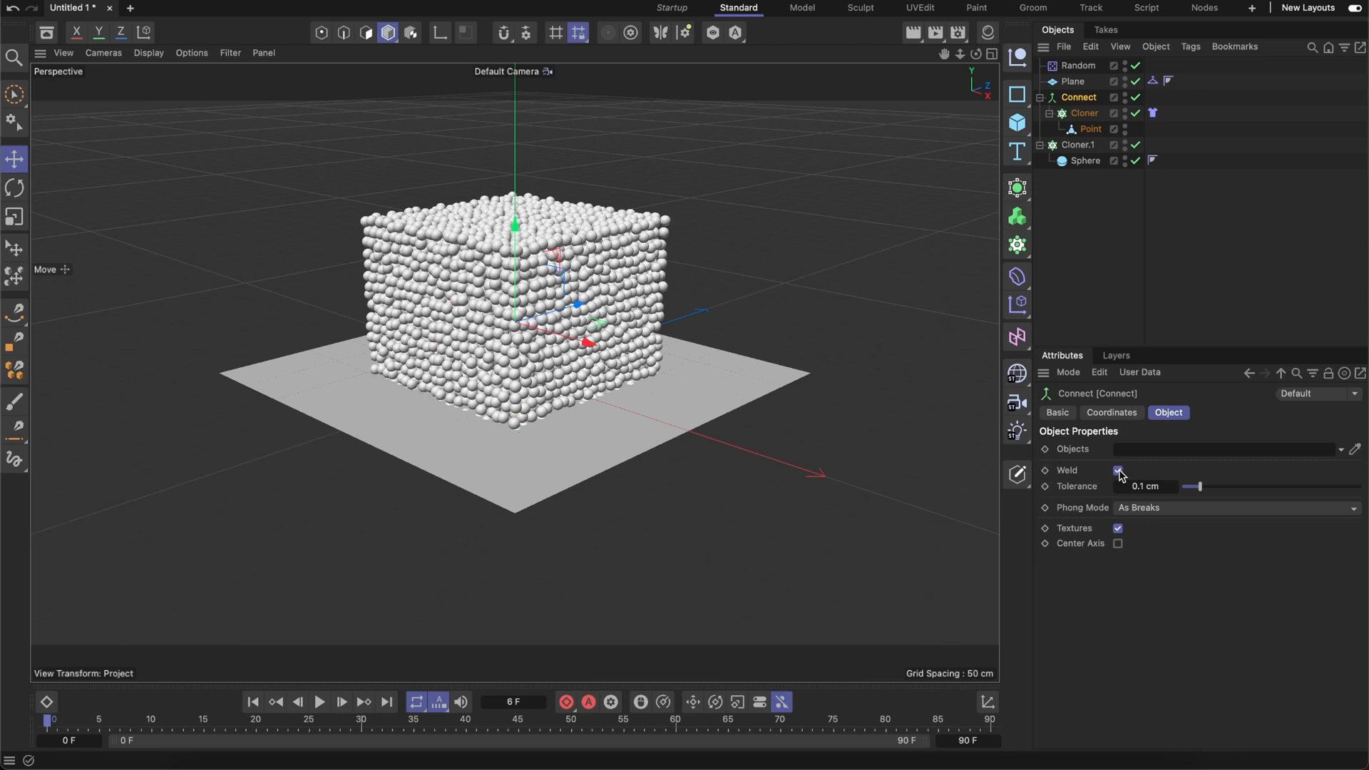
{"action": "left_click", "coordinate": [1118, 470]}
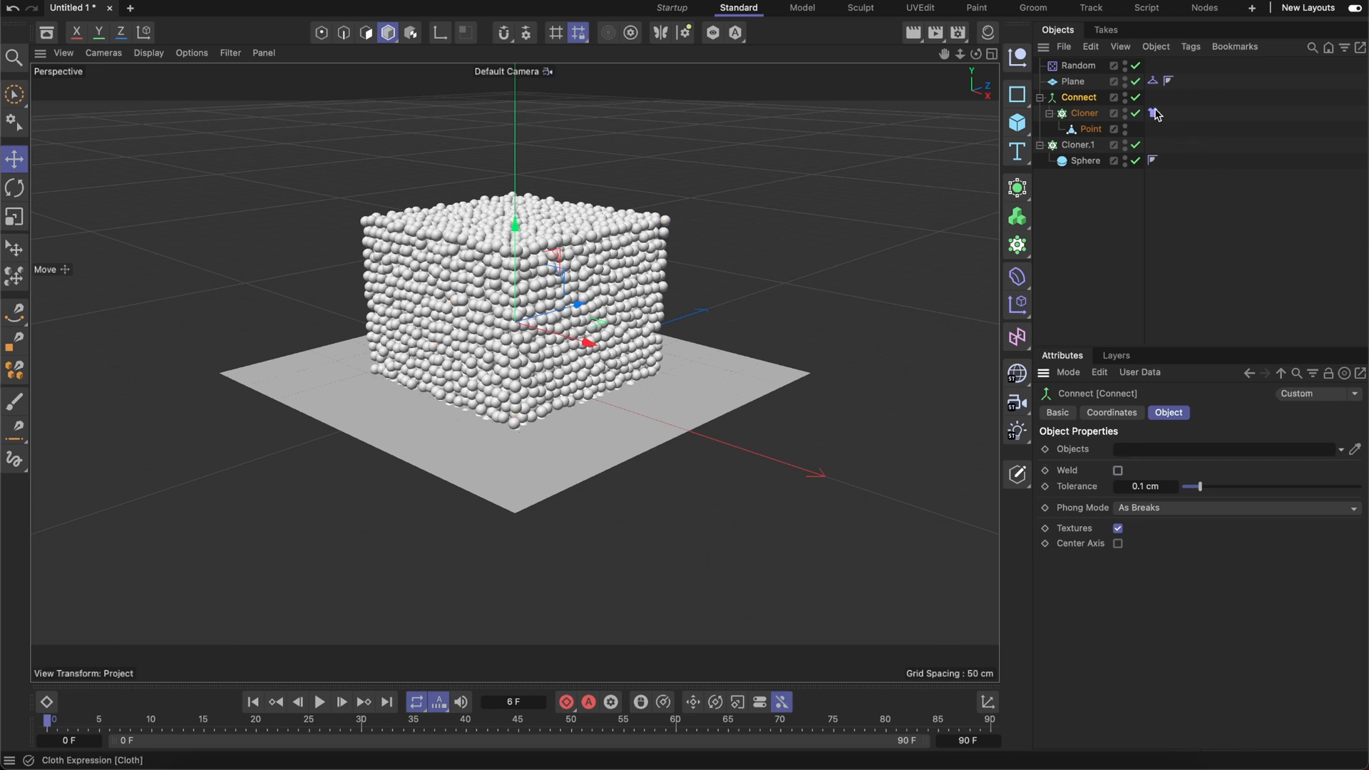
{"action": "left_click", "coordinate": [1152, 97]}
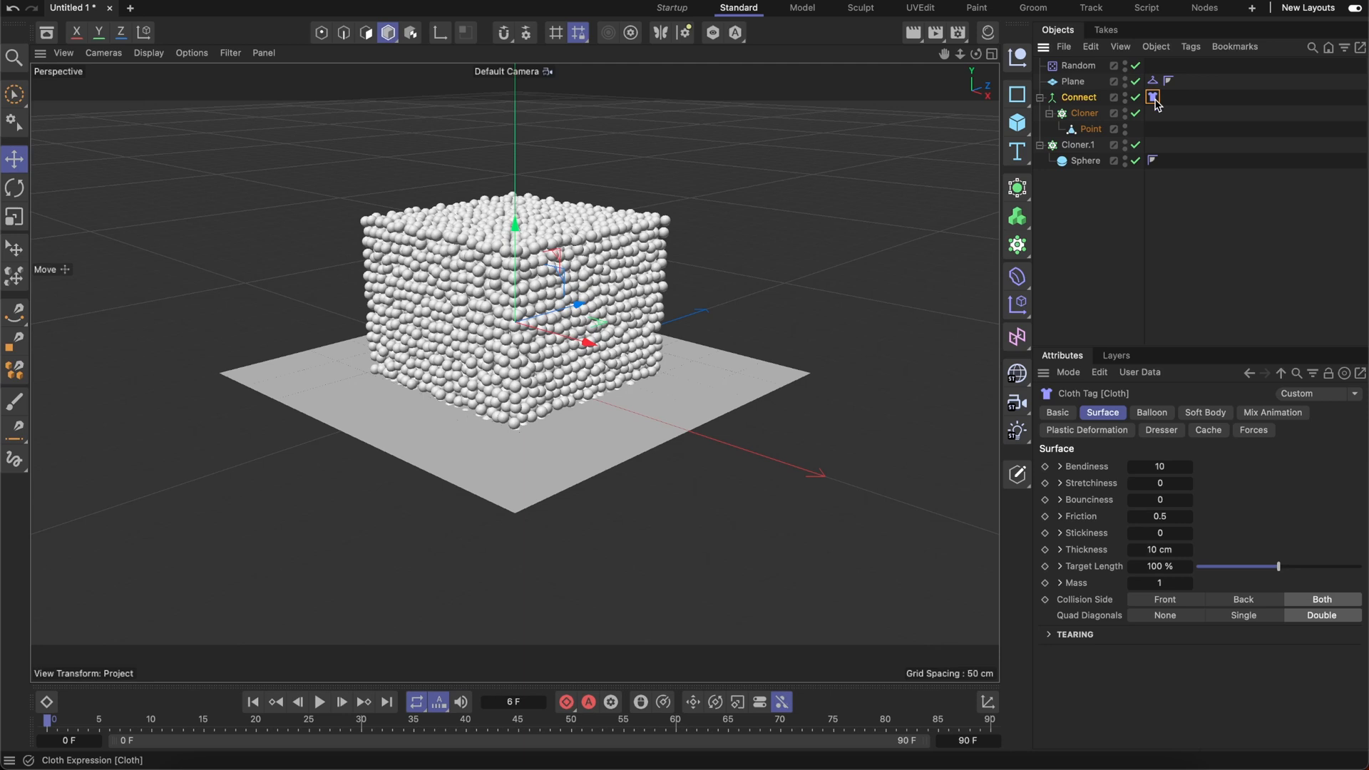
- Make Cloner.1 clone its spheres onto the Connect object
{"action": "left_click", "coordinate": [1078, 144]}
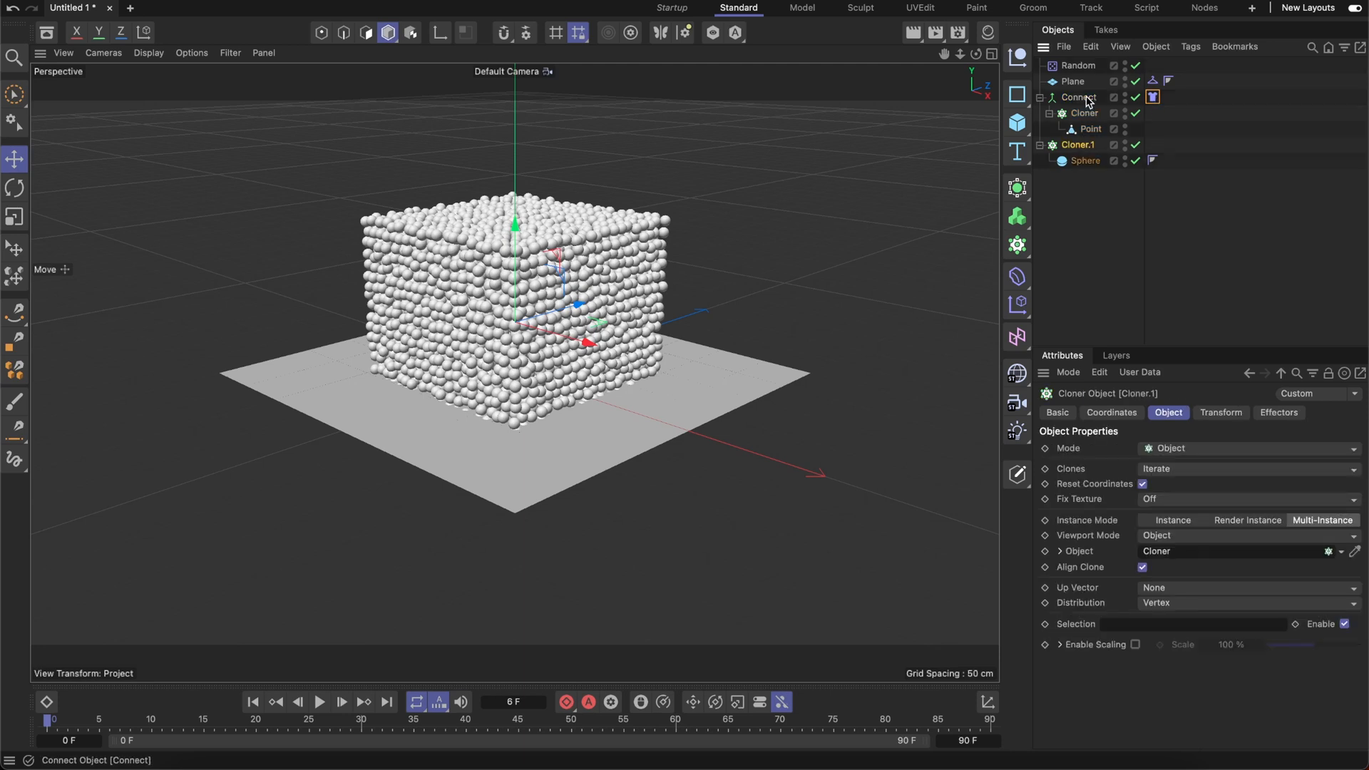
{"action": "left_click", "coordinate": [1078, 97]}
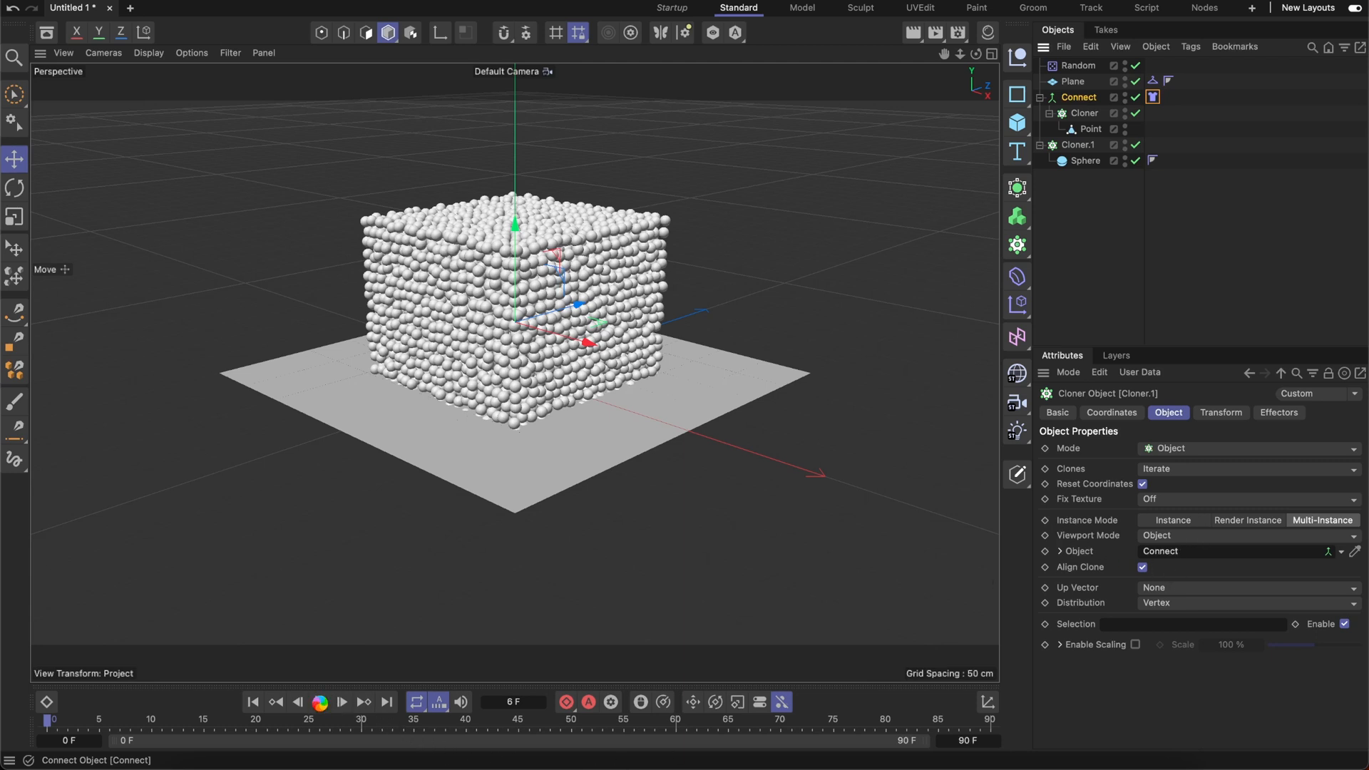
- Play until the spheres scatter and drop through the plane, then stop and select Connect
{"action": "left_click", "coordinate": [341, 701]}
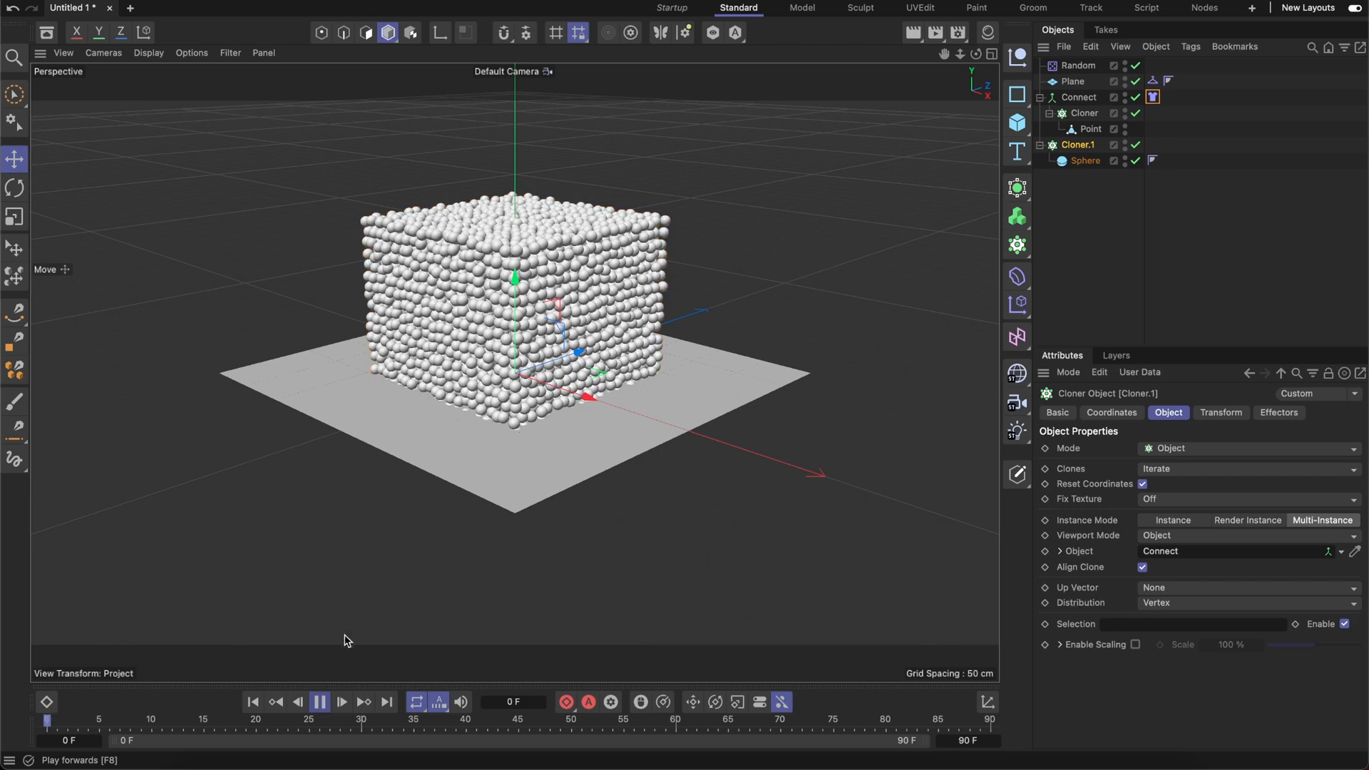
{"action": "left_click", "coordinate": [340, 701]}
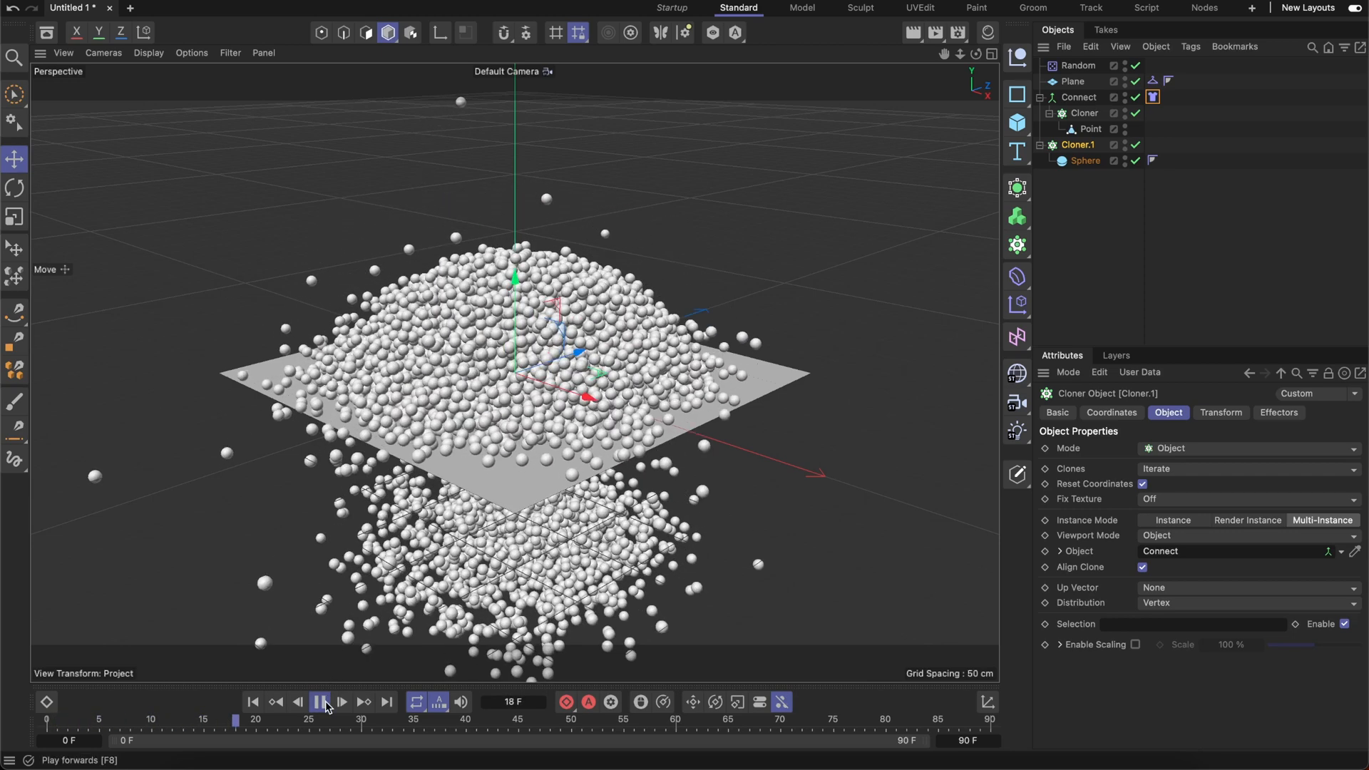
{"action": "left_click", "coordinate": [343, 702]}
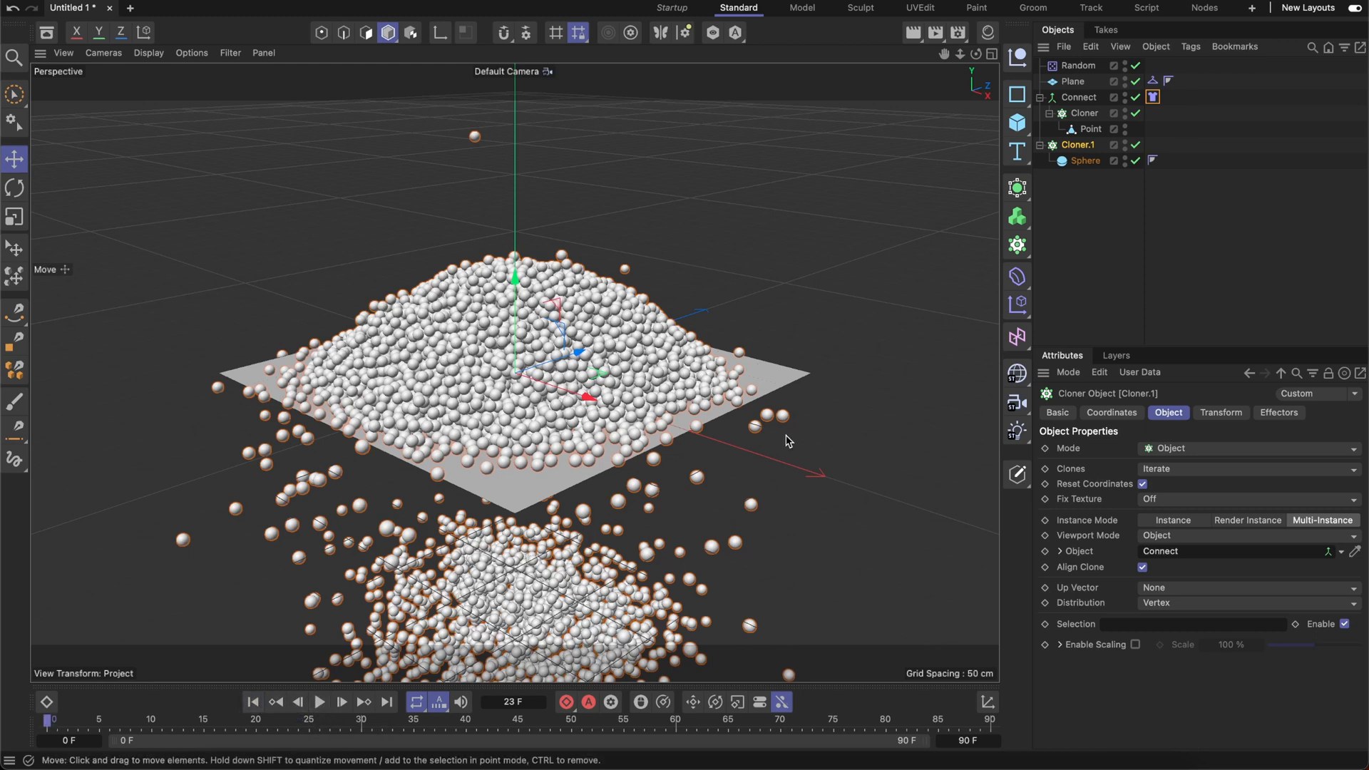
{"action": "left_click", "coordinate": [1078, 97]}
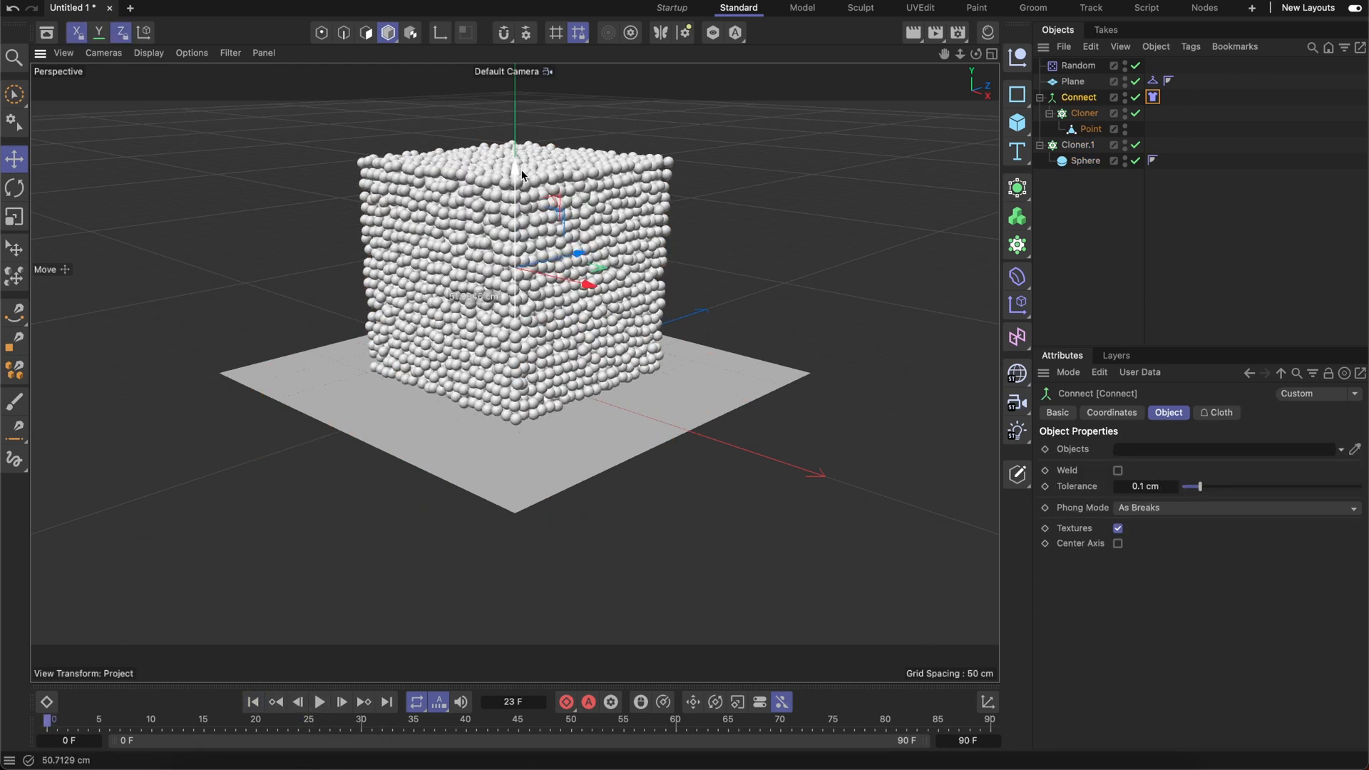
- Resize the ground plane to 1000 × 1000 cm
{"action": "left_click", "coordinate": [1072, 82]}
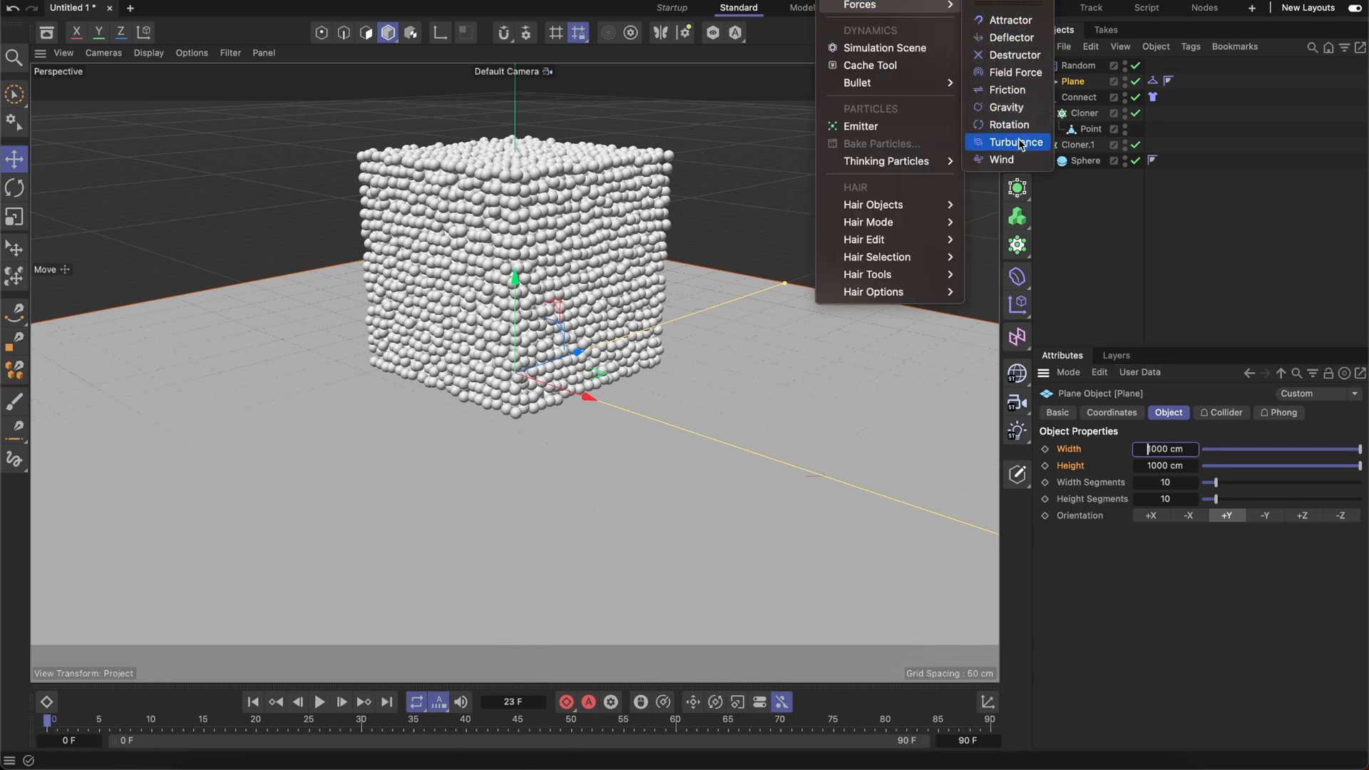
- Add a Turbulence force and a Friction force (strength 10) to the scene
{"action": "left_click", "coordinate": [1014, 142]}
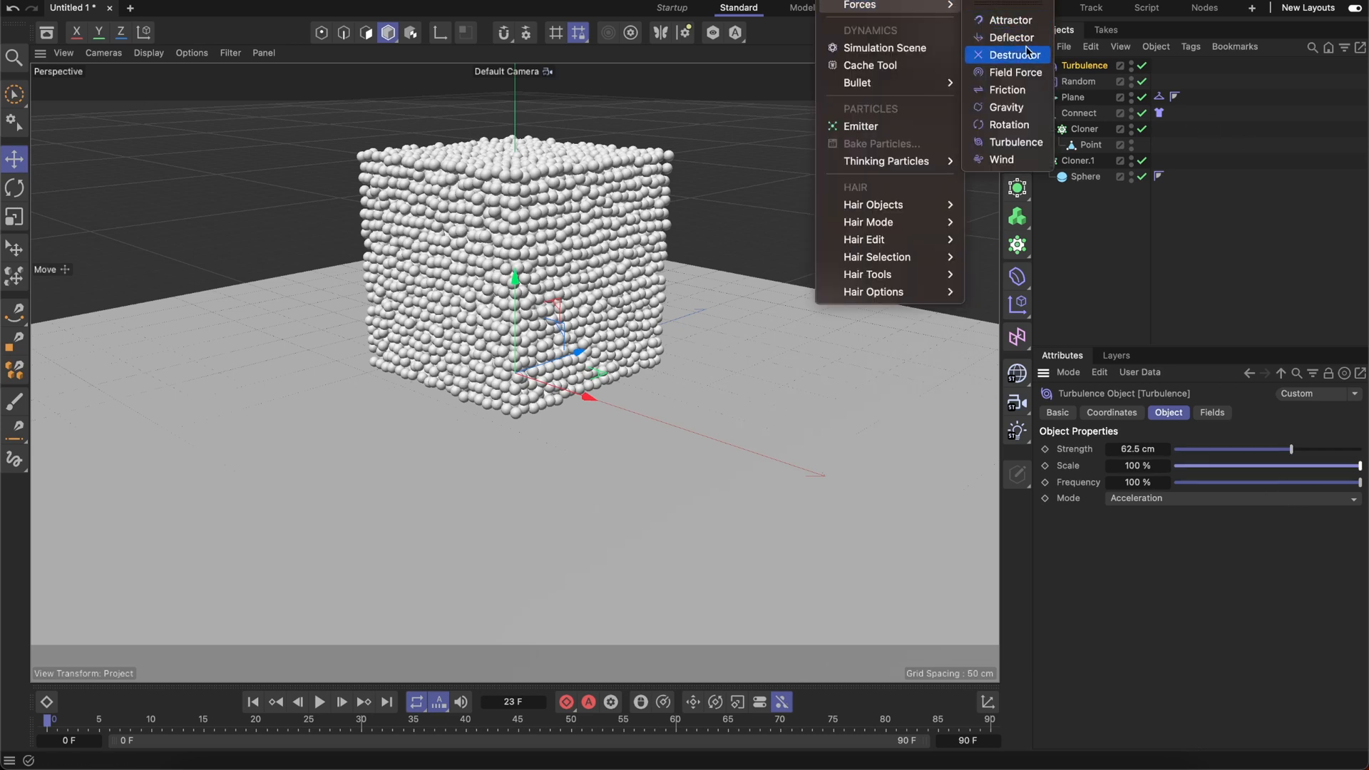
{"action": "left_click", "coordinate": [1009, 88]}
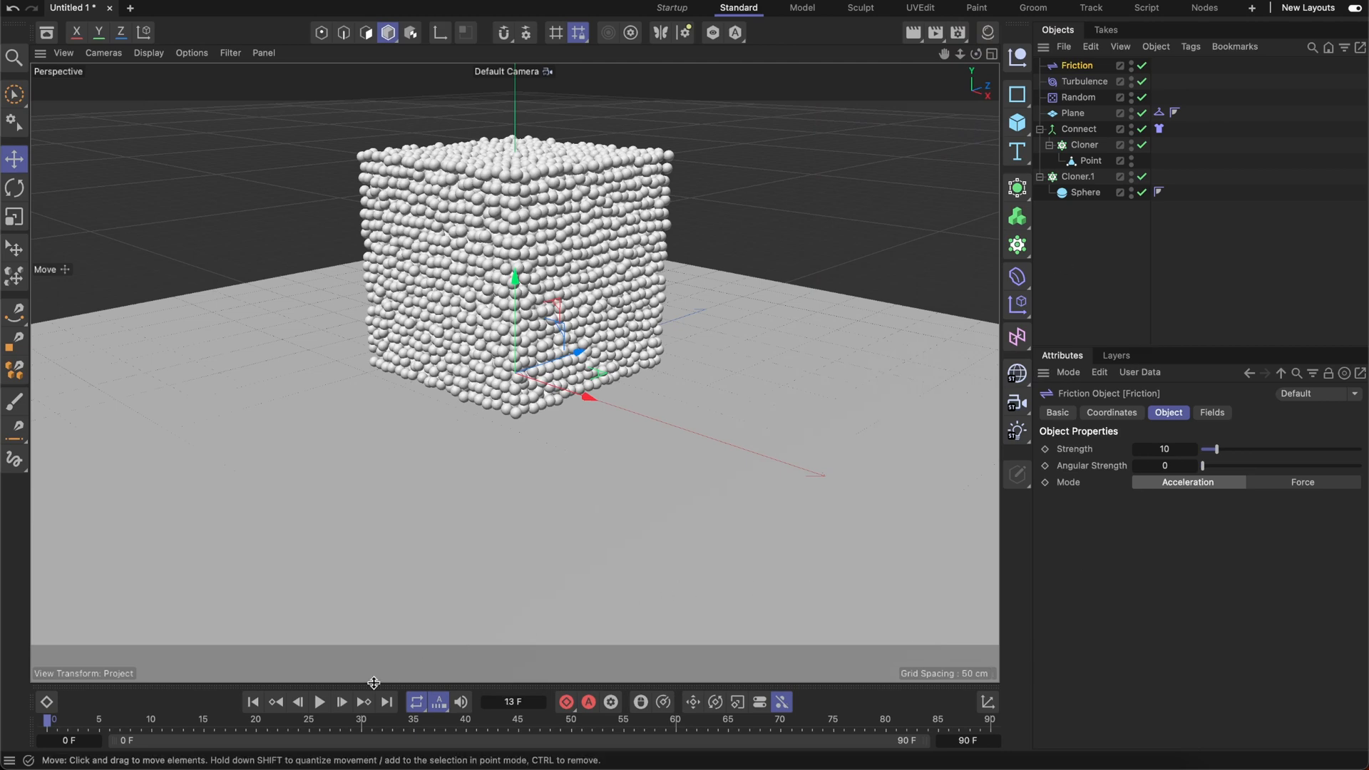
- Play the simulation to test how the spheres react to the new forces
{"action": "left_click", "coordinate": [319, 702]}
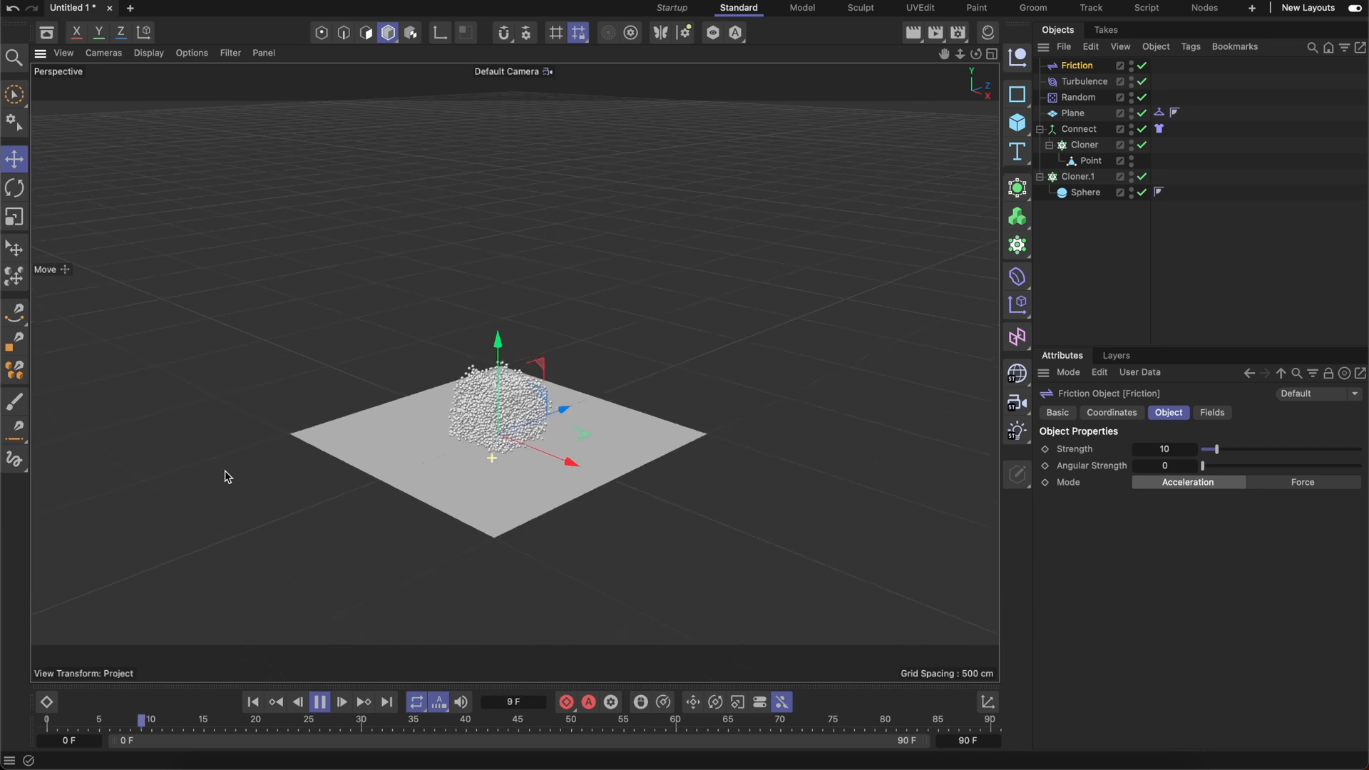
{"action": "left_click", "coordinate": [341, 702]}
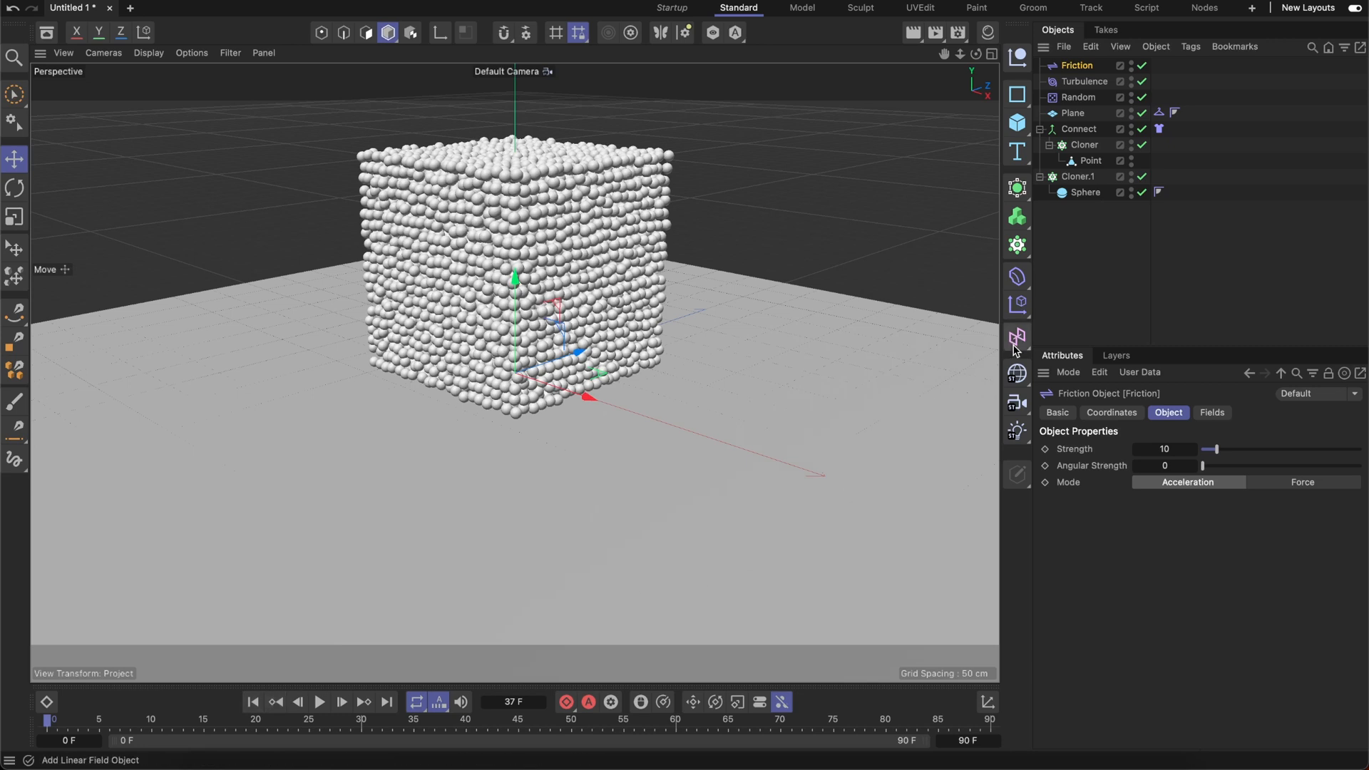
{"action": "left_click", "coordinate": [1081, 144]}
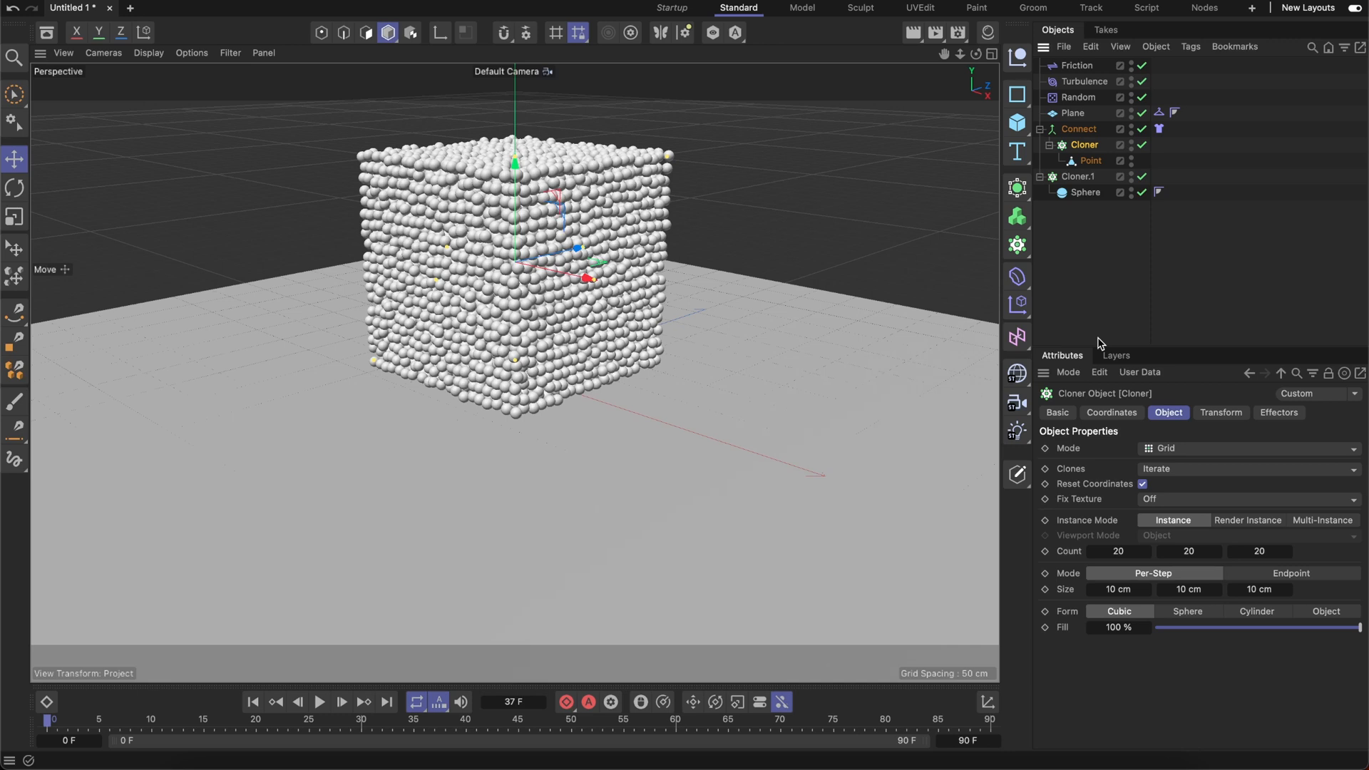
{"action": "mouse_move", "coordinate": [1243, 41]}
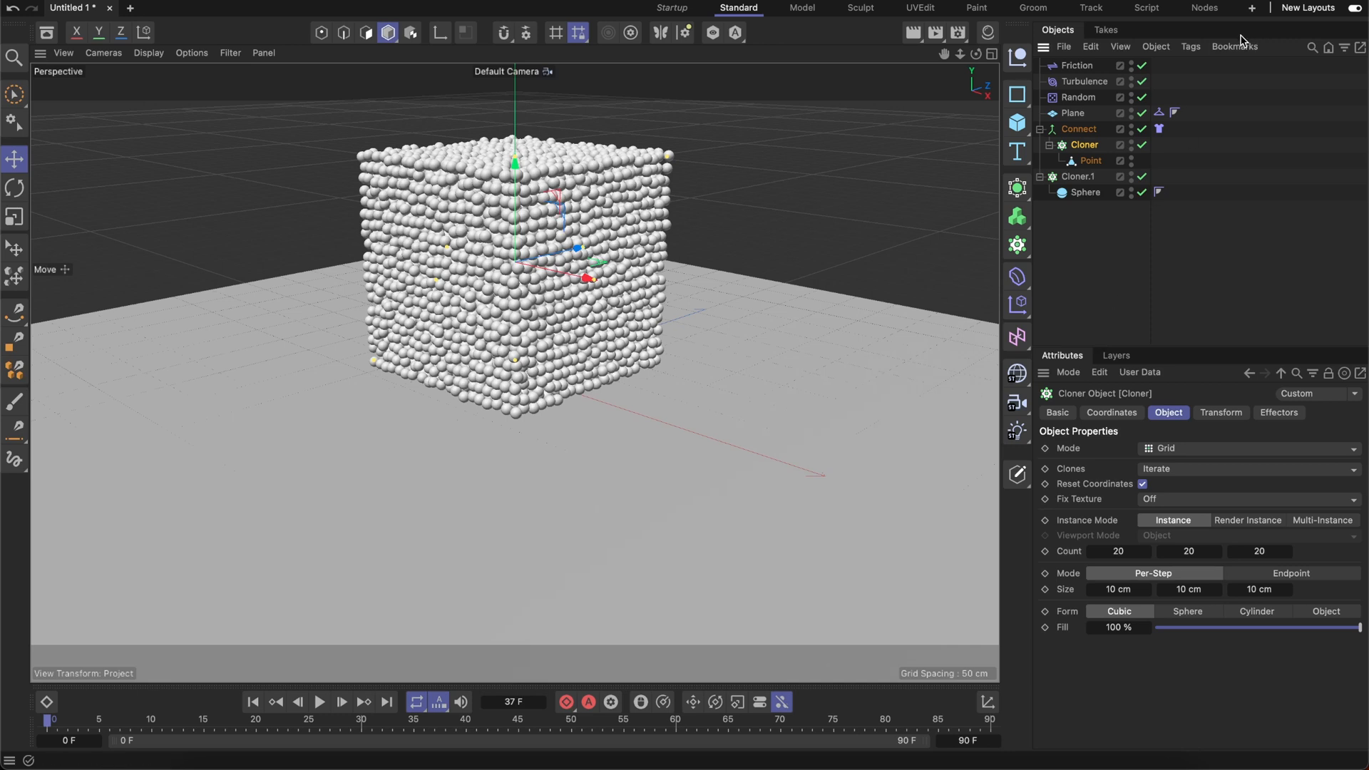
{"action": "left_click", "coordinate": [1141, 128]}
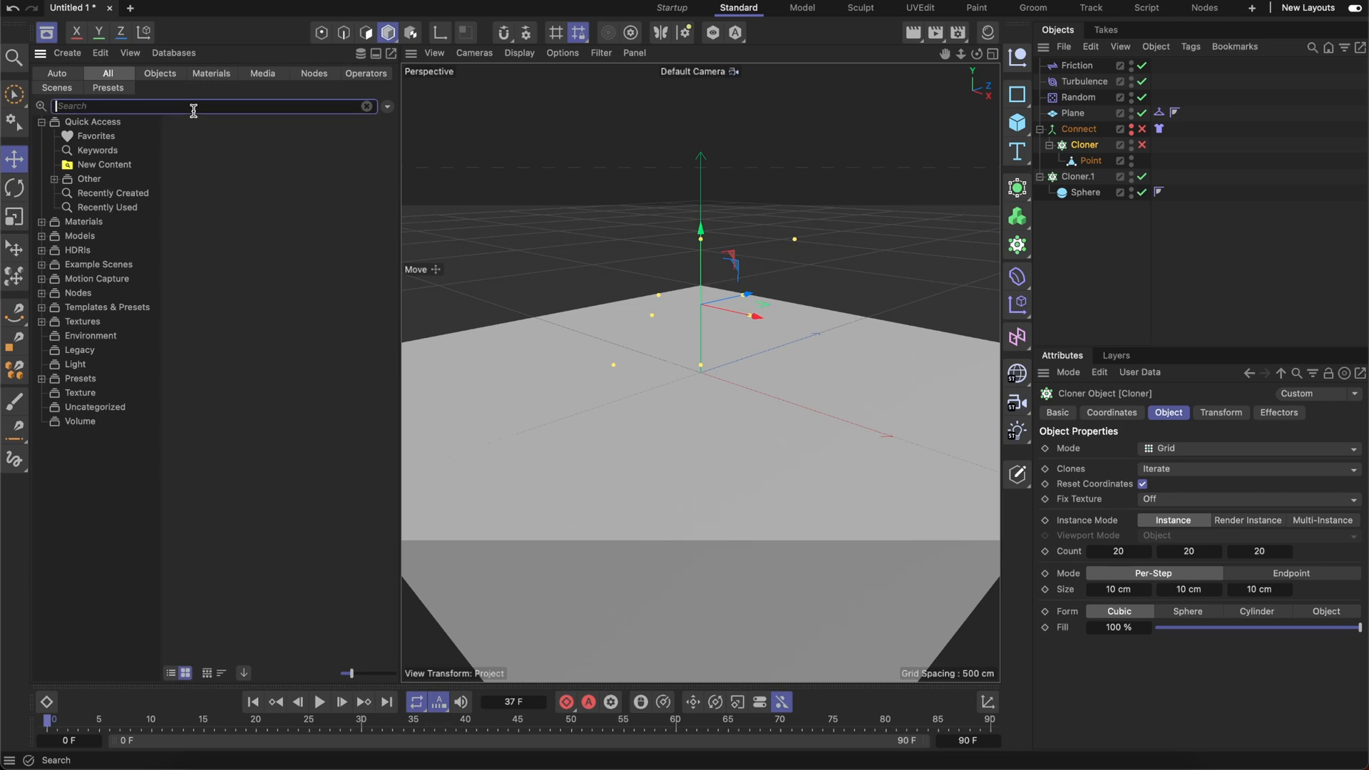
- Search the Content Browser for Point Cloud and add the generator to the scene
{"action": "type", "text": "F"}
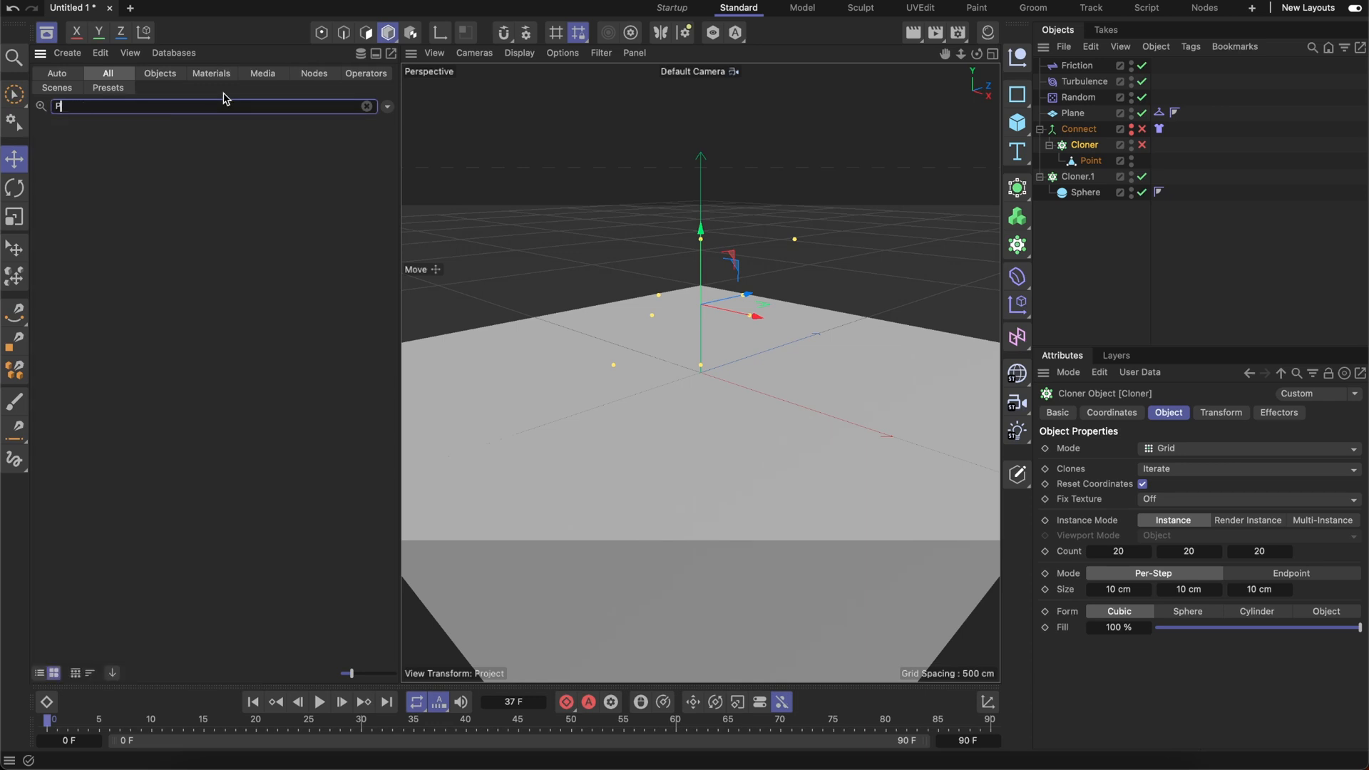
{"action": "type", "text": "C"}
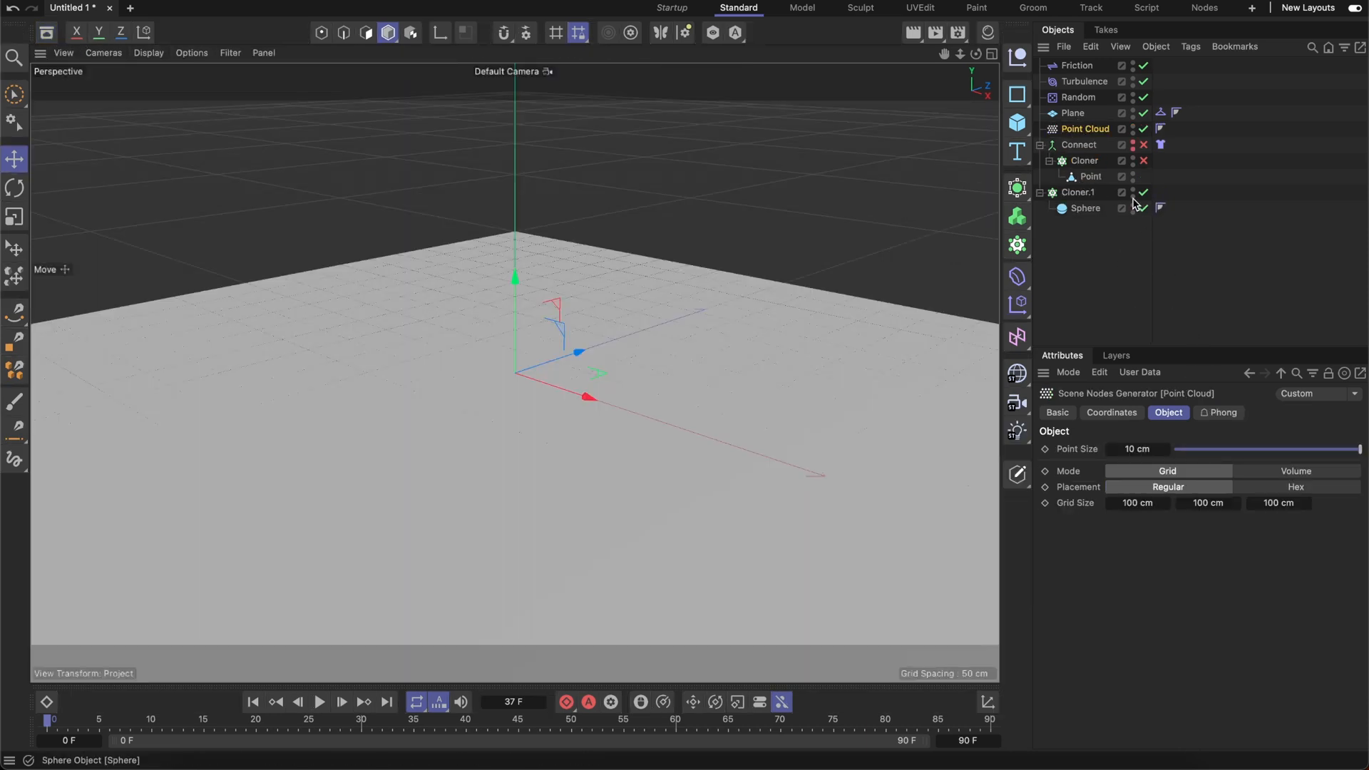
- Clone the spheres onto the Cloth-tagged Point Cloud with 2 cm point size and test playback
{"action": "left_click", "coordinate": [1085, 193]}
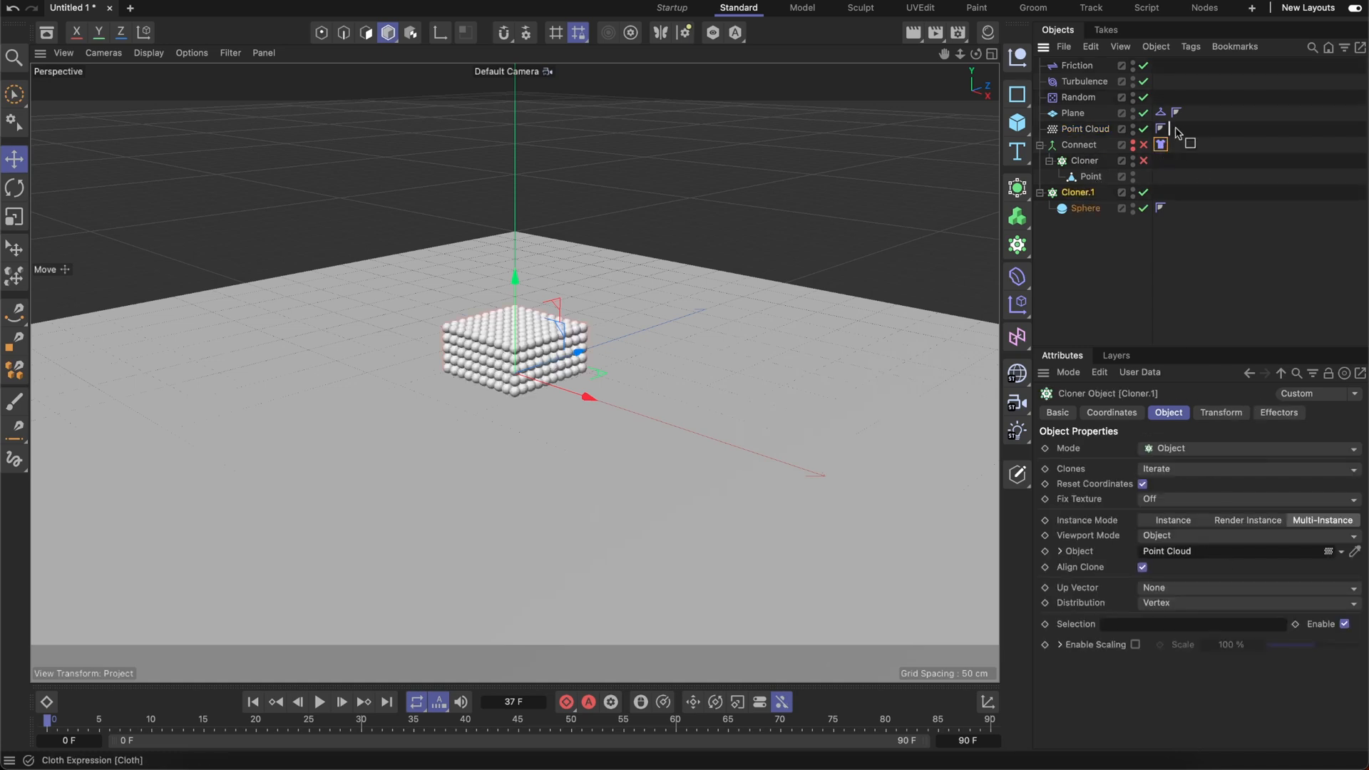
{"action": "left_click", "coordinate": [1176, 129]}
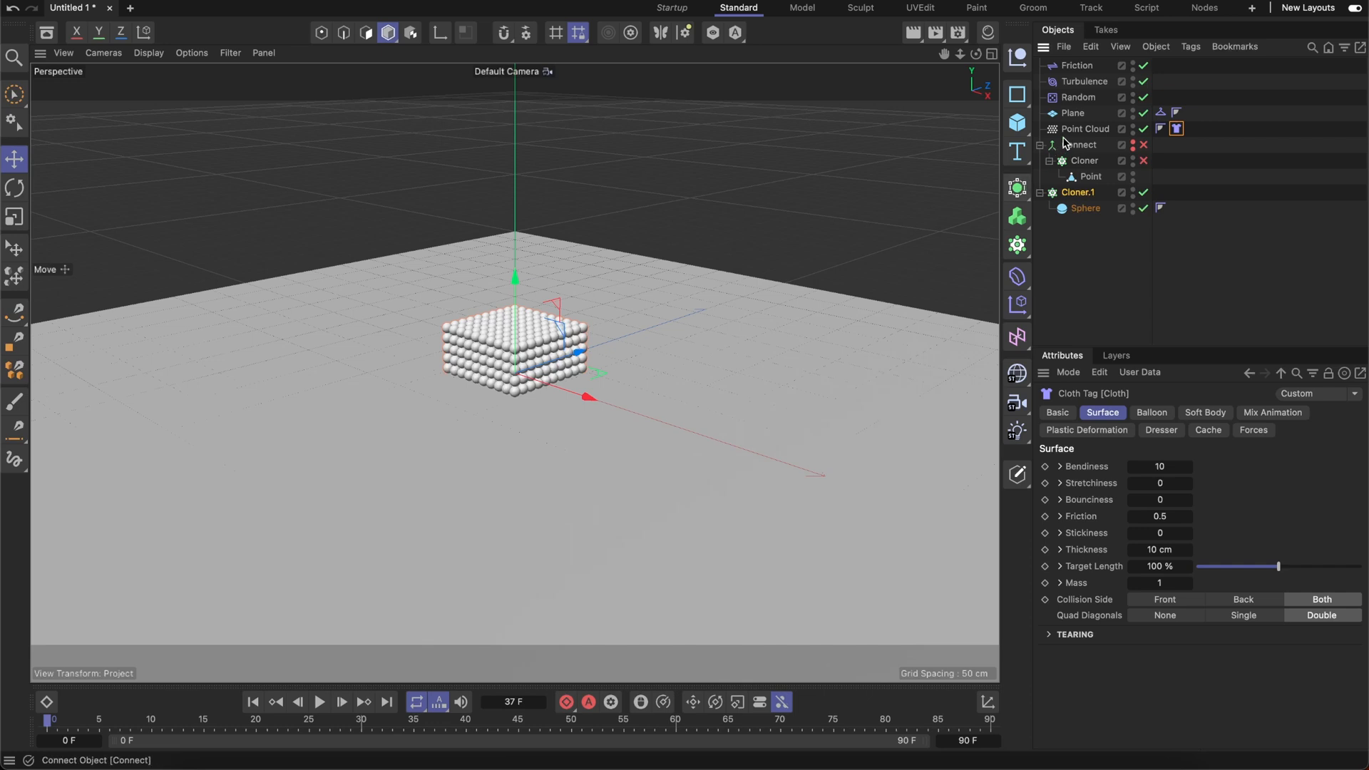
{"action": "left_click", "coordinate": [1085, 129]}
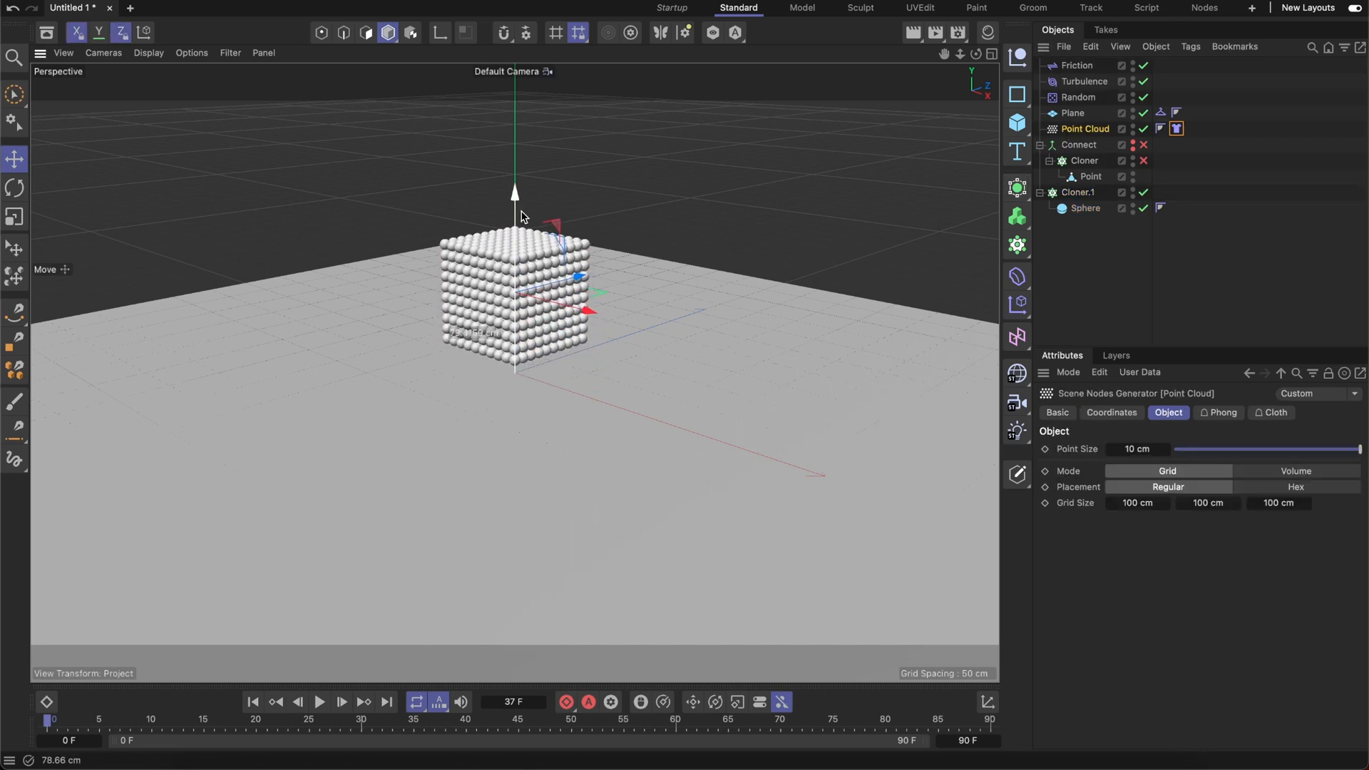
{"action": "left_click", "coordinate": [320, 702]}
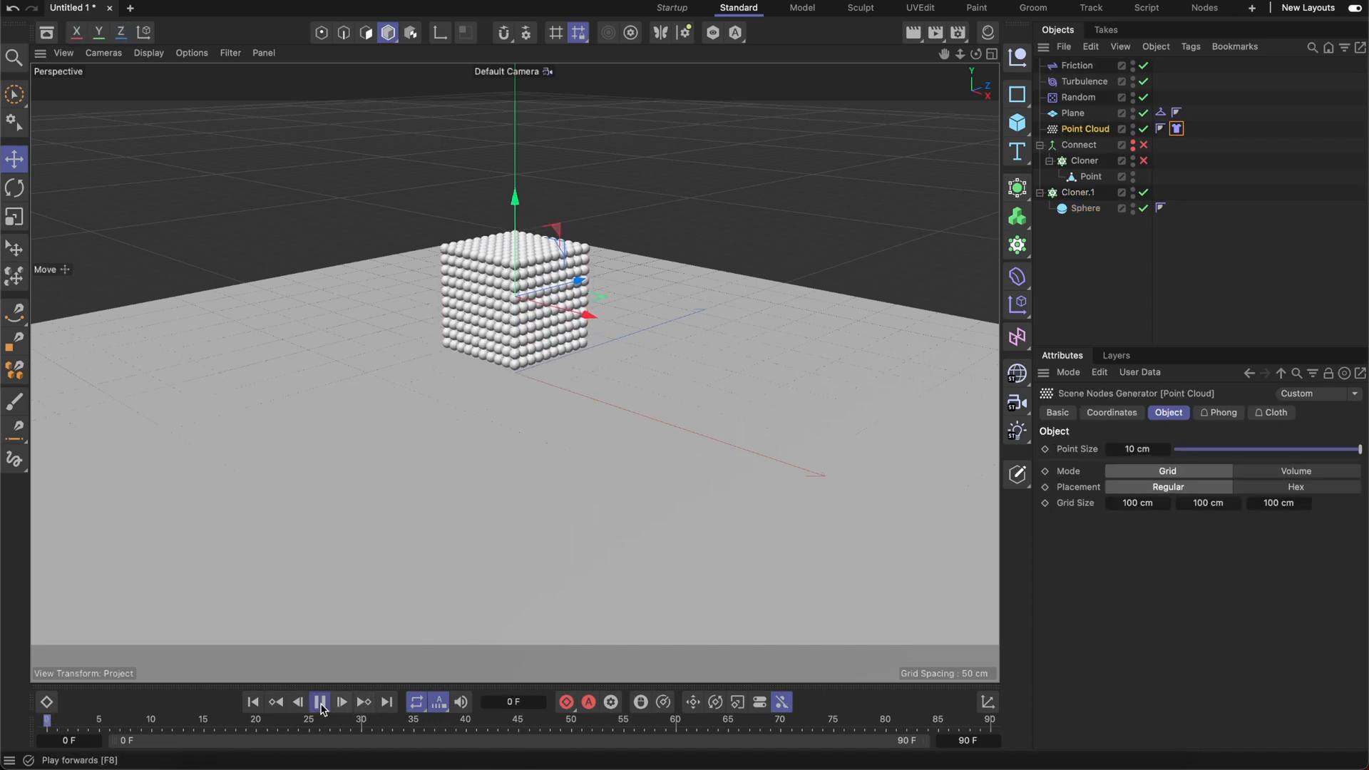
{"action": "left_click", "coordinate": [320, 701]}
{"action": "type", "text": "2"}
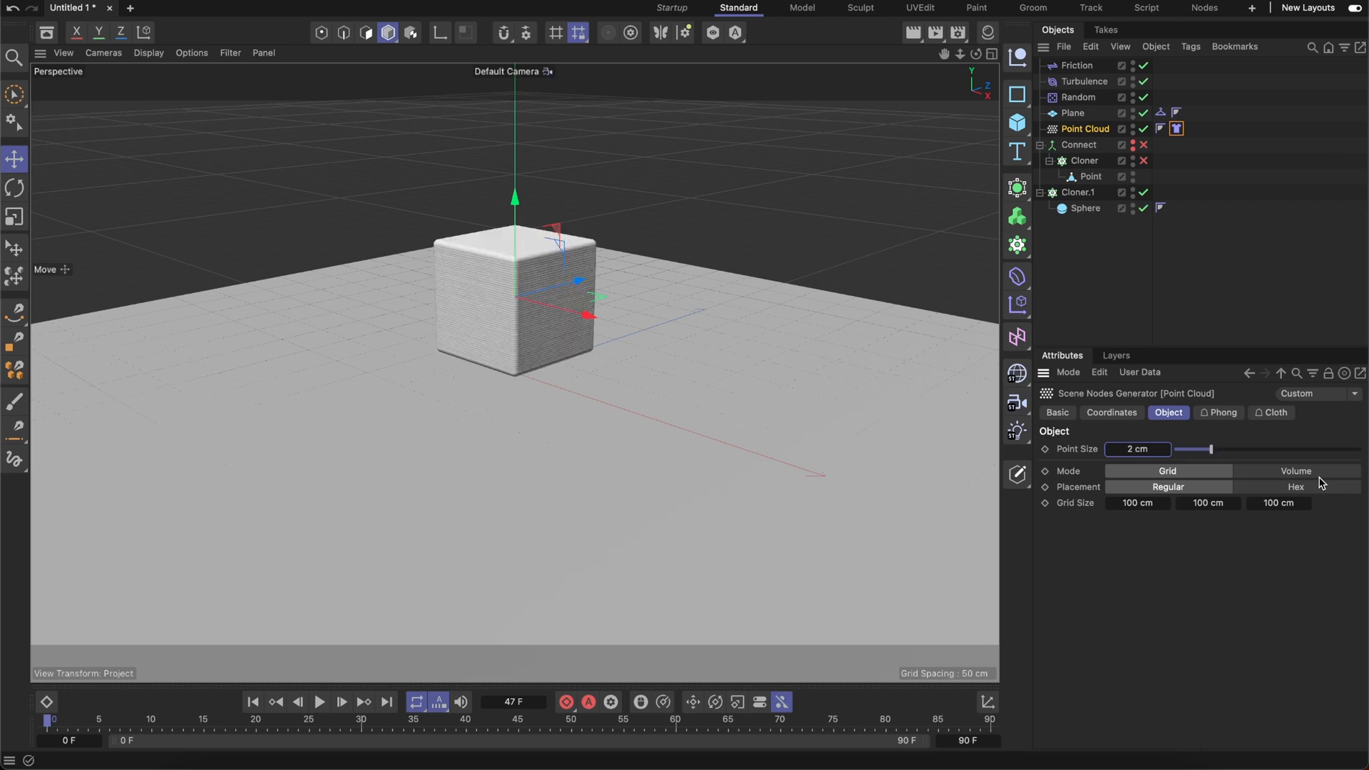
- Set the cloned sphere radius to 1 cm and the cloth thickness to 2 cm
{"action": "left_click", "coordinate": [1085, 208]}
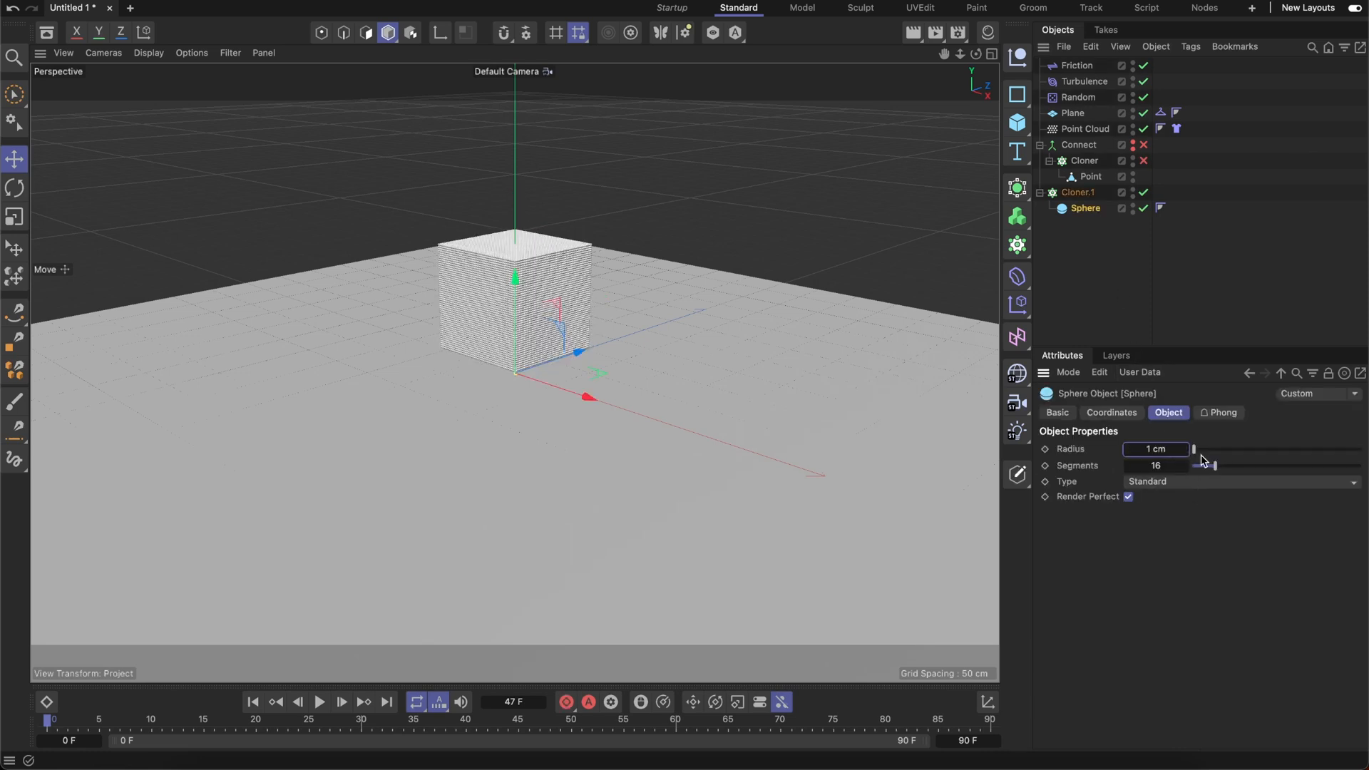
{"action": "left_click", "coordinate": [1177, 128]}
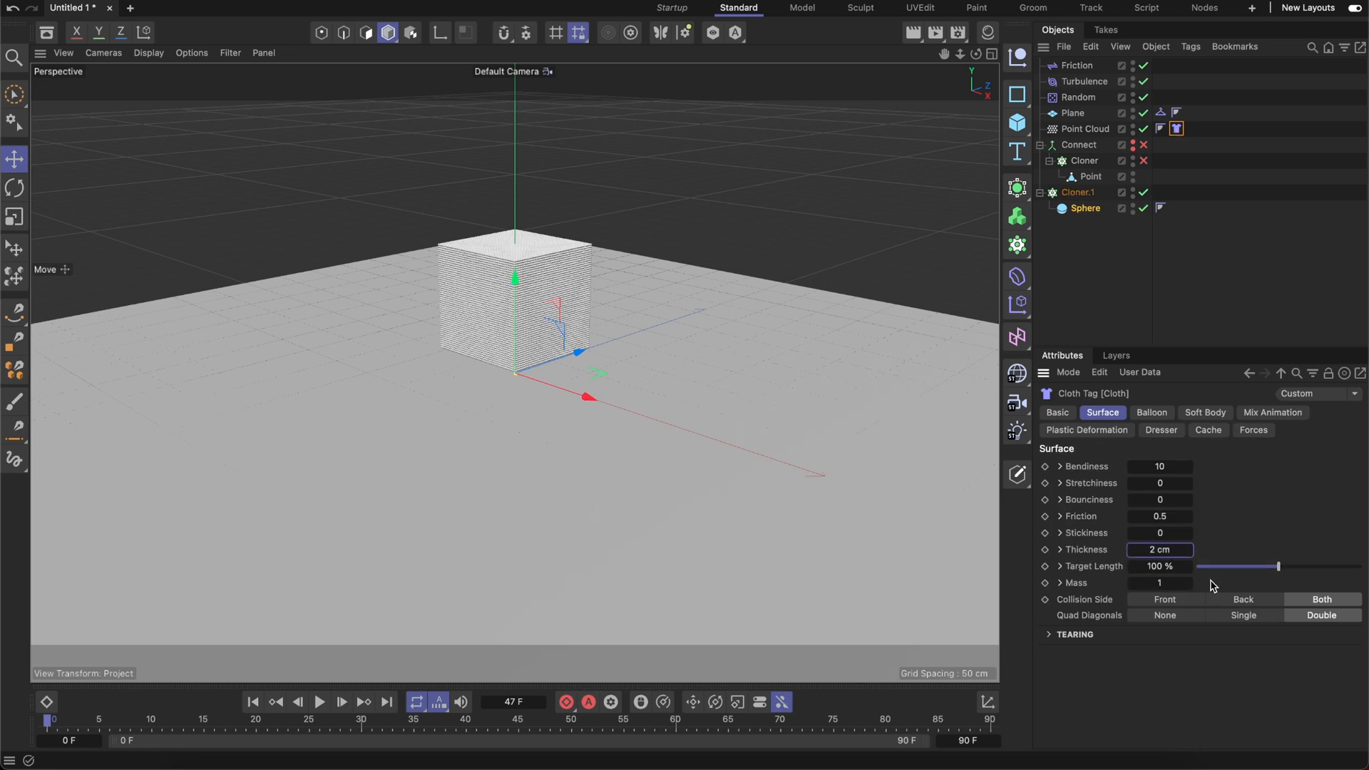
{"action": "mouse_move", "coordinate": [319, 702]}
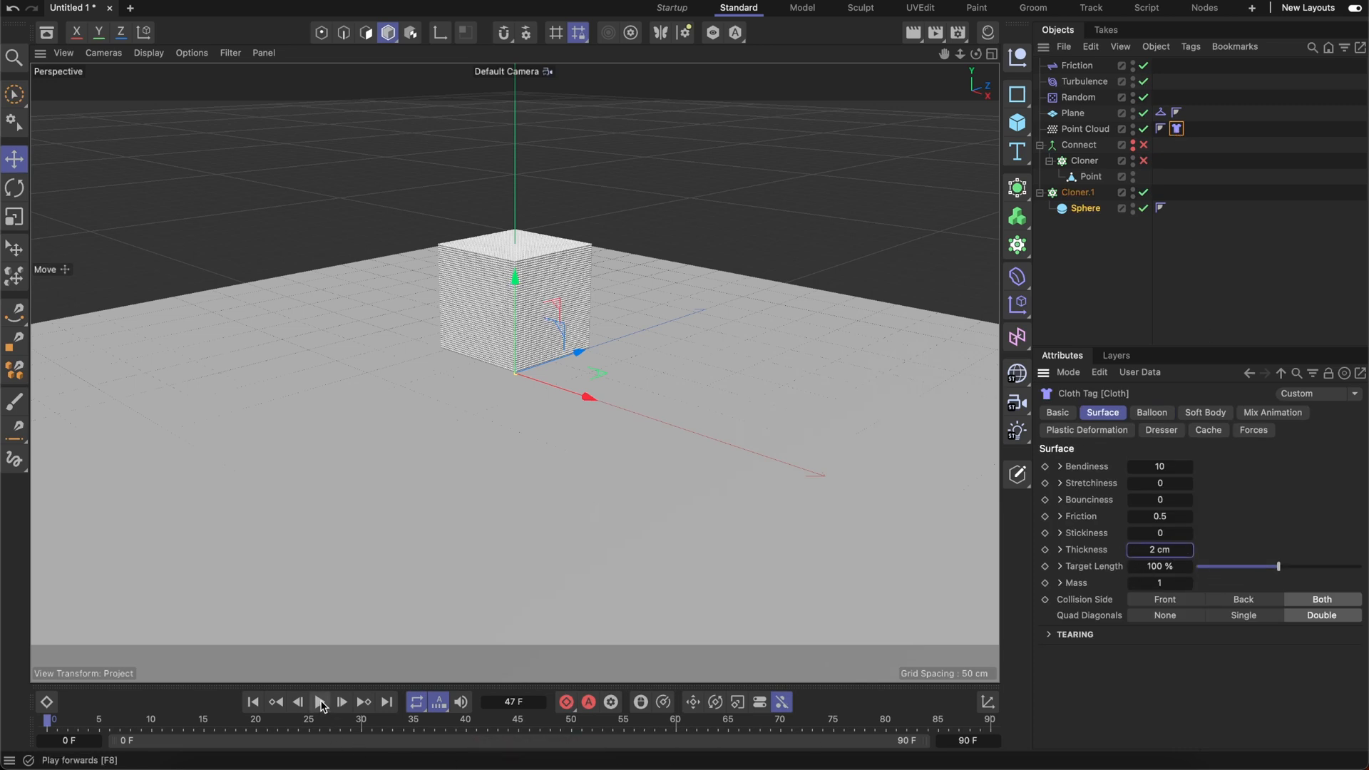
- Play the fine-grained block until it starts collapsing and spilling, then stop
{"action": "left_click", "coordinate": [341, 702]}
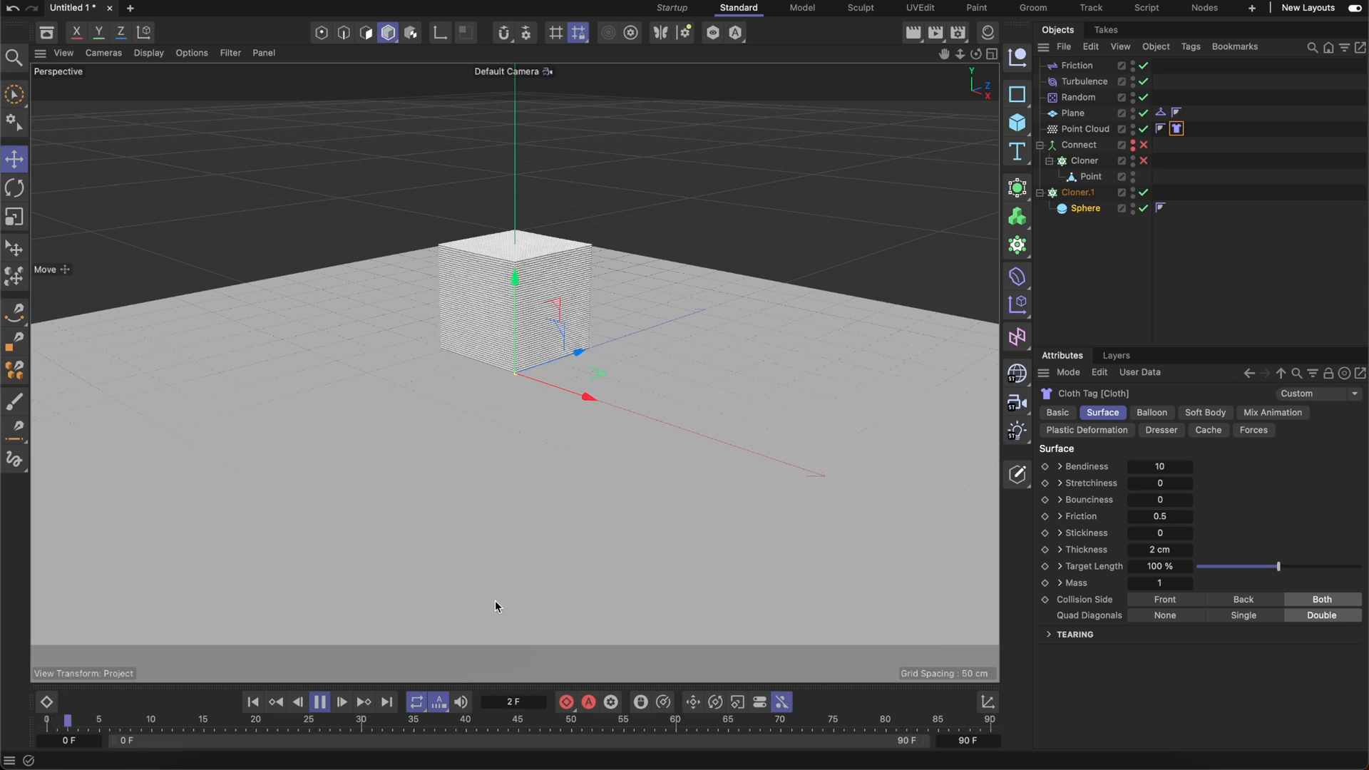
{"action": "left_click", "coordinate": [341, 702]}
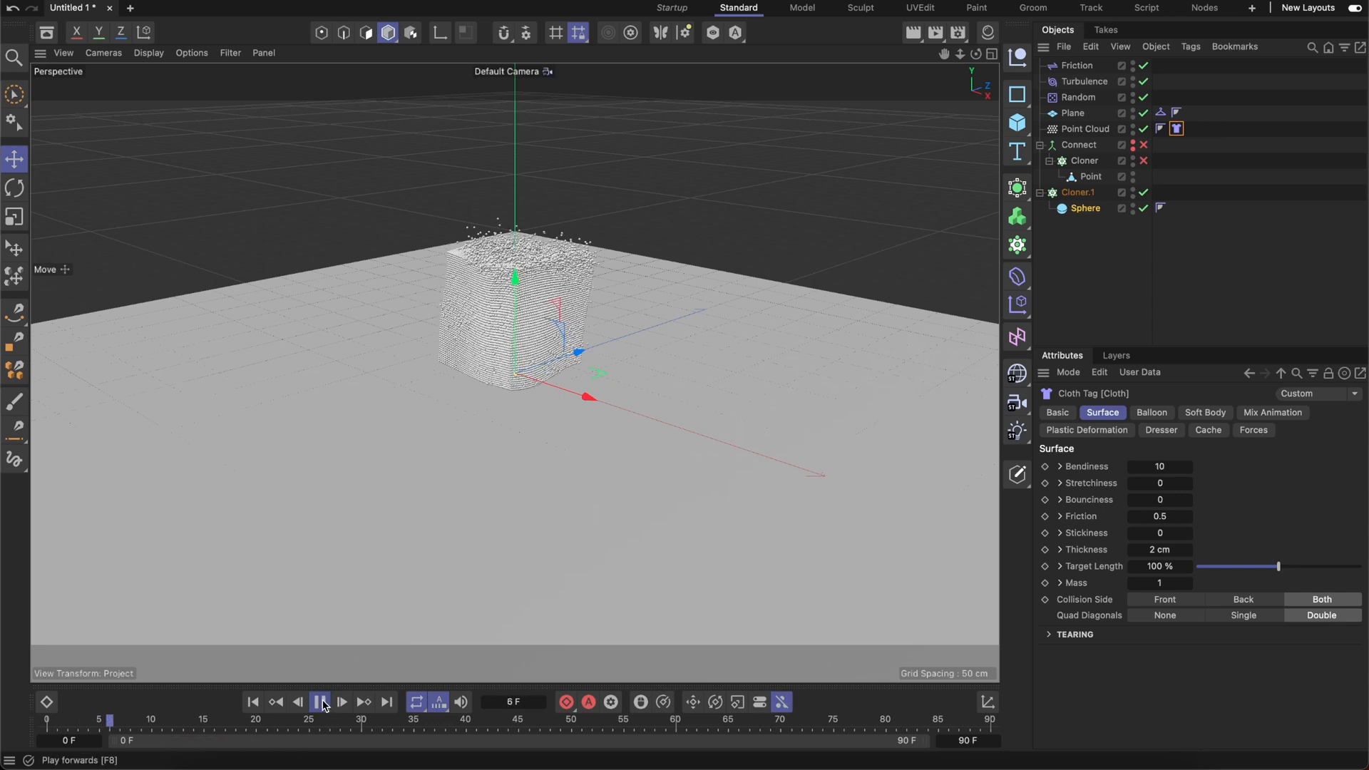
{"action": "left_click", "coordinate": [321, 703]}
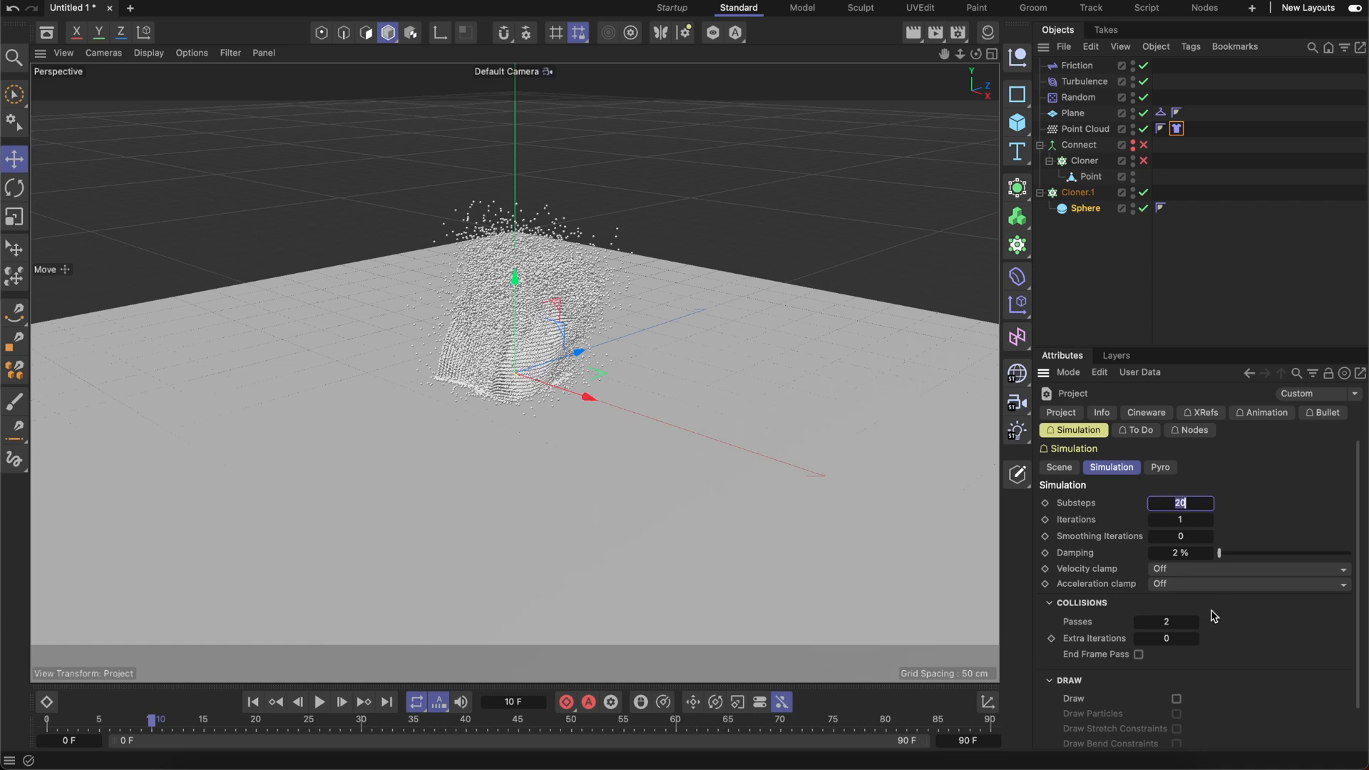
- Set project simulation Substeps to 5 and Collision Passes to 1
{"action": "type", "text": "5"}
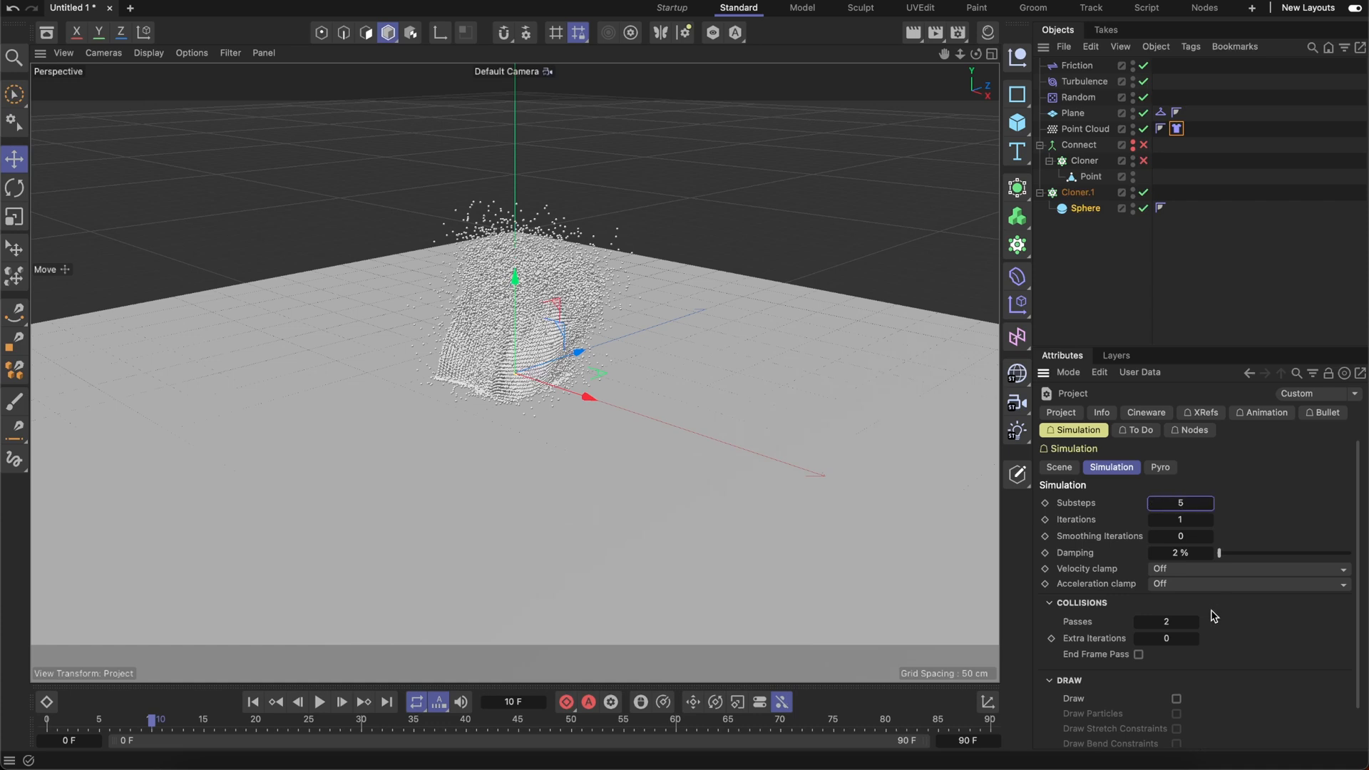
{"action": "left_click", "coordinate": [1165, 620]}
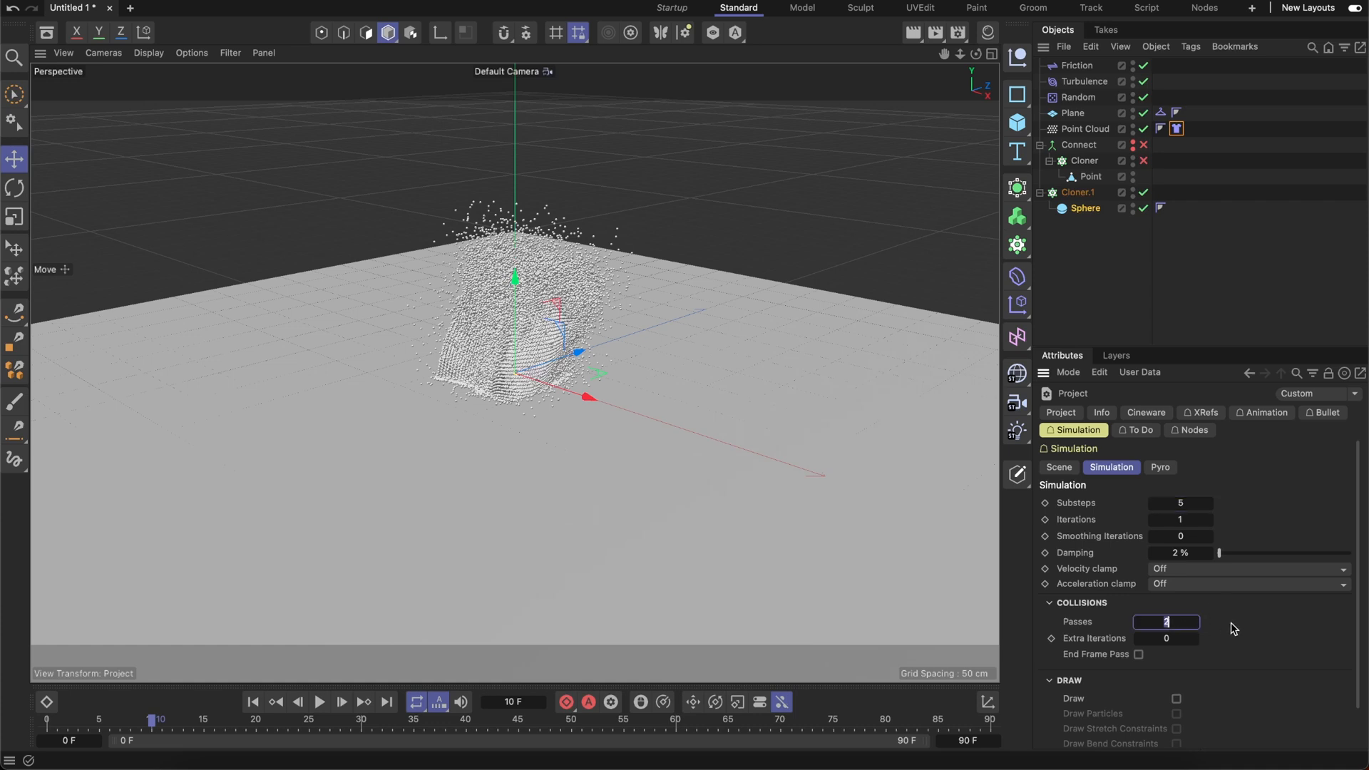
{"action": "type", "text": "1"}
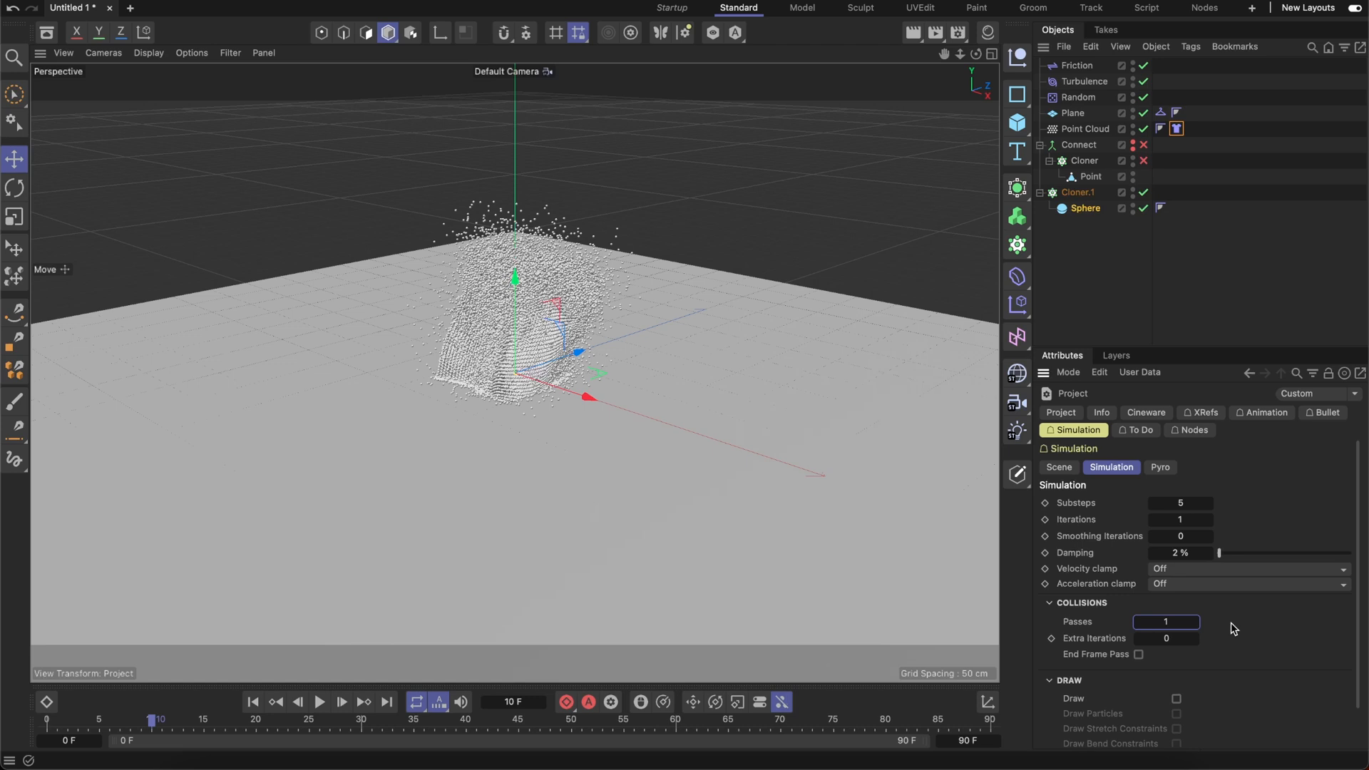
{"action": "left_click", "coordinate": [254, 701]}
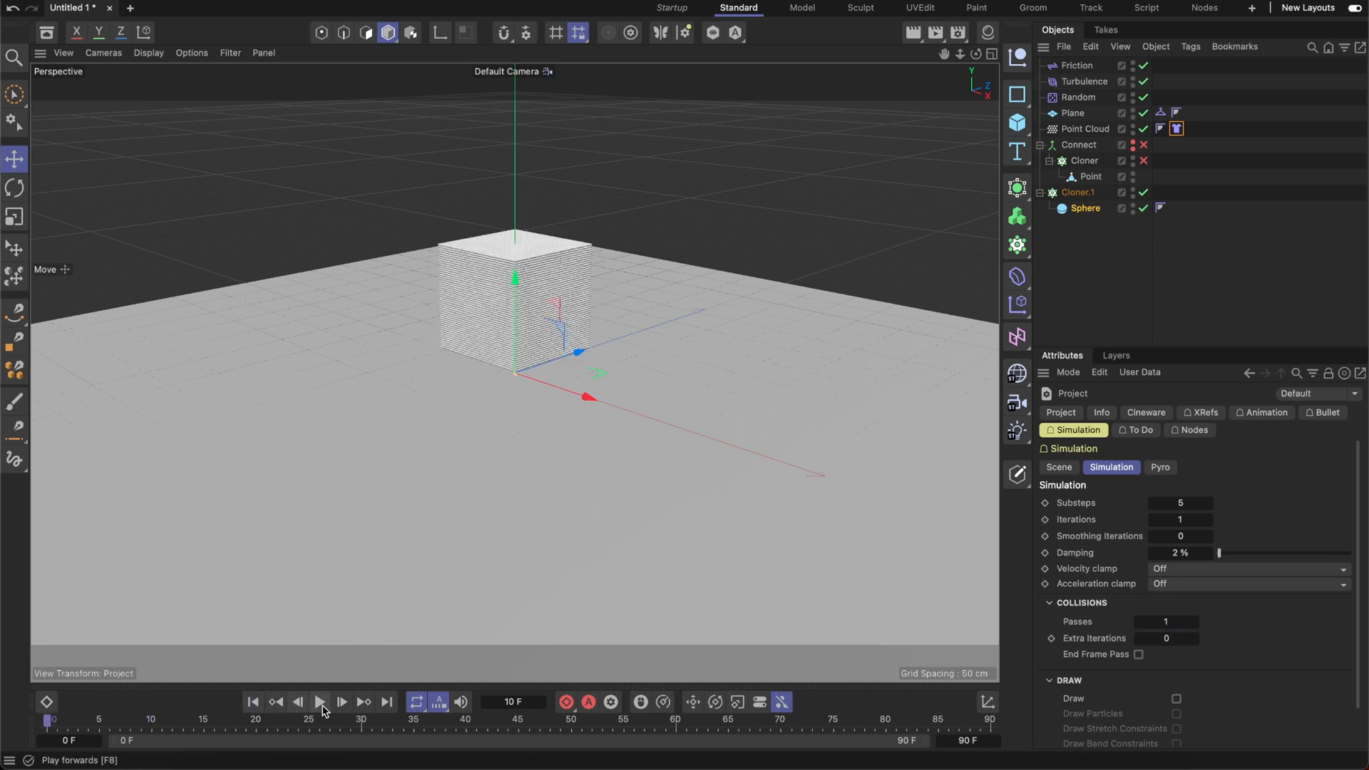
- Play to about frame 30 so the cube collapses into a spreading grain pile, then pause
{"action": "left_click", "coordinate": [321, 701]}
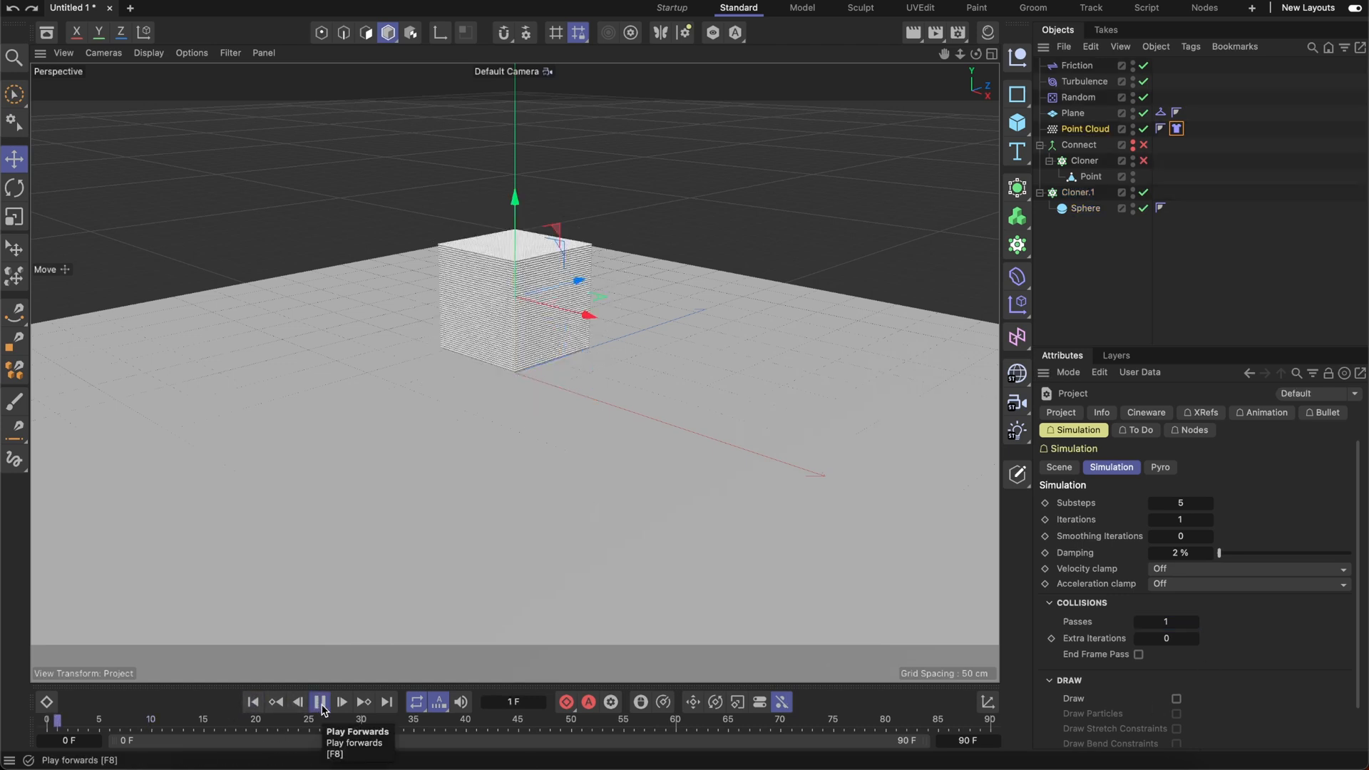
{"action": "left_click", "coordinate": [321, 702]}
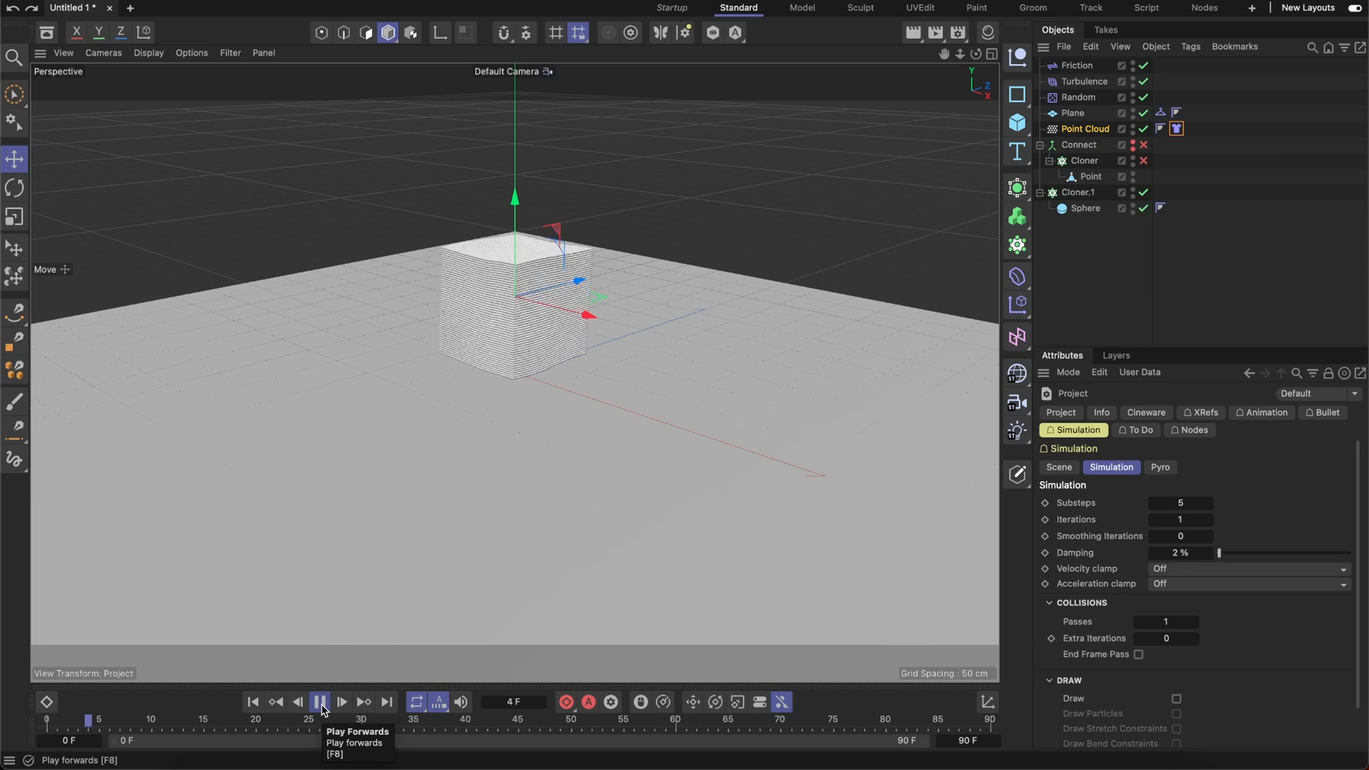
{"action": "left_click", "coordinate": [319, 702]}
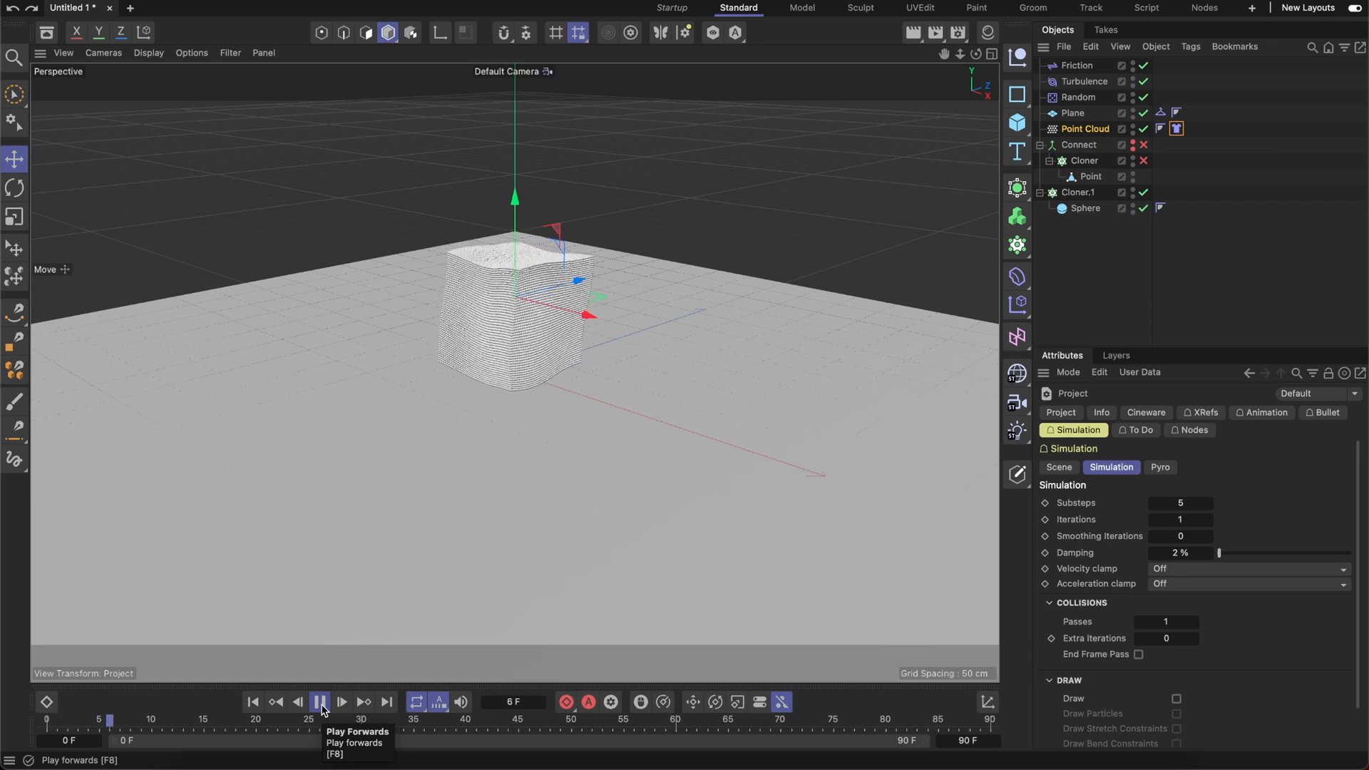
{"action": "left_click", "coordinate": [321, 702]}
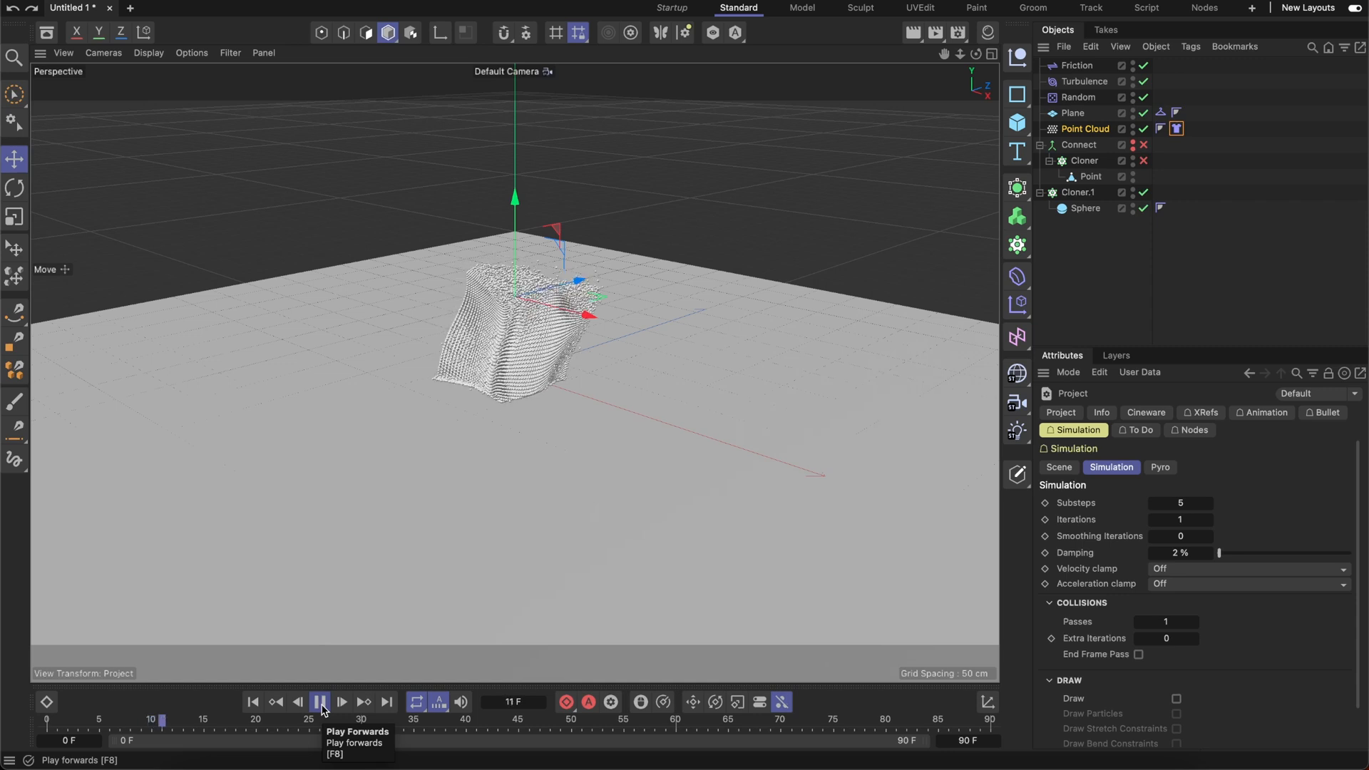
{"action": "left_click", "coordinate": [320, 702]}
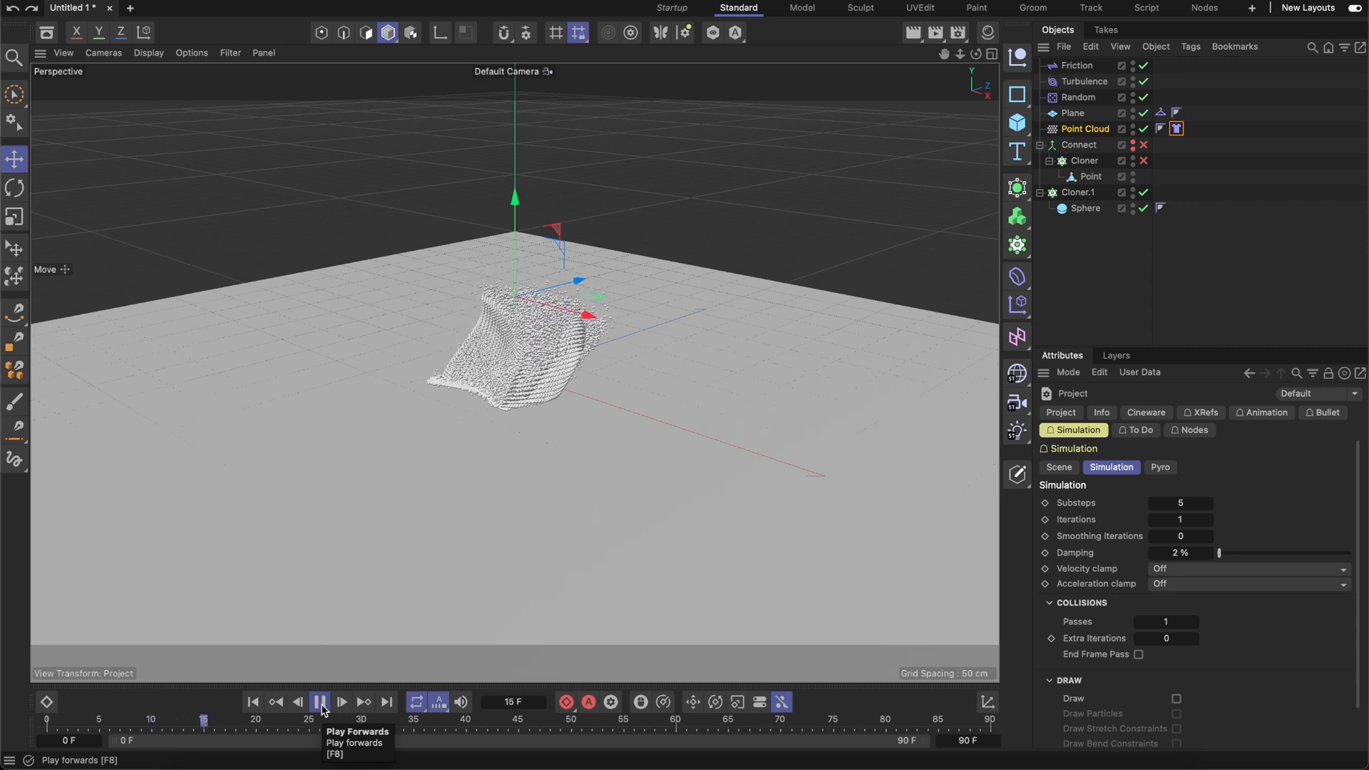
{"action": "left_click", "coordinate": [320, 701]}
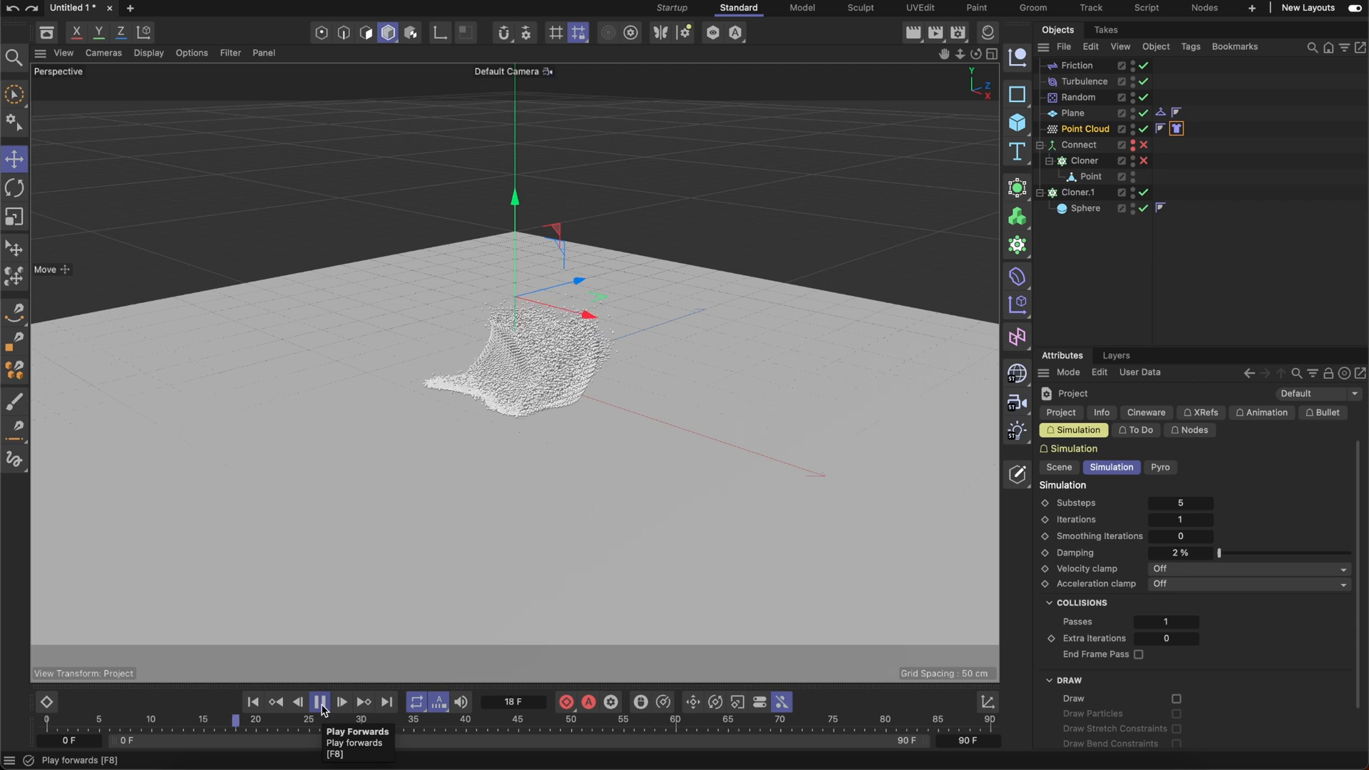
{"action": "left_click", "coordinate": [321, 702]}
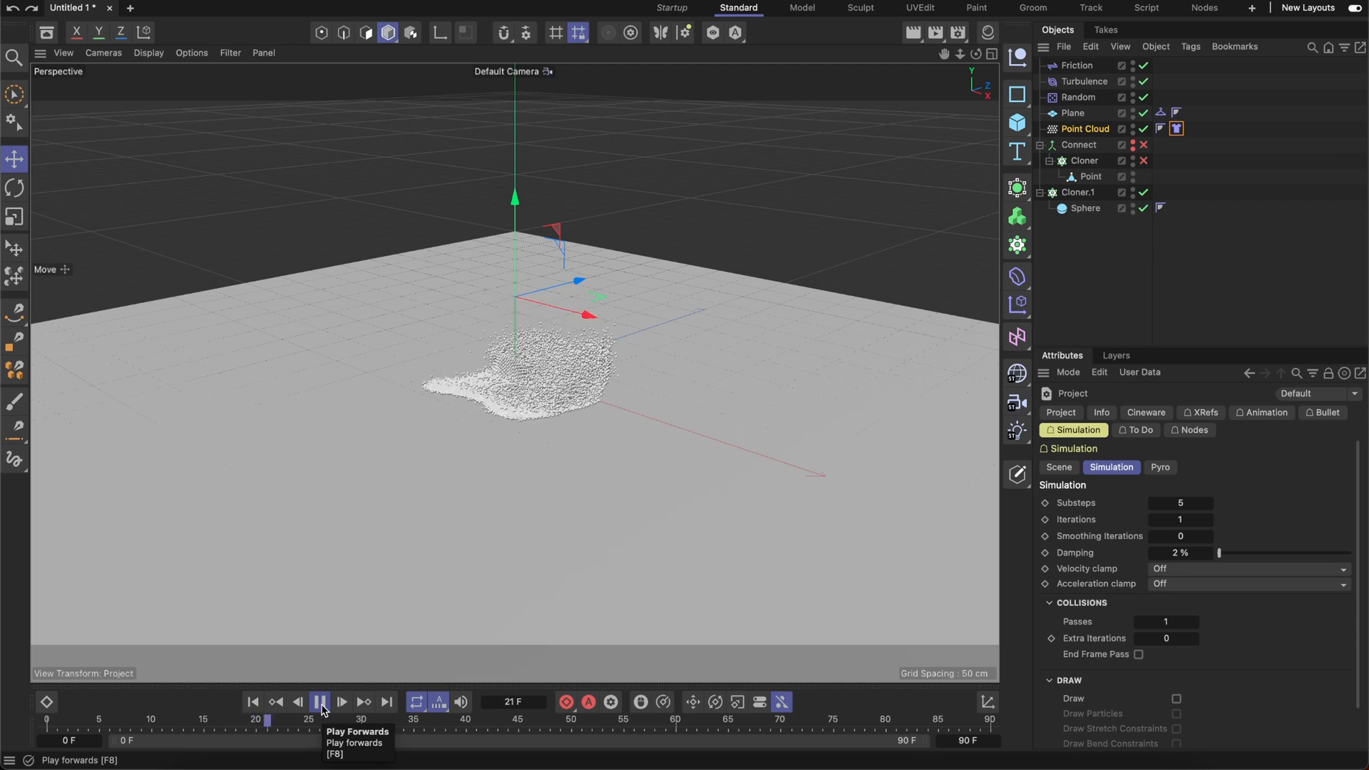
{"action": "left_click", "coordinate": [320, 701]}
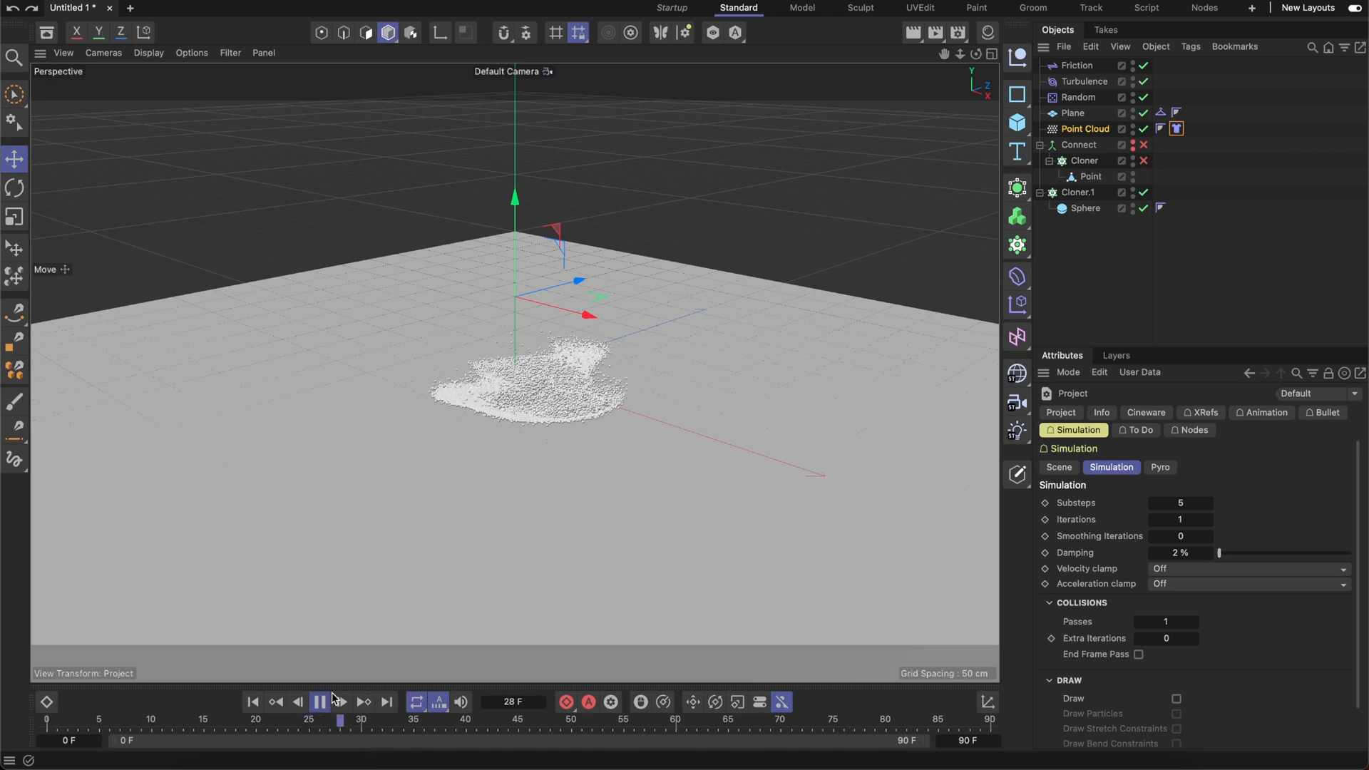
{"action": "left_click", "coordinate": [318, 701]}
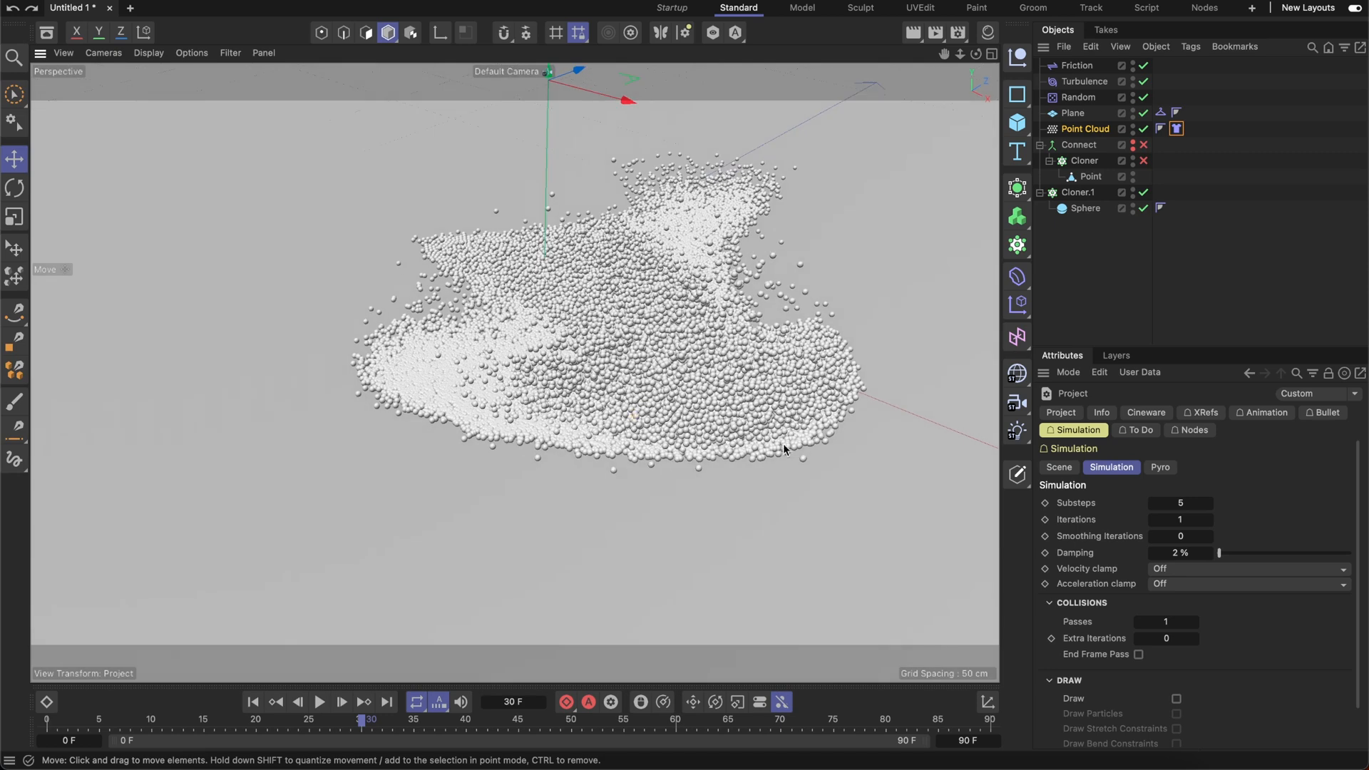
{"action": "mouse_move", "coordinate": [702, 409]}
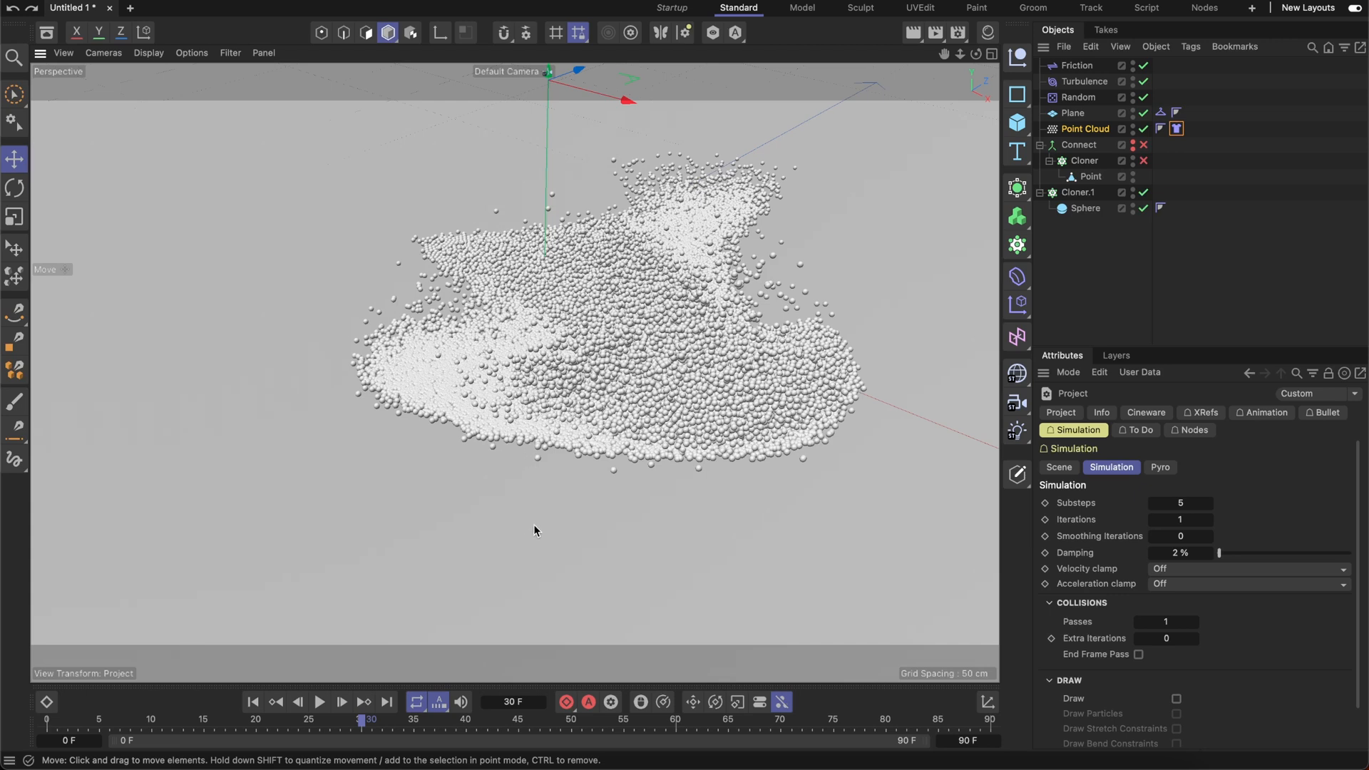
{"action": "mouse_move", "coordinate": [497, 595]}
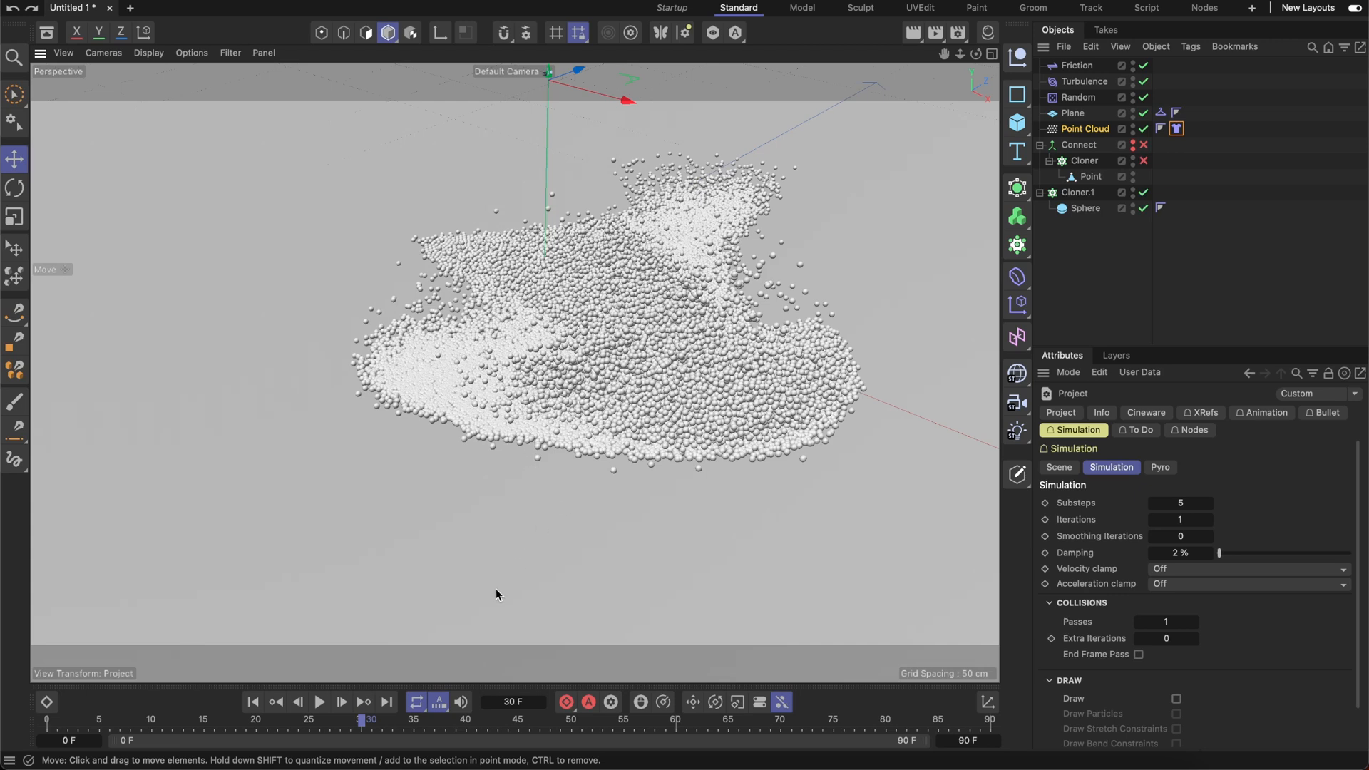
- Play the grain pile to around frame 50, pause, and rewind to the intact cube at frame 0
{"action": "left_click", "coordinate": [319, 701]}
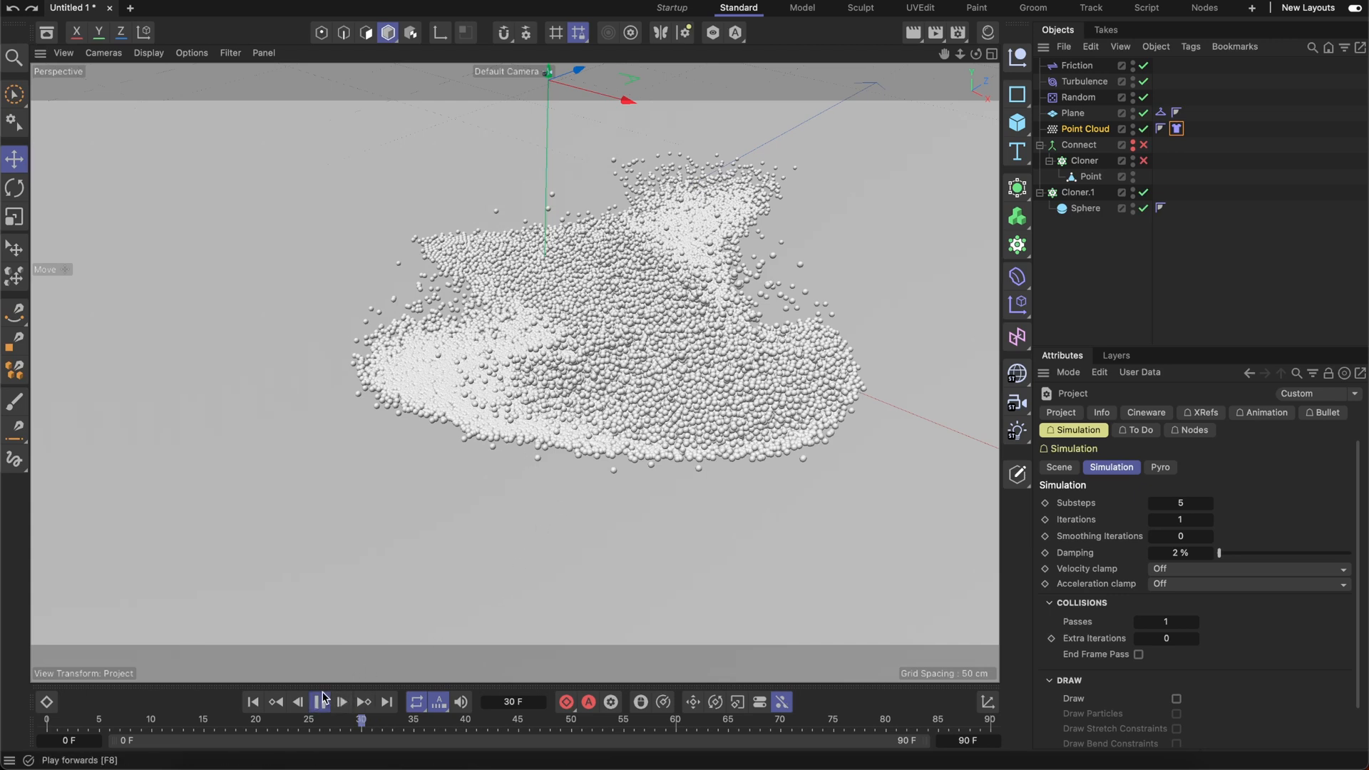
{"action": "left_click", "coordinate": [341, 701]}
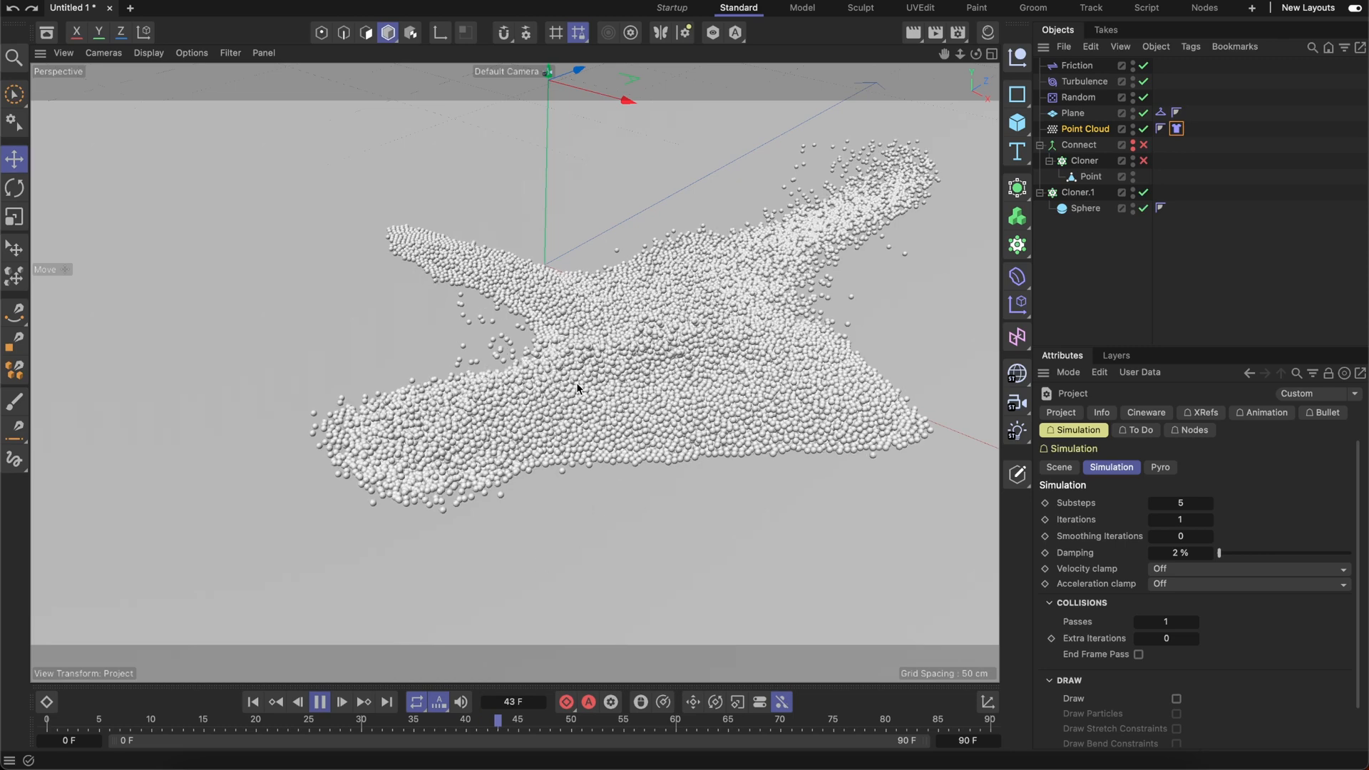
{"action": "left_click", "coordinate": [341, 702]}
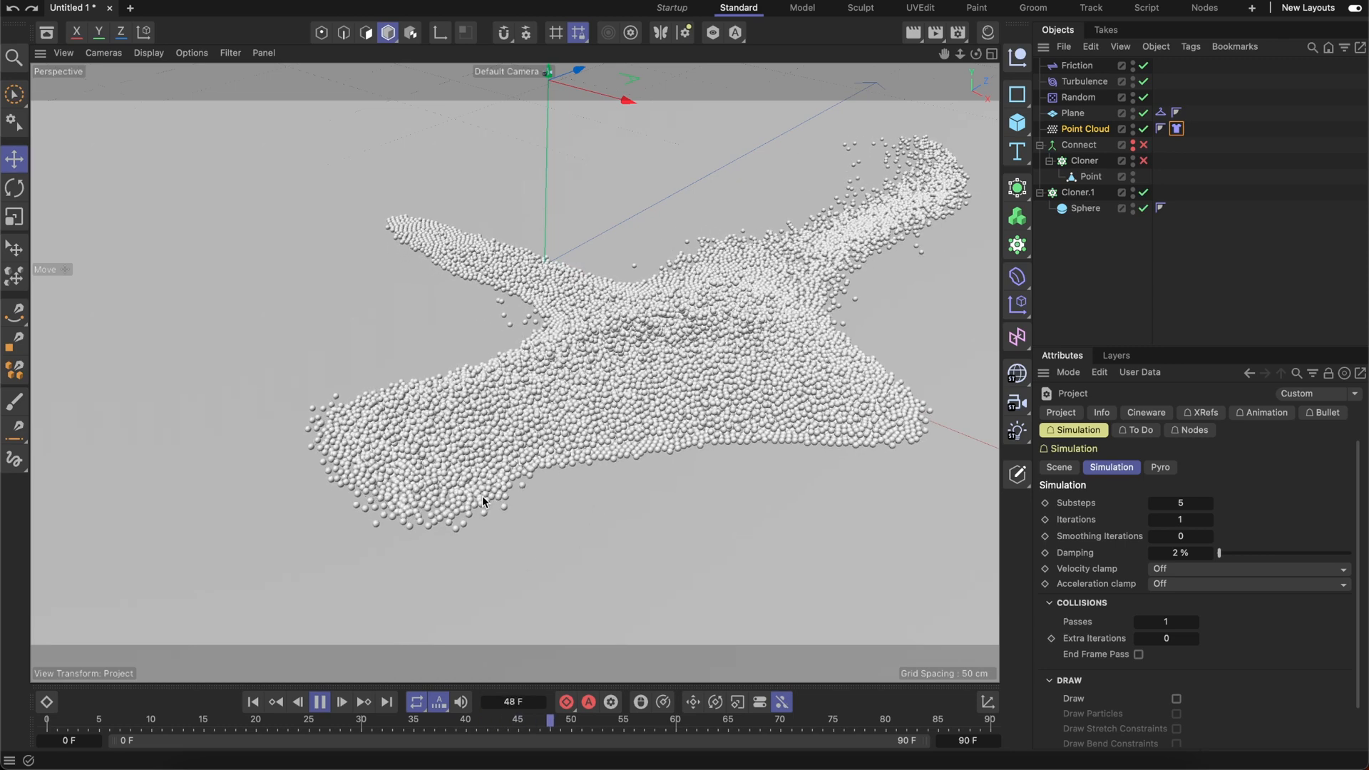
{"action": "left_click", "coordinate": [320, 702]}
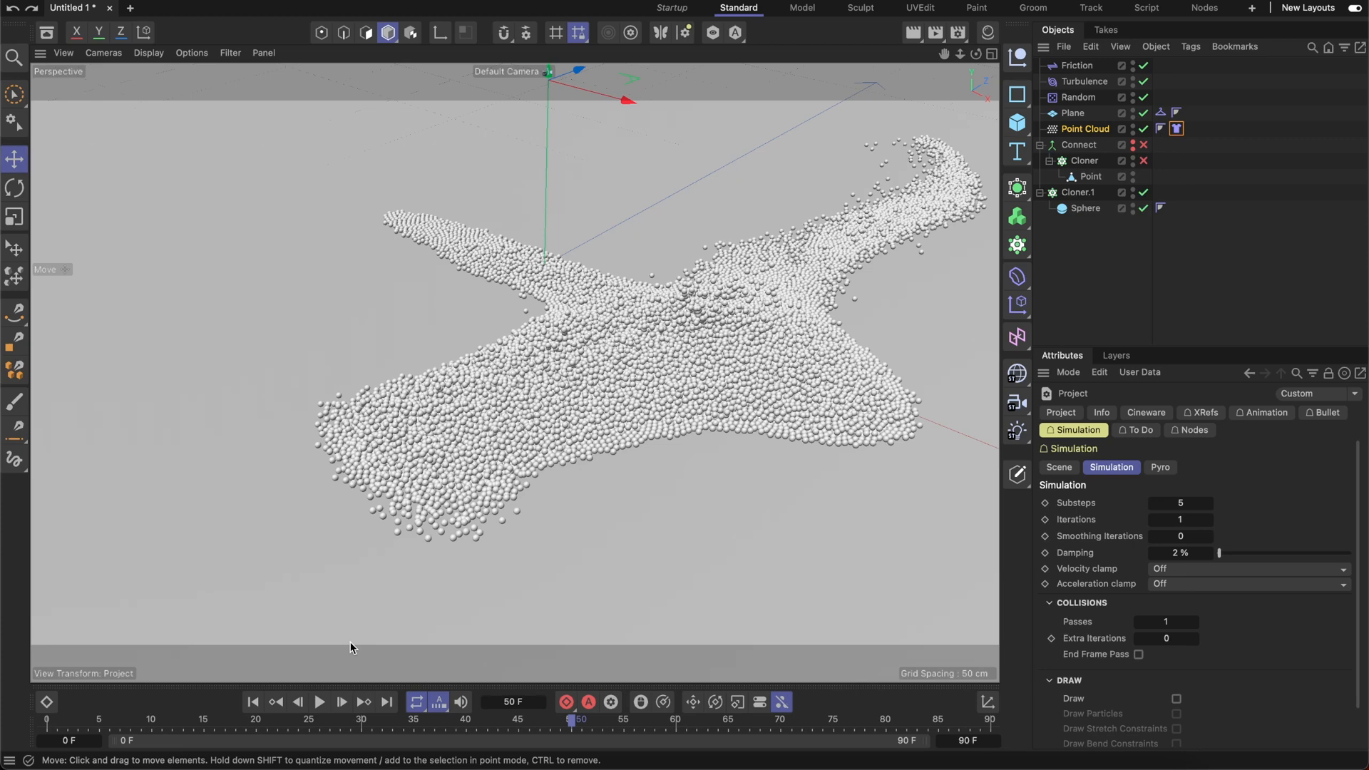
{"action": "mouse_move", "coordinate": [254, 702]}
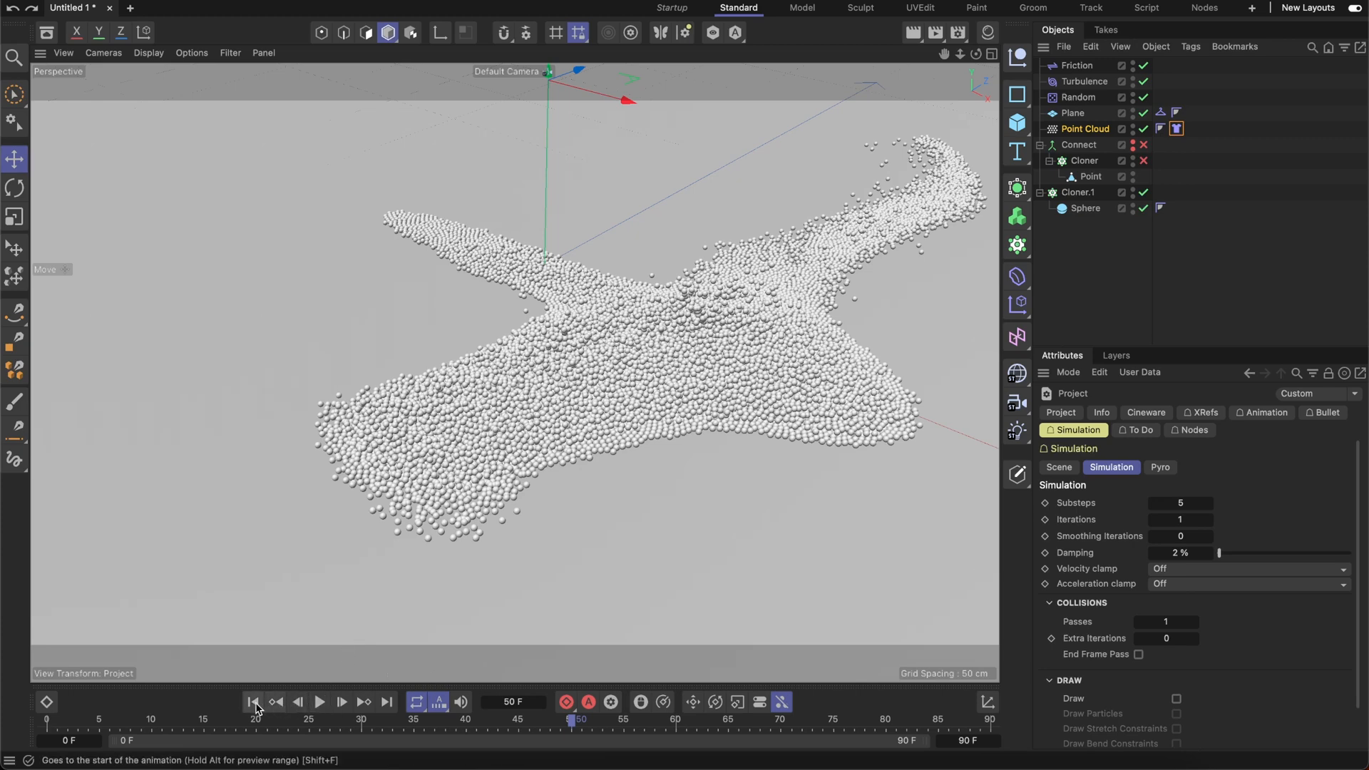
{"action": "left_click", "coordinate": [254, 702]}
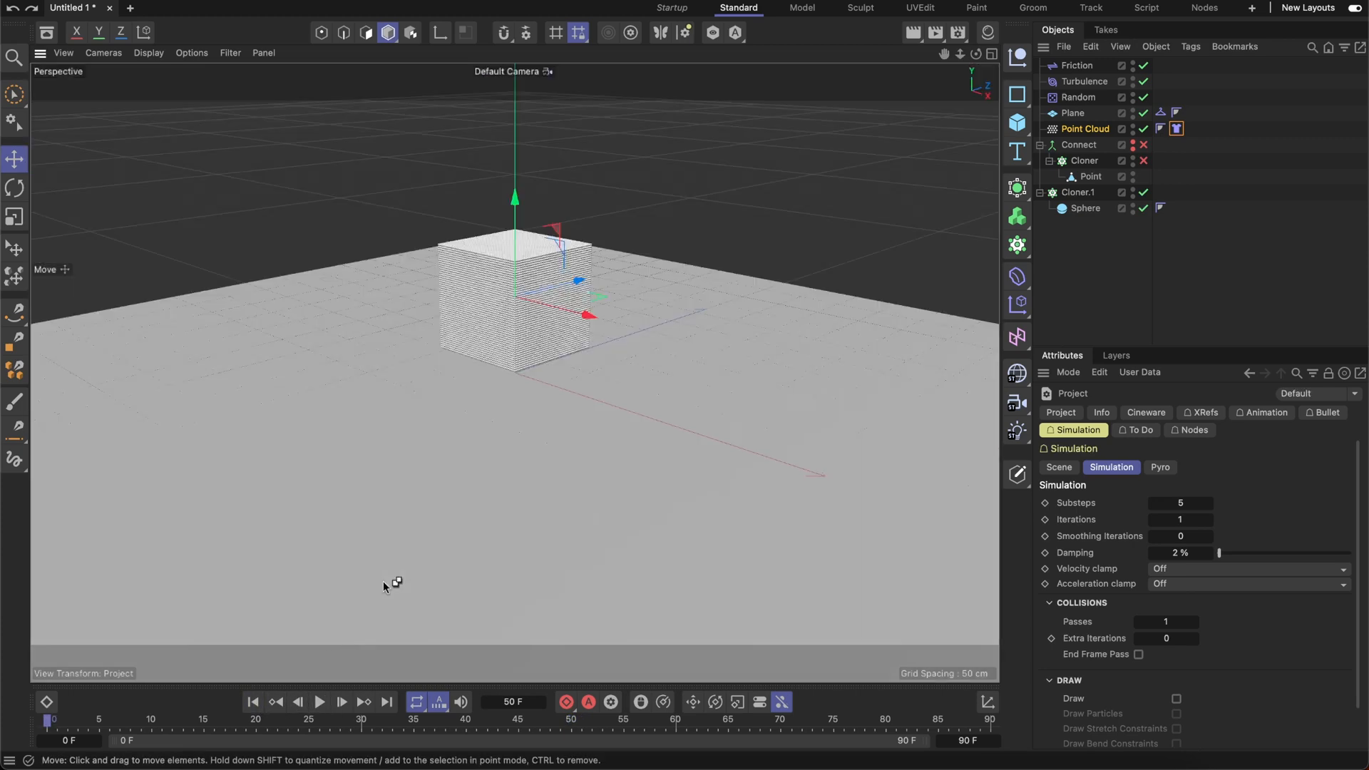
{"action": "mouse_move", "coordinate": [640, 395]}
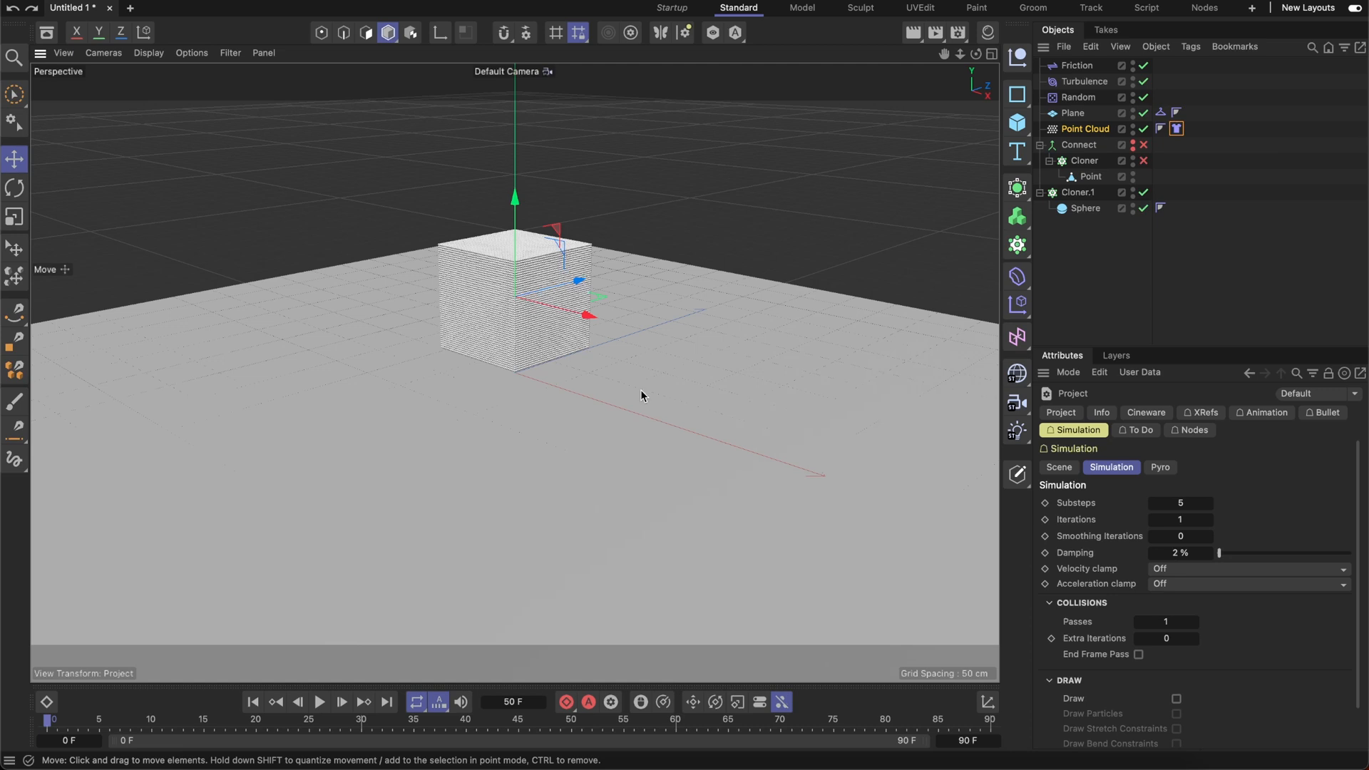
- Reveal the Point Cloud's internal arithmetic and collection nodes in the Node Editor
{"action": "right_click", "coordinate": [1084, 129]}
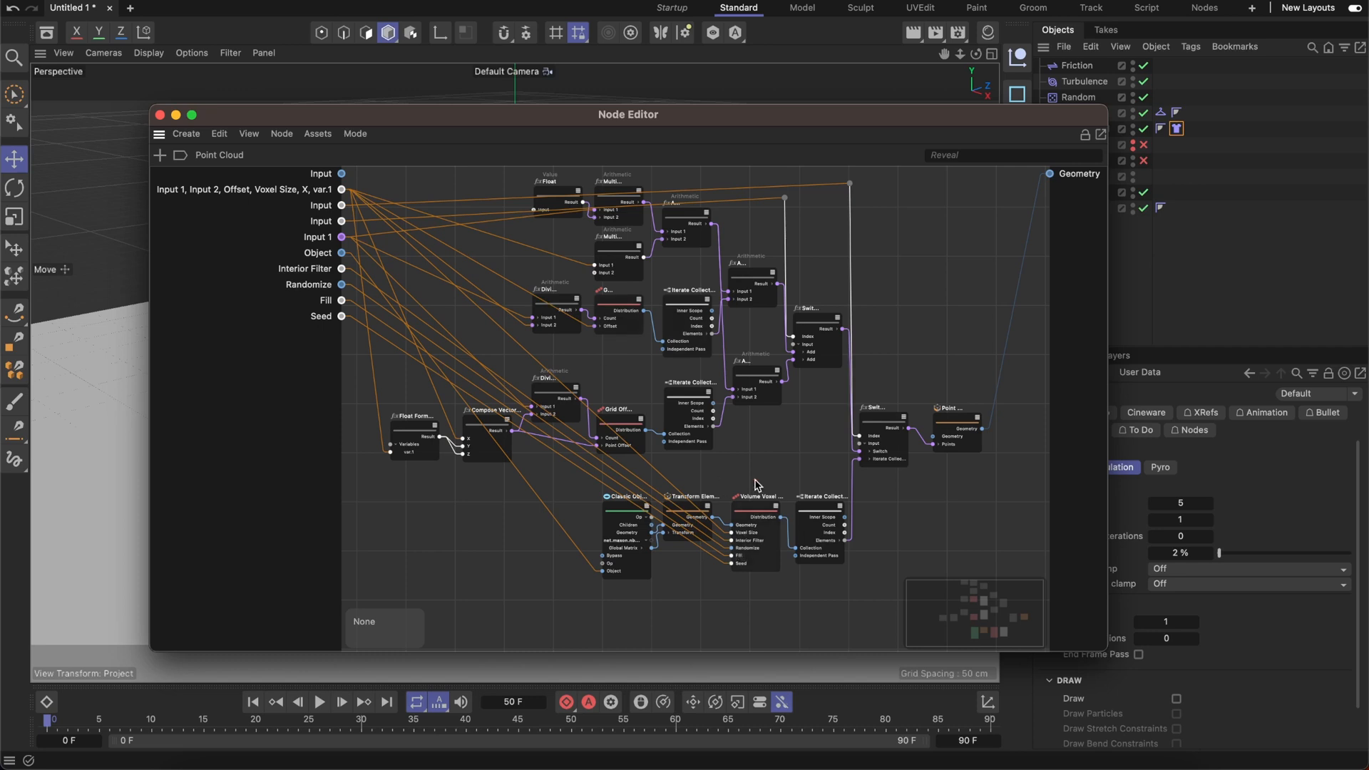
{"action": "mouse_move", "coordinate": [1016, 472]}
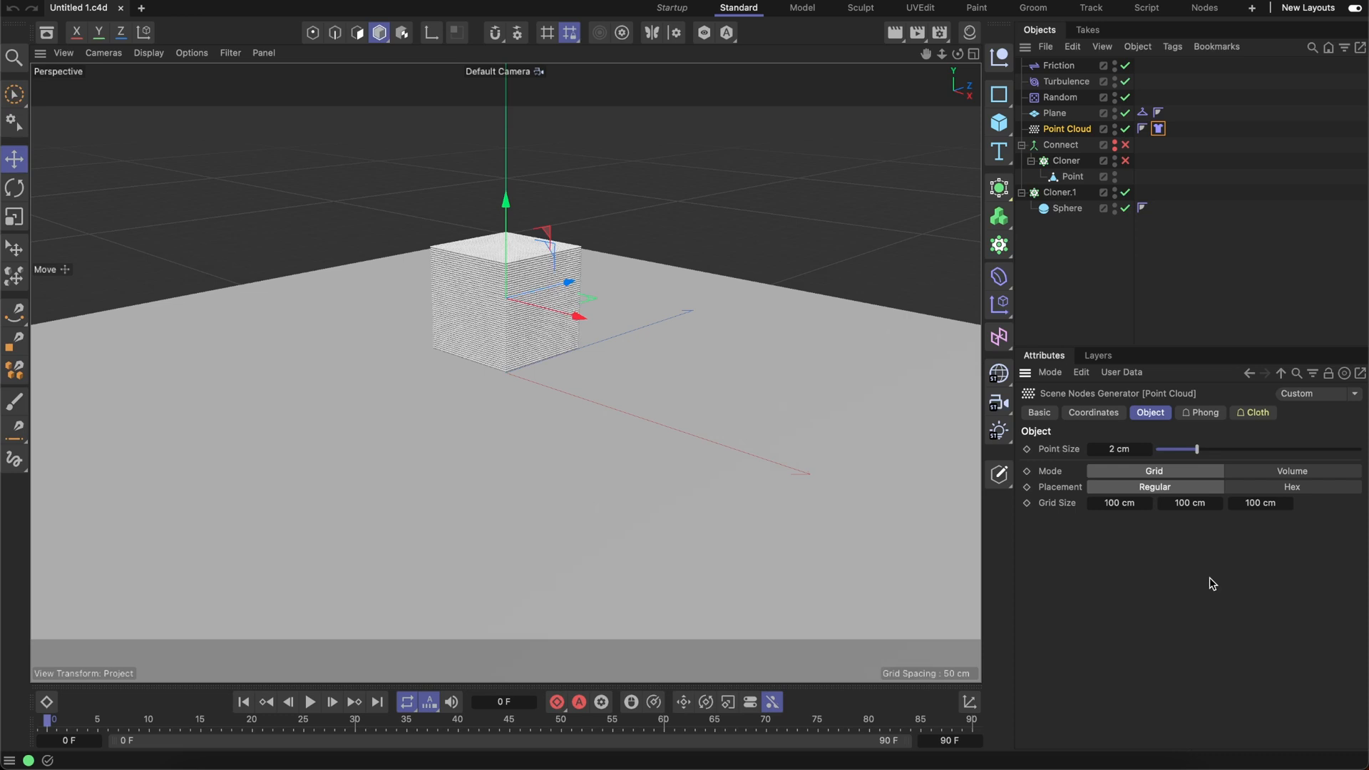
{"action": "mouse_move", "coordinate": [1044, 636]}
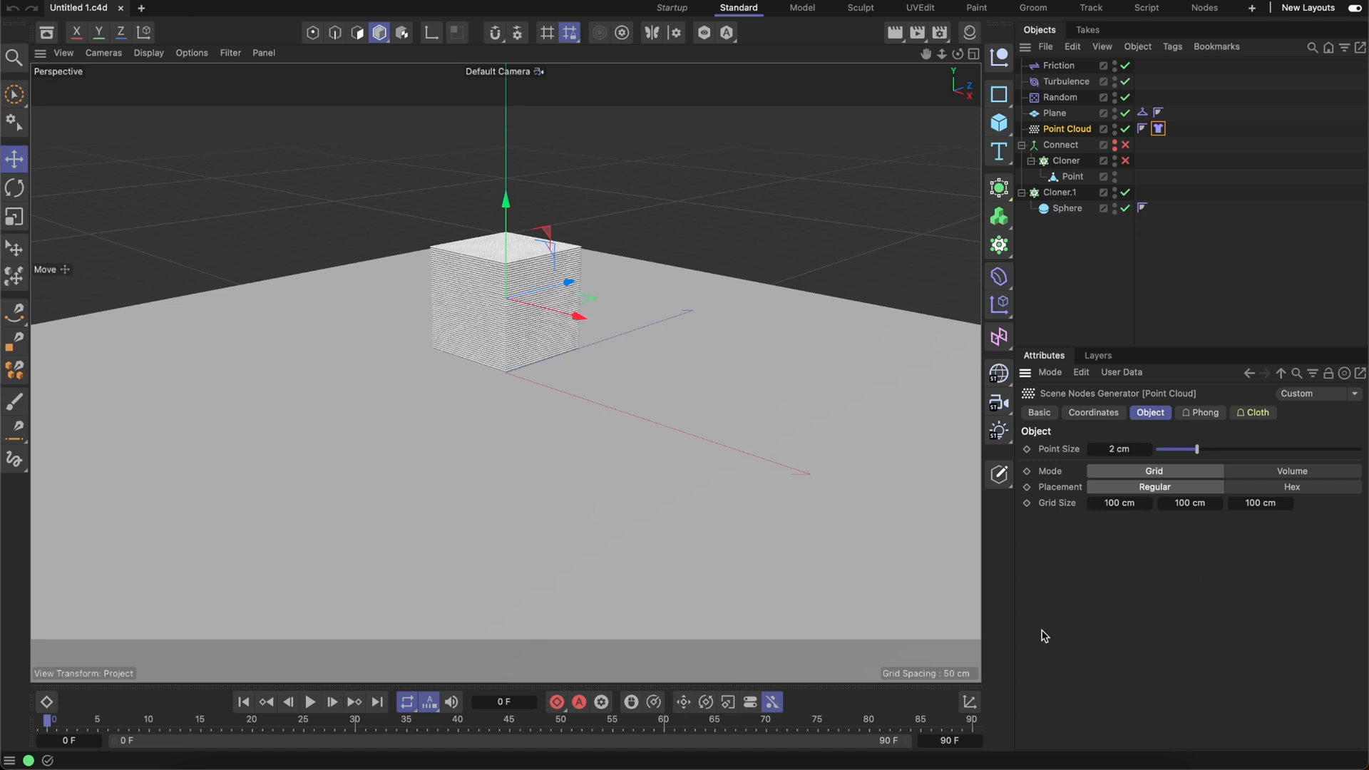
- Play the simulation with the Plane disabled so the point cloud falls and crumples below the grid
{"action": "left_click", "coordinate": [309, 701]}
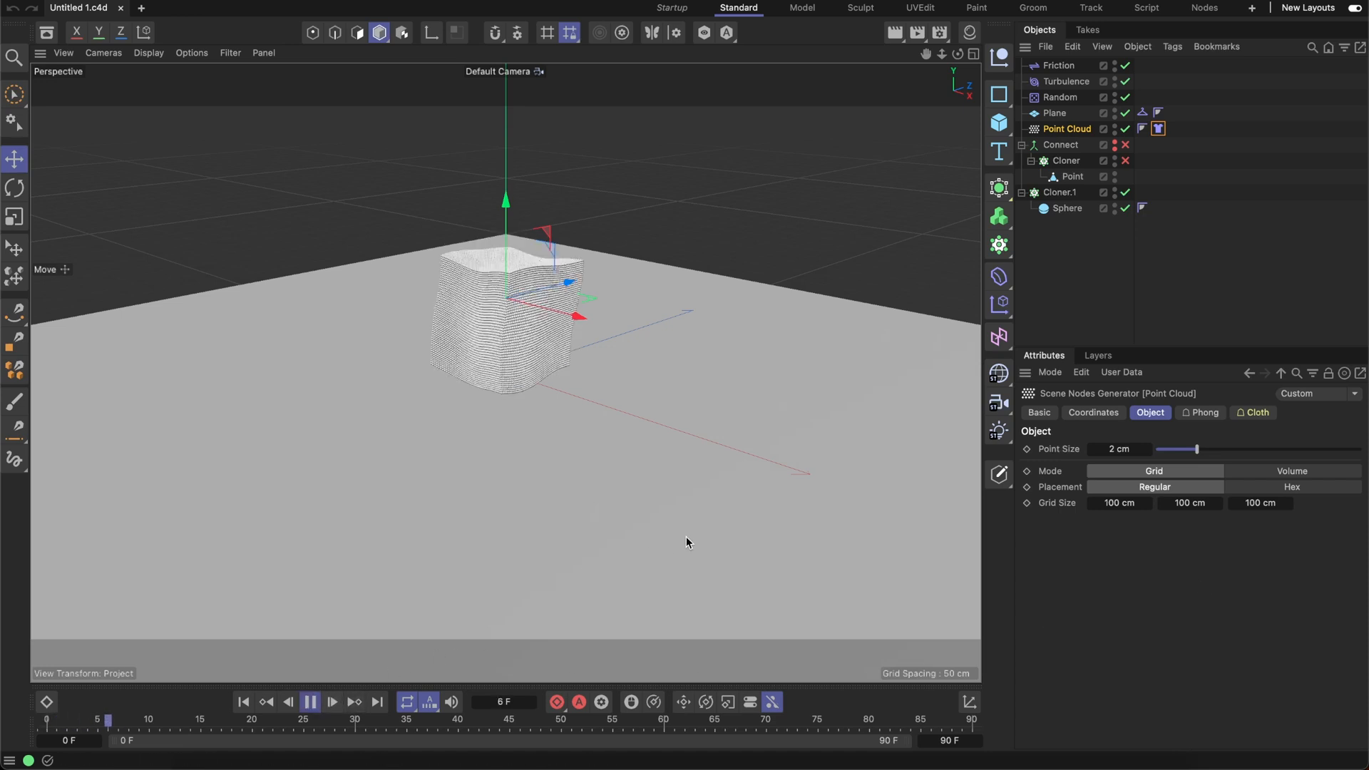
{"action": "left_click", "coordinate": [332, 702]}
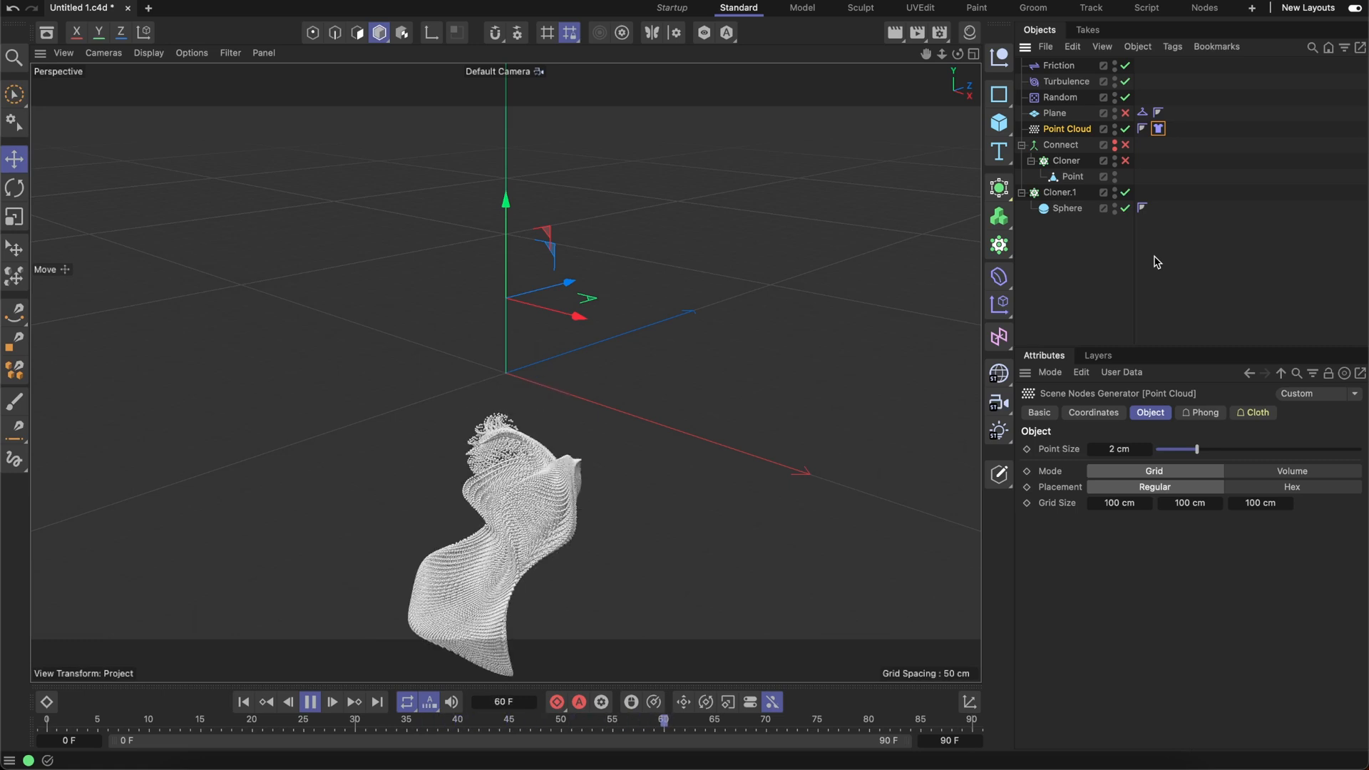
{"action": "left_click", "coordinate": [332, 701]}
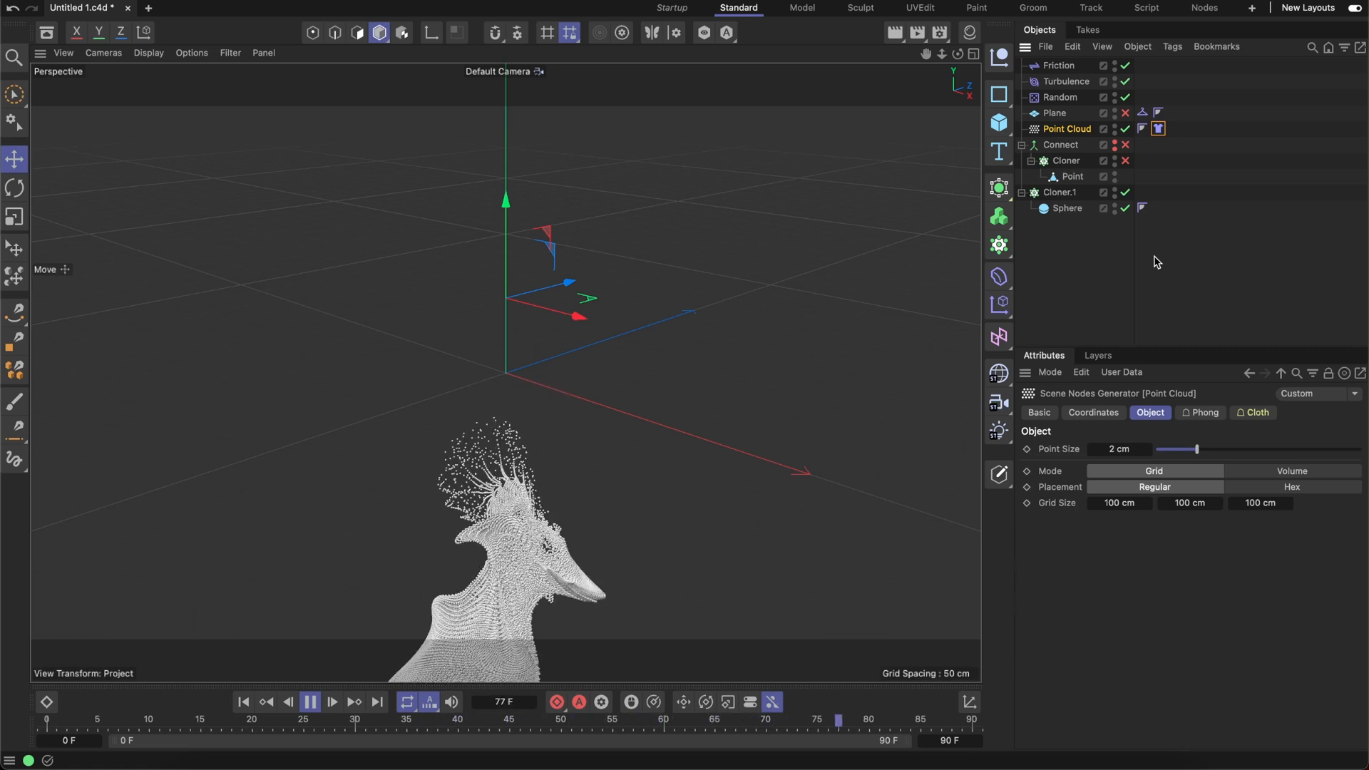